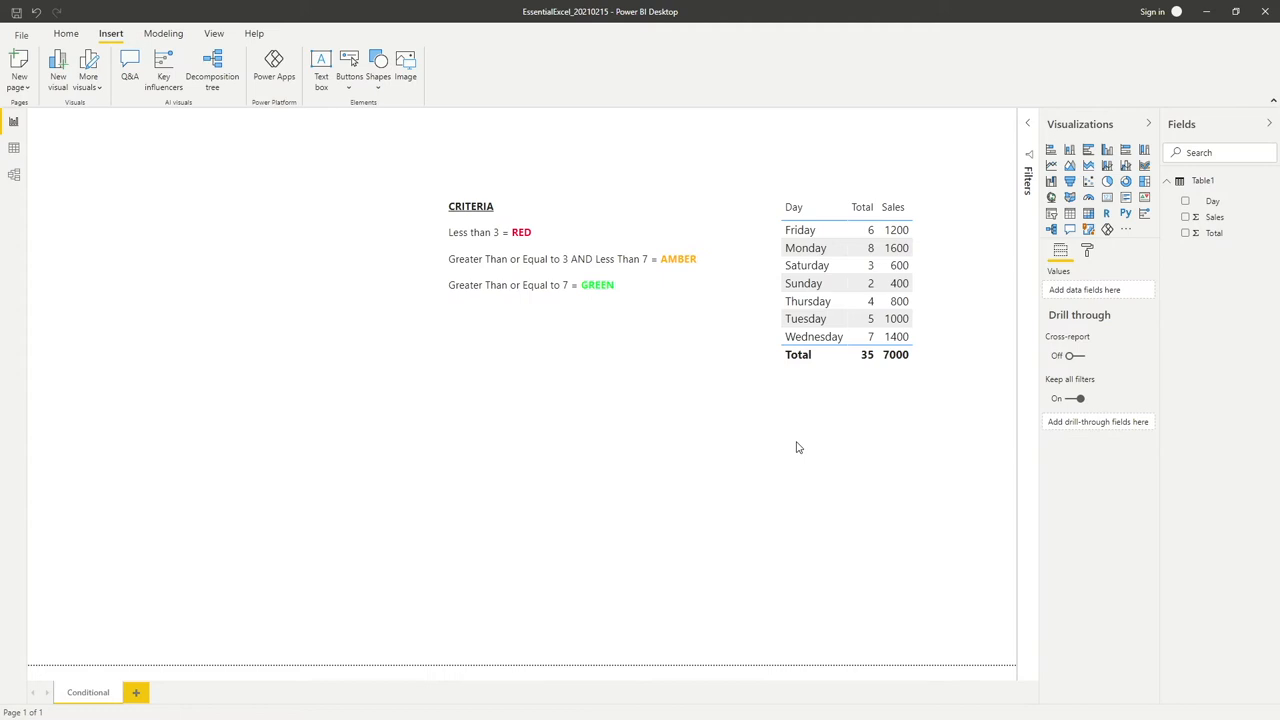
mouse_move(790, 438)
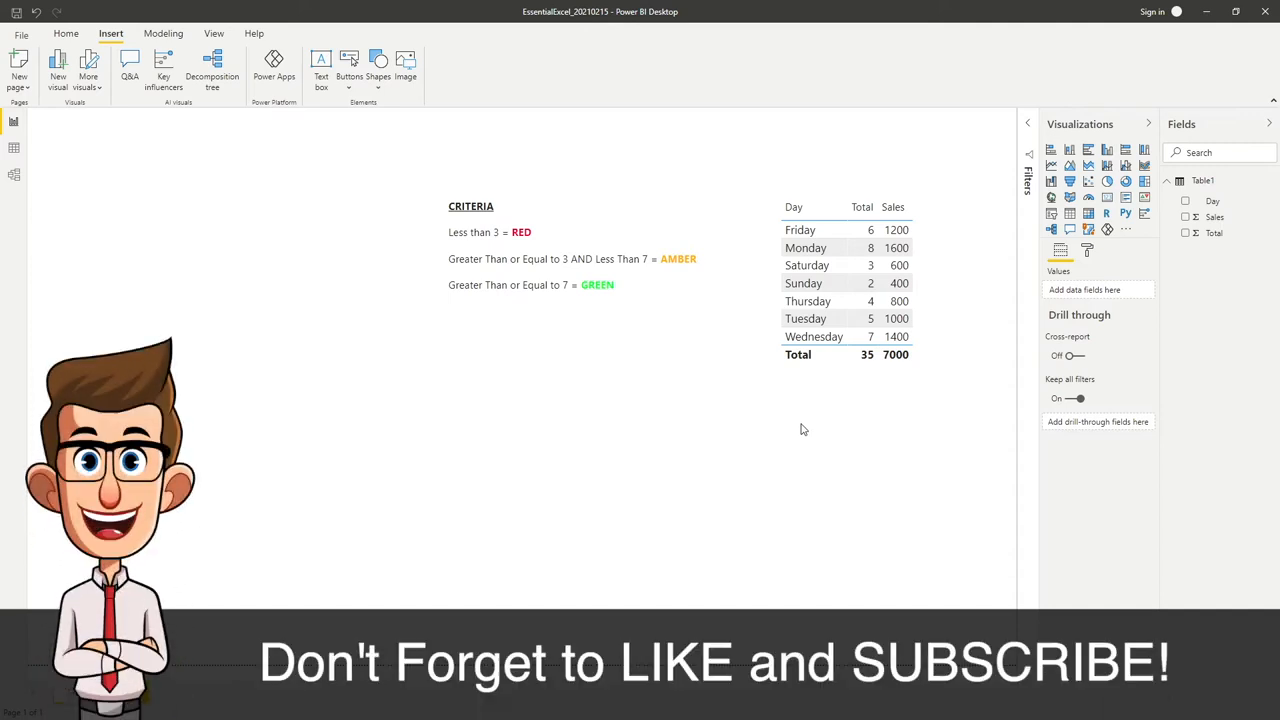
mouse_move(738, 447)
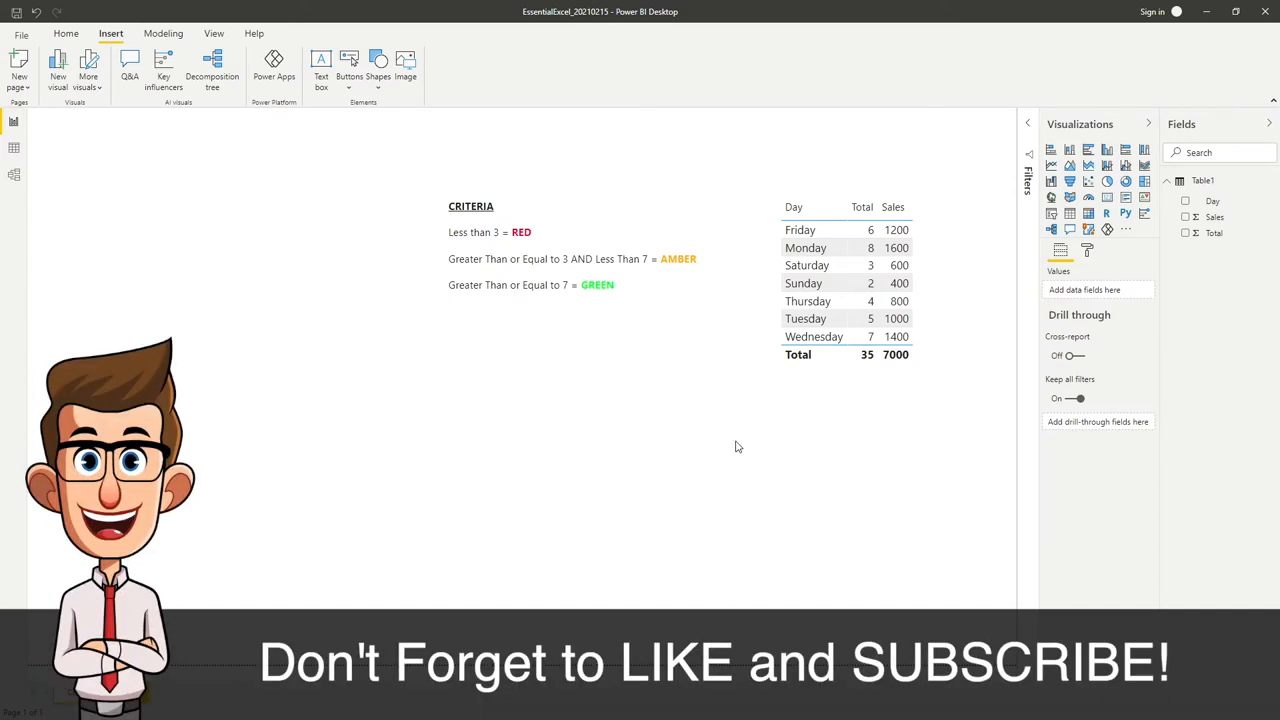
mouse_move(781, 439)
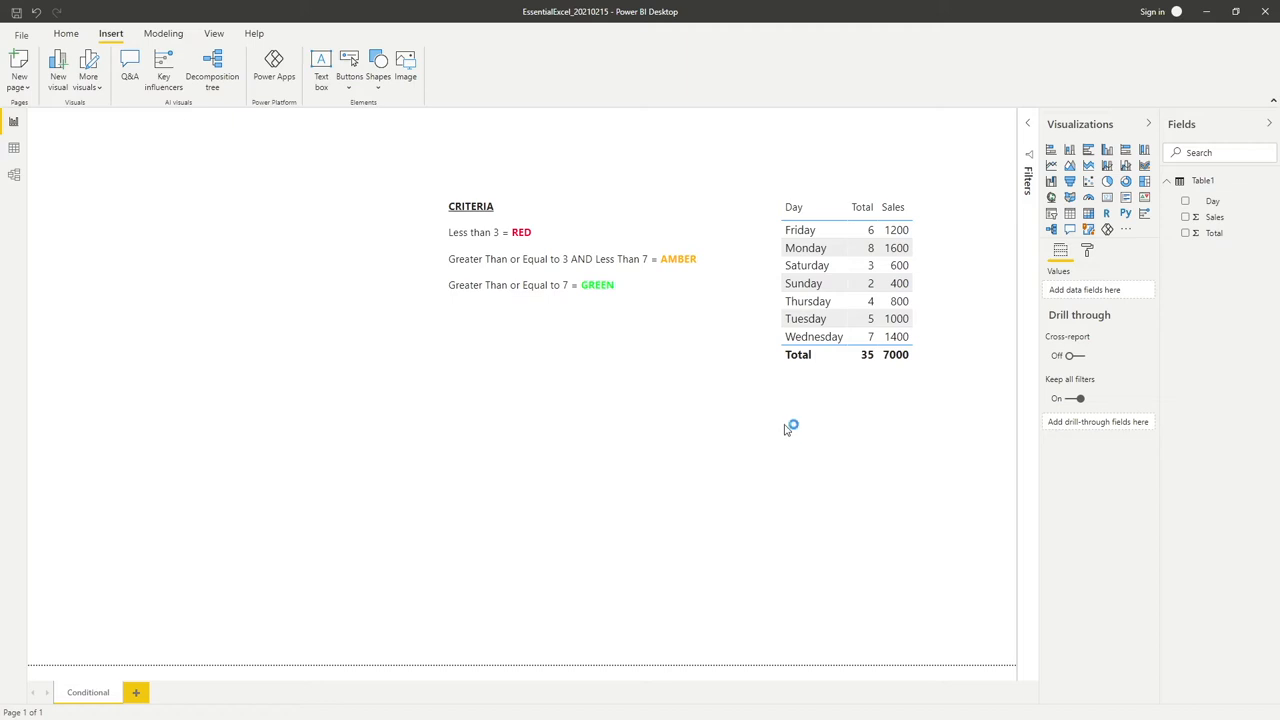
mouse_move(648, 365)
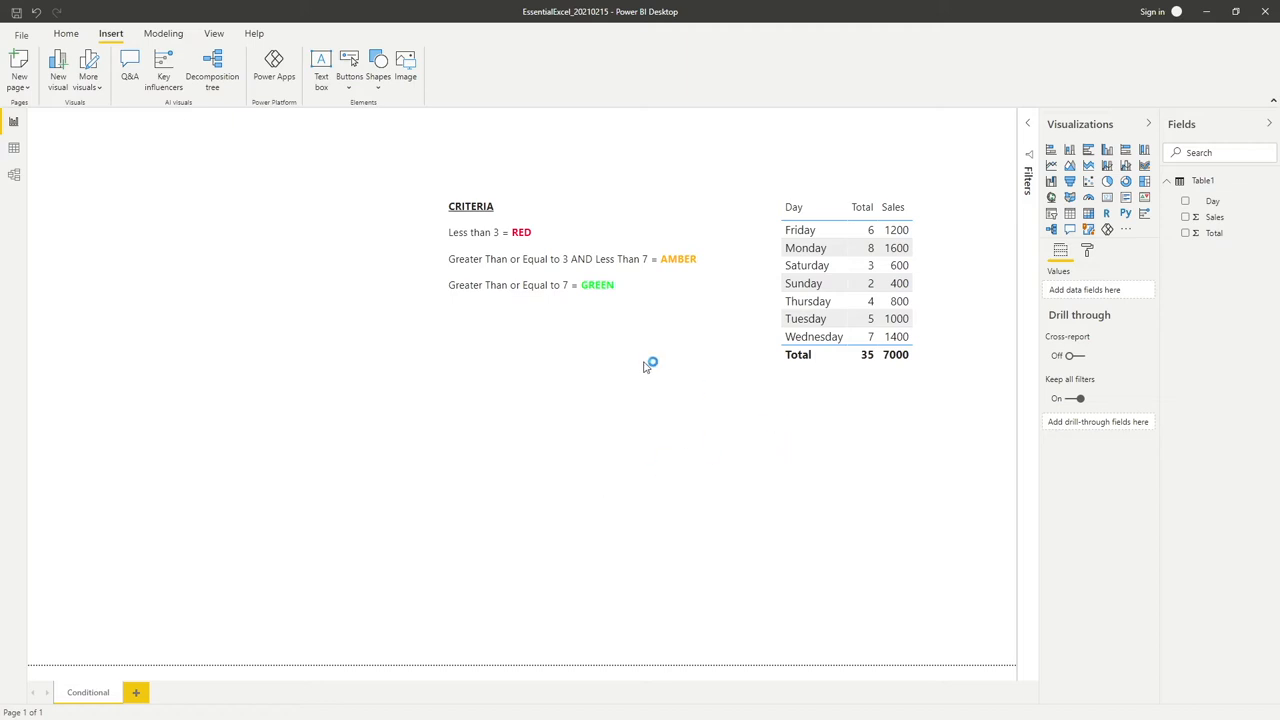
mouse_move(512, 421)
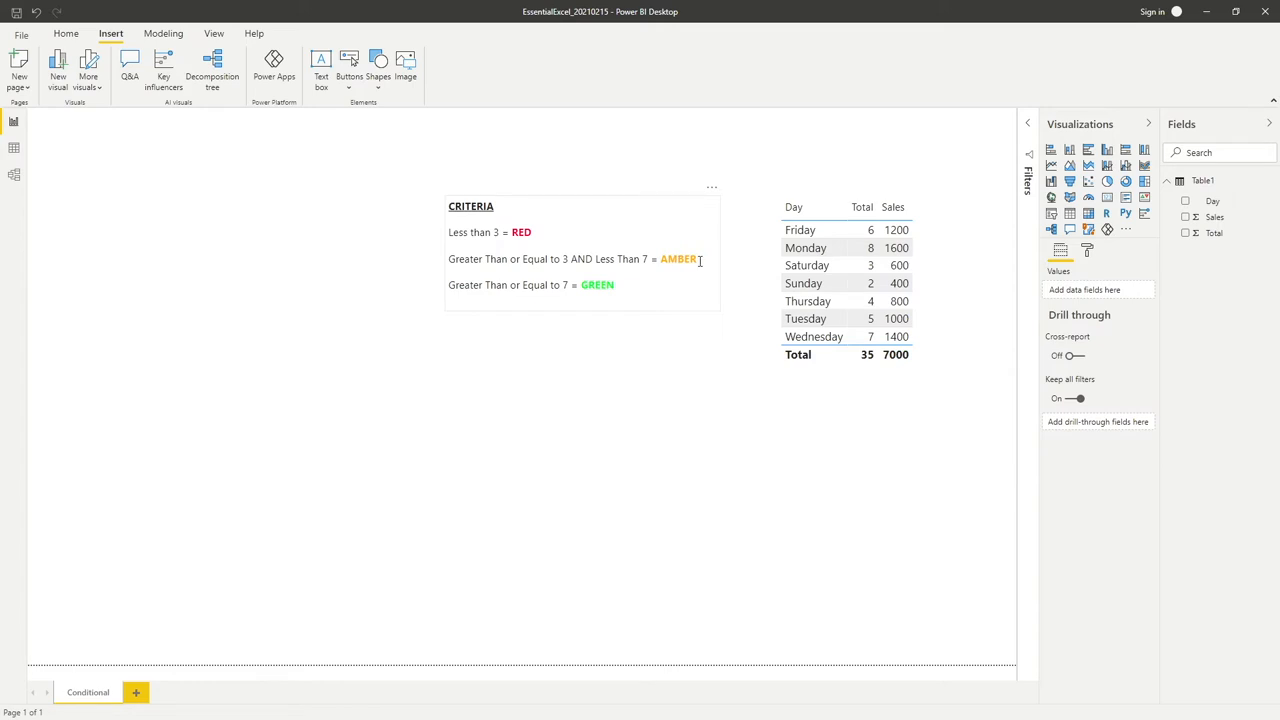
mouse_move(695, 261)
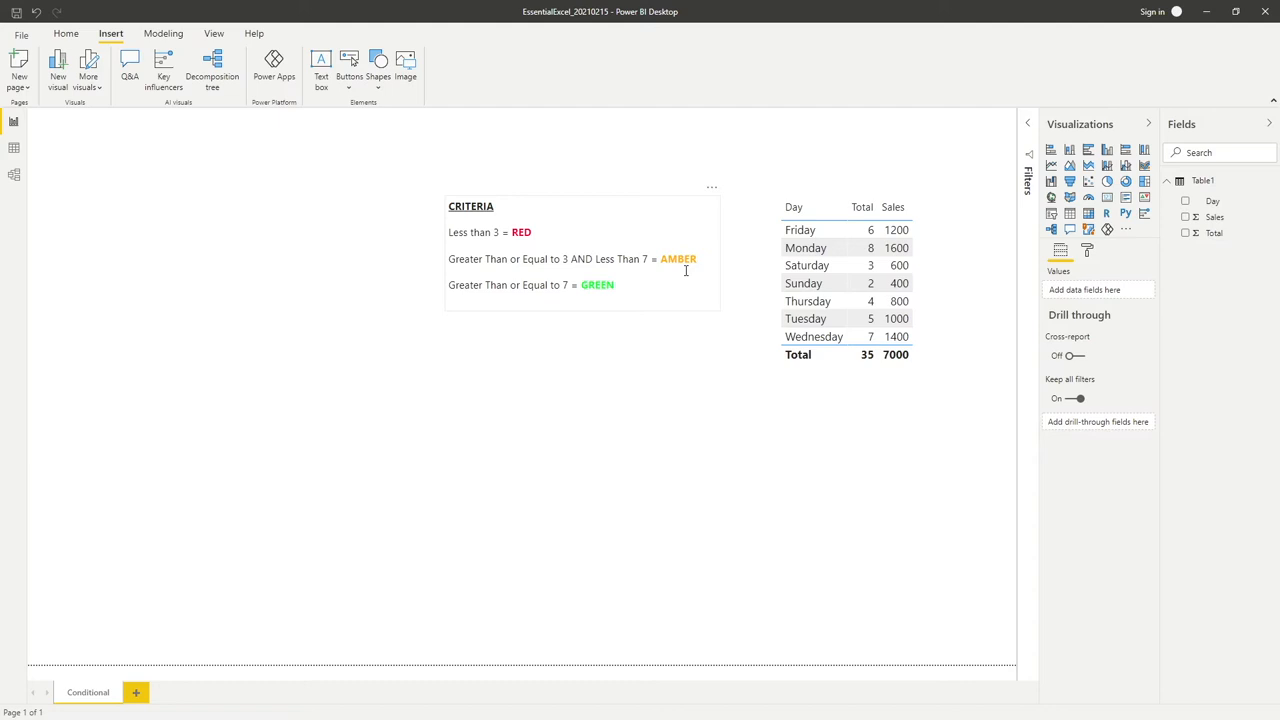
mouse_move(468, 294)
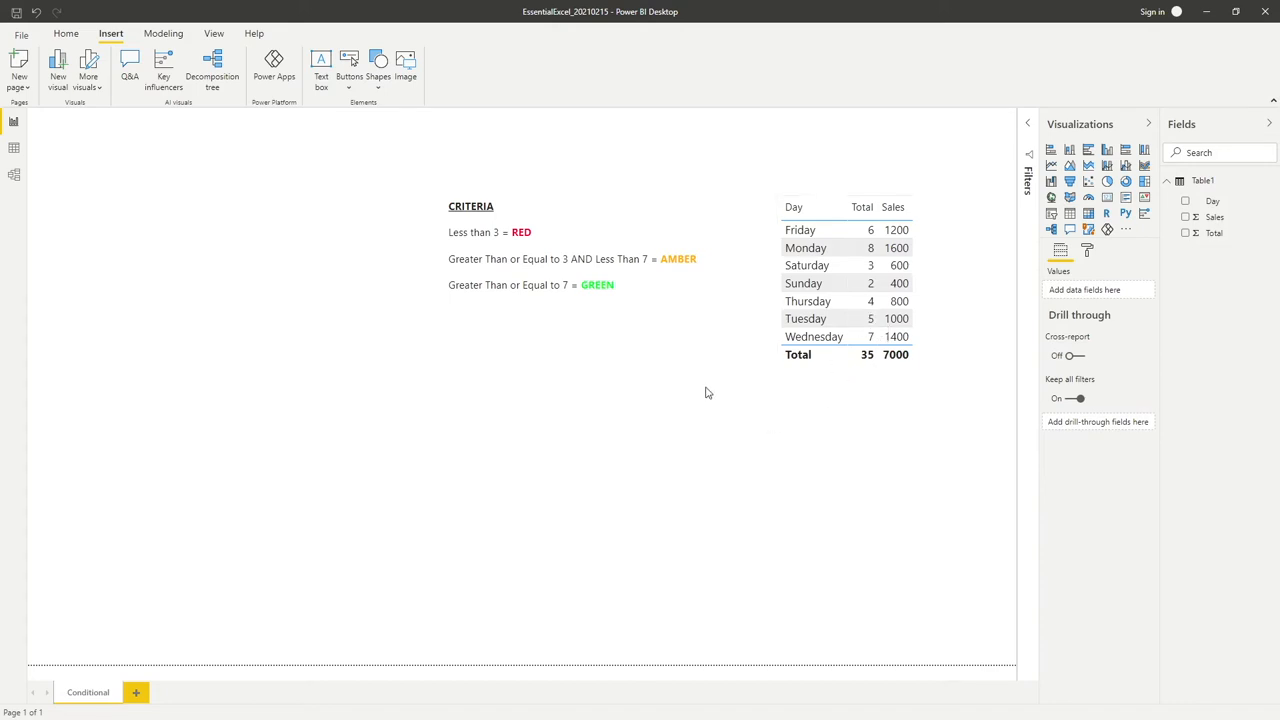
Select the sales table visual so its Day, Total and Sales fields show in Values.
left_click(820, 270)
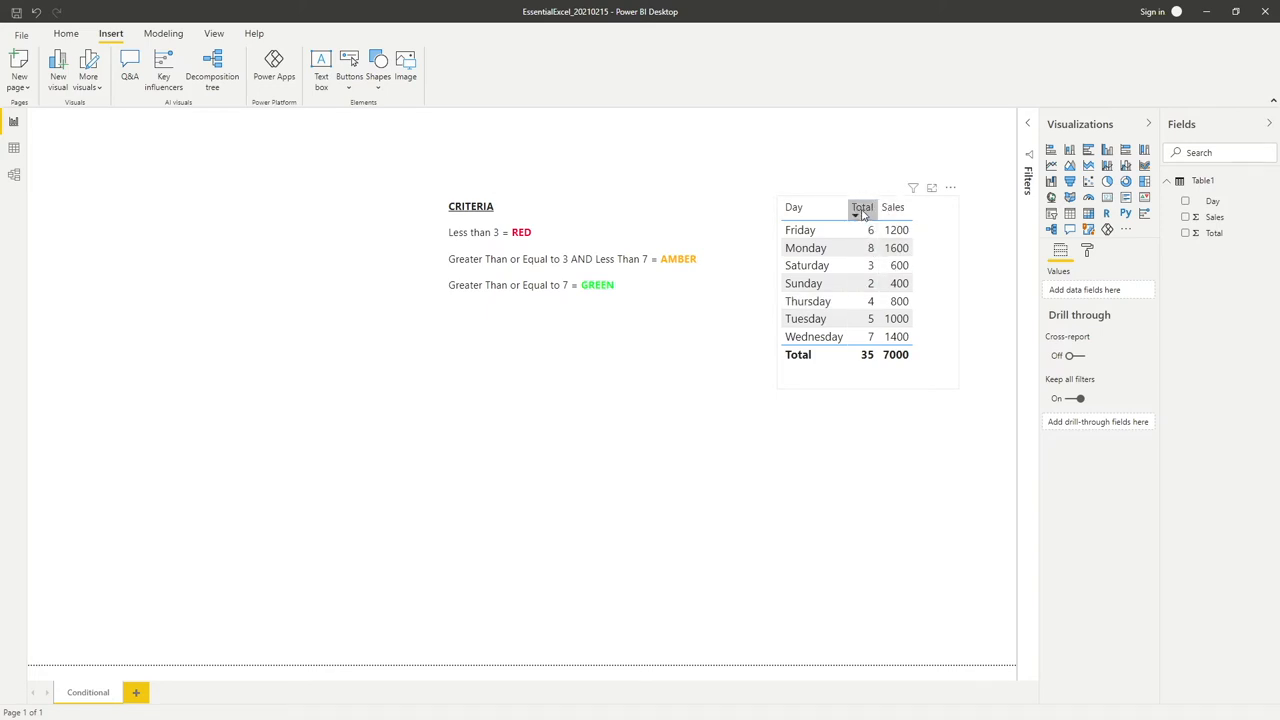
mouse_move(867, 265)
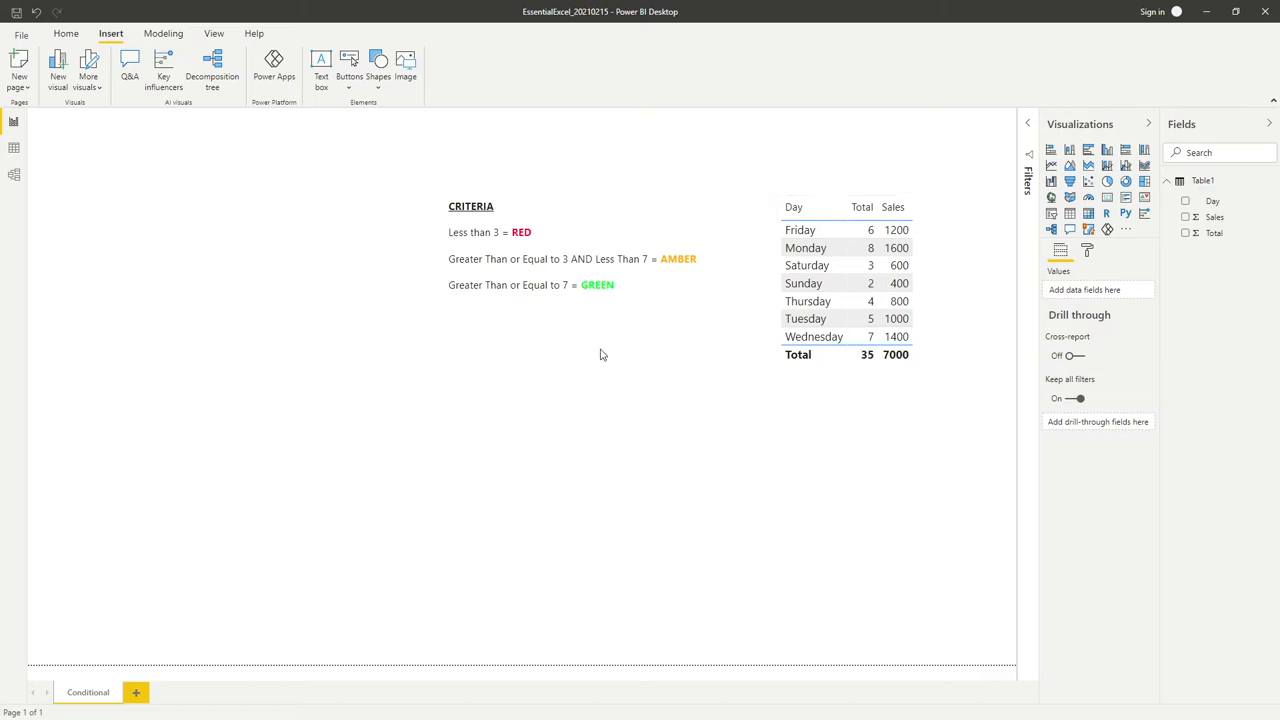
left_click(575, 292)
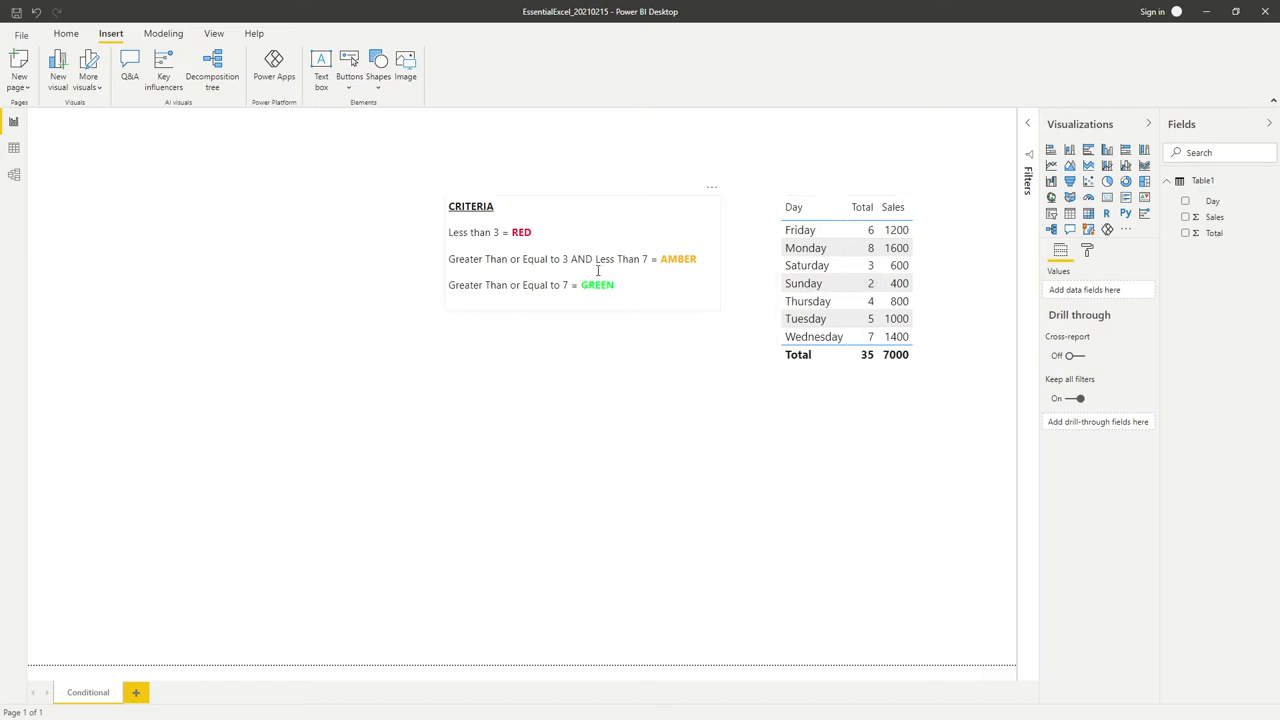
left_click(732, 356)
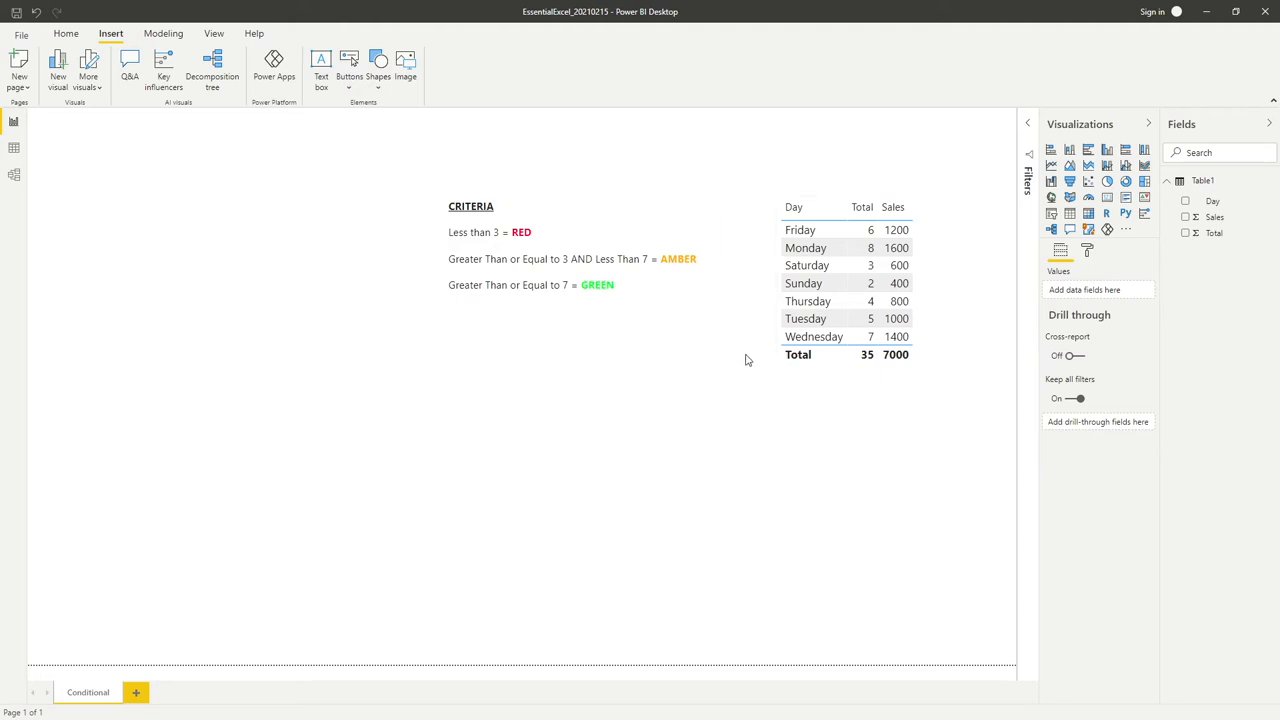
mouse_move(920, 430)
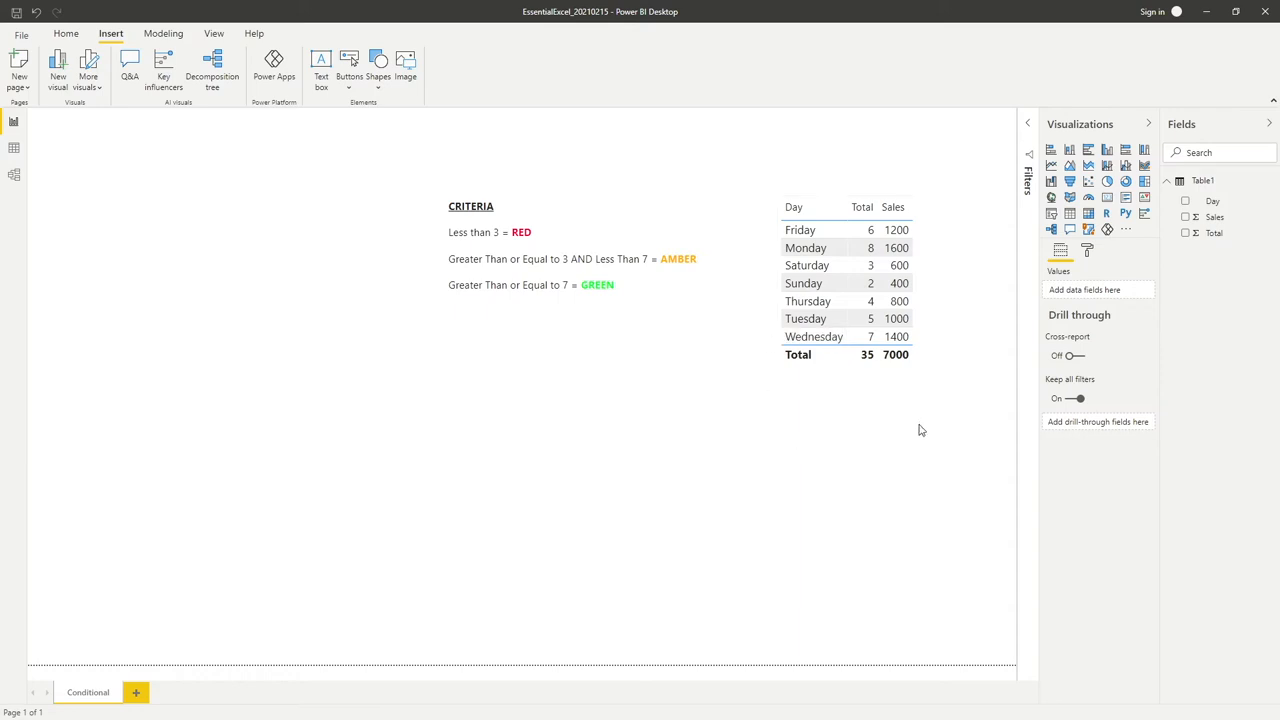
left_click(847, 280)
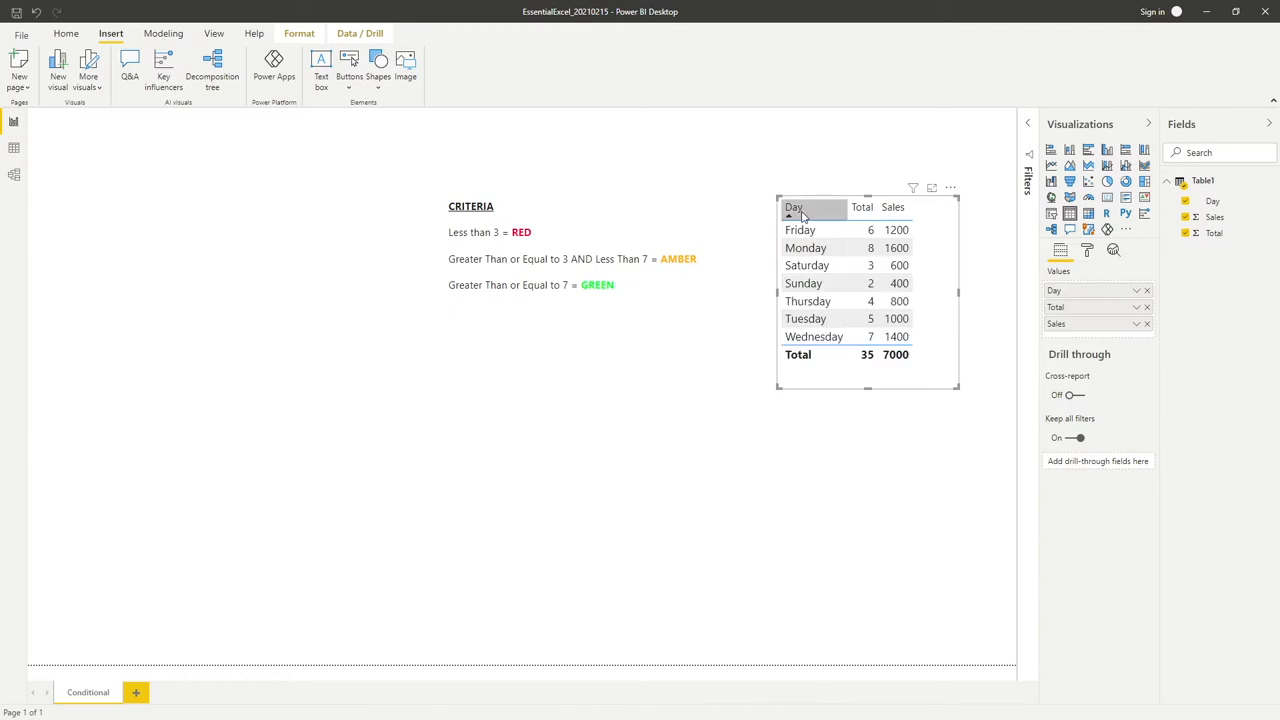
mouse_move(815, 336)
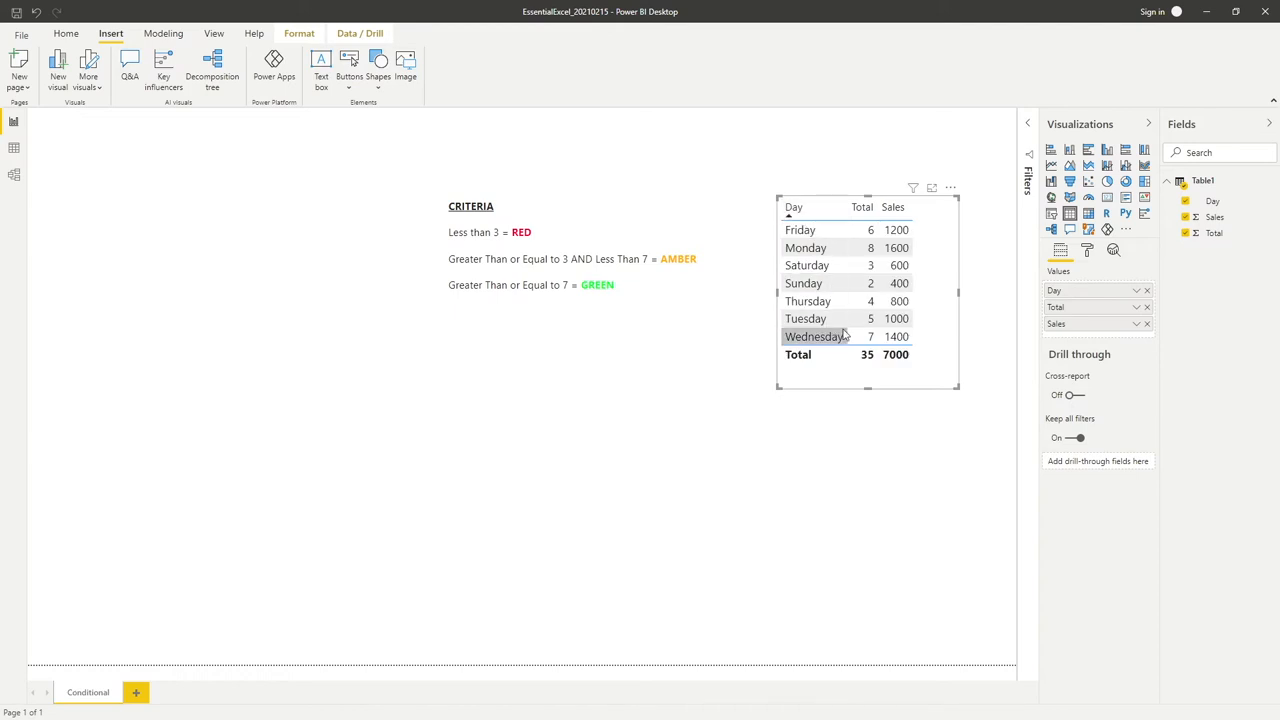
mouse_move(935, 390)
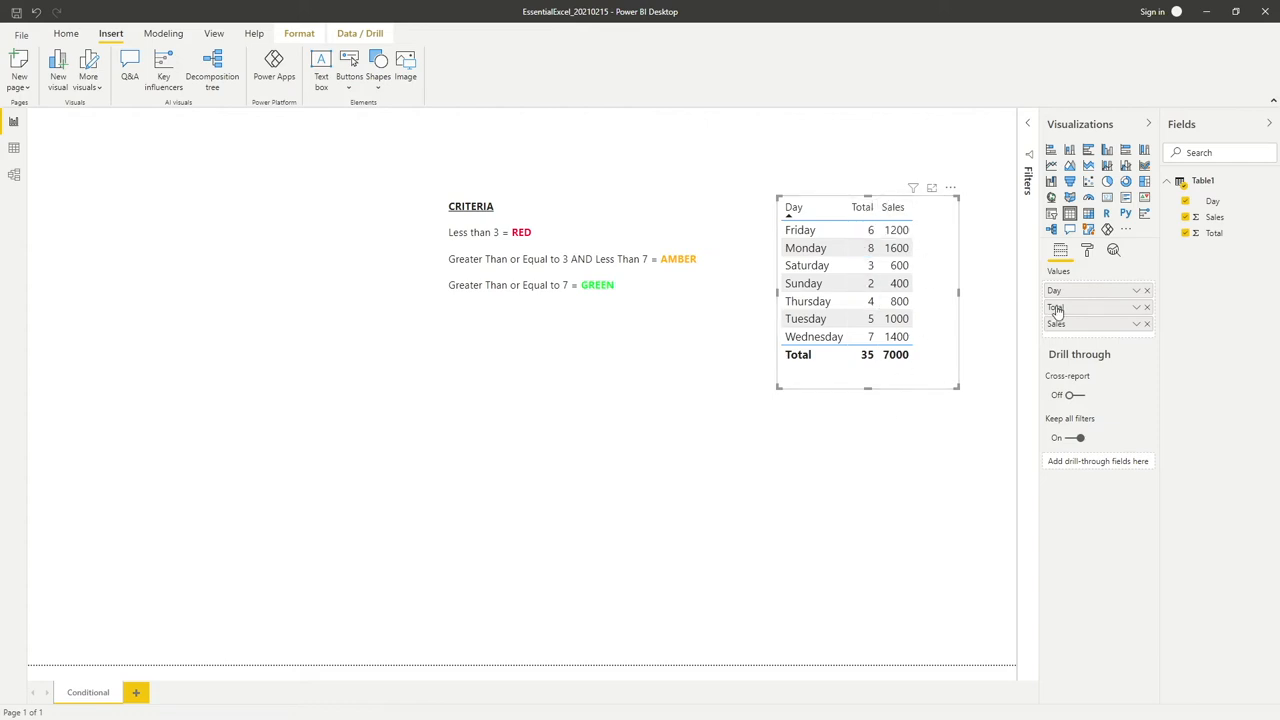
mouse_move(1123, 332)
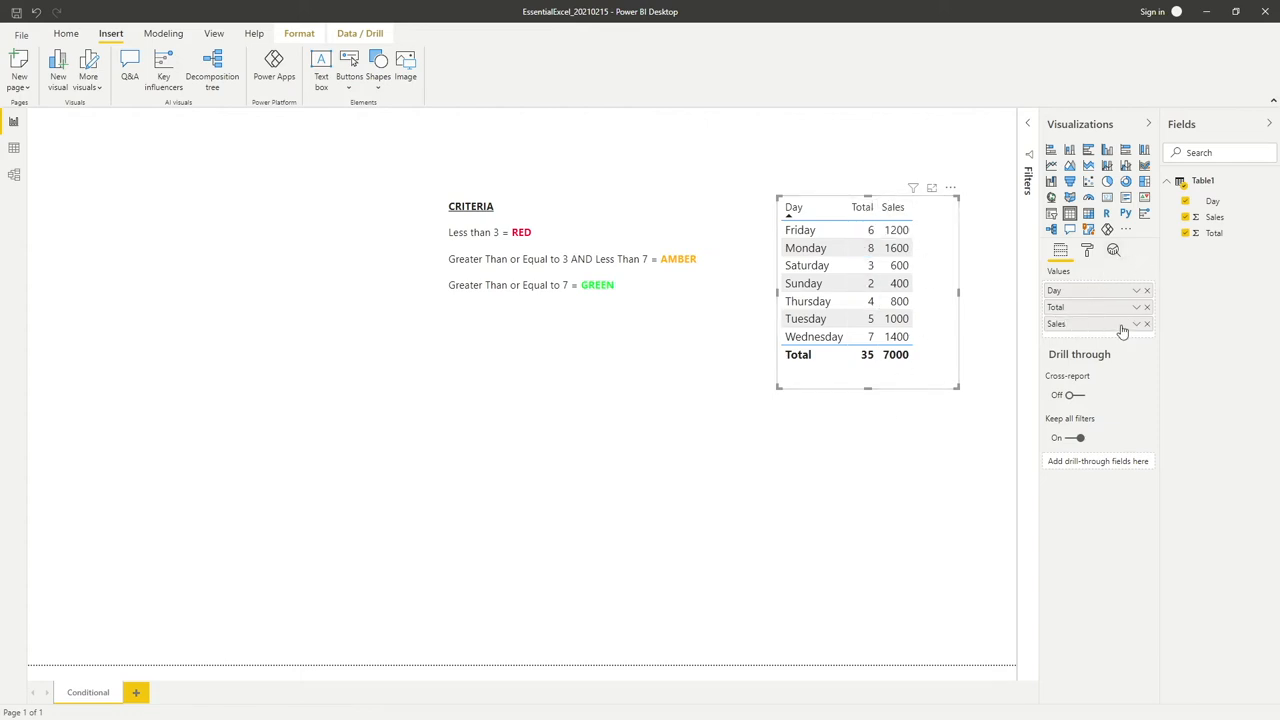
mouse_move(1099, 342)
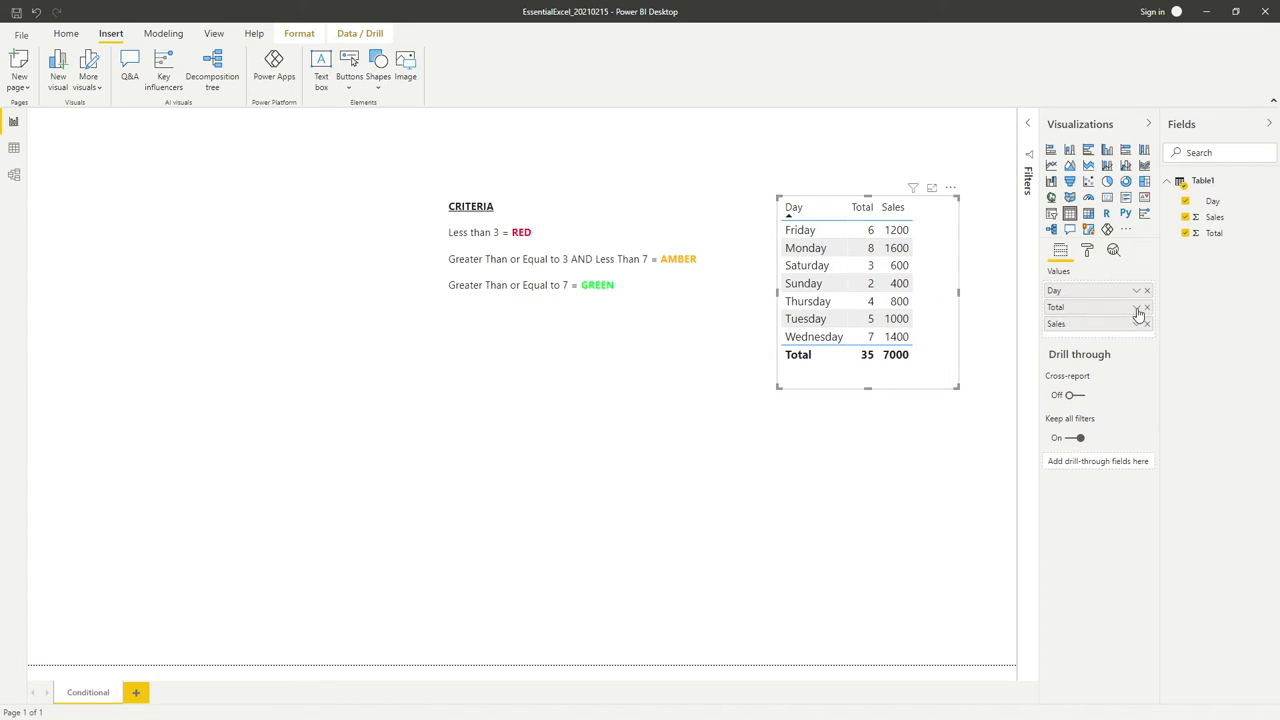
Open the Total field's options menu in the Values well.
left_click(1137, 307)
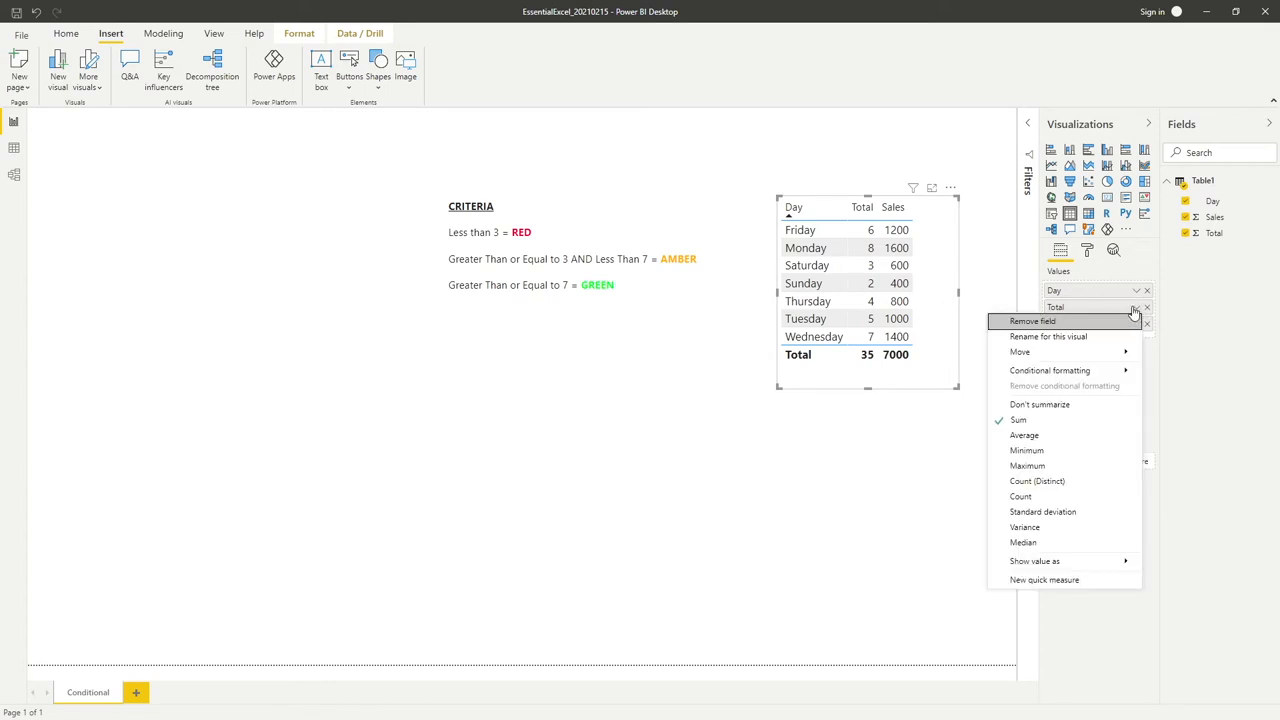
mouse_move(1050, 370)
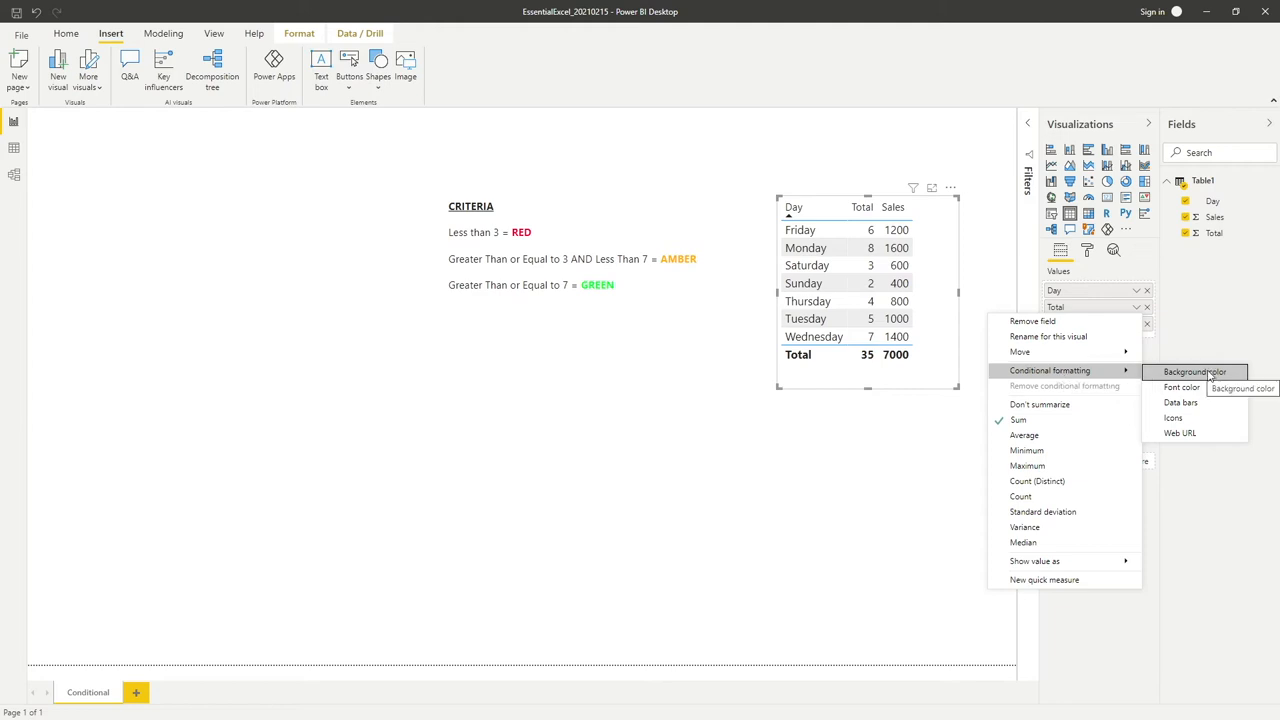
mouse_move(1182, 387)
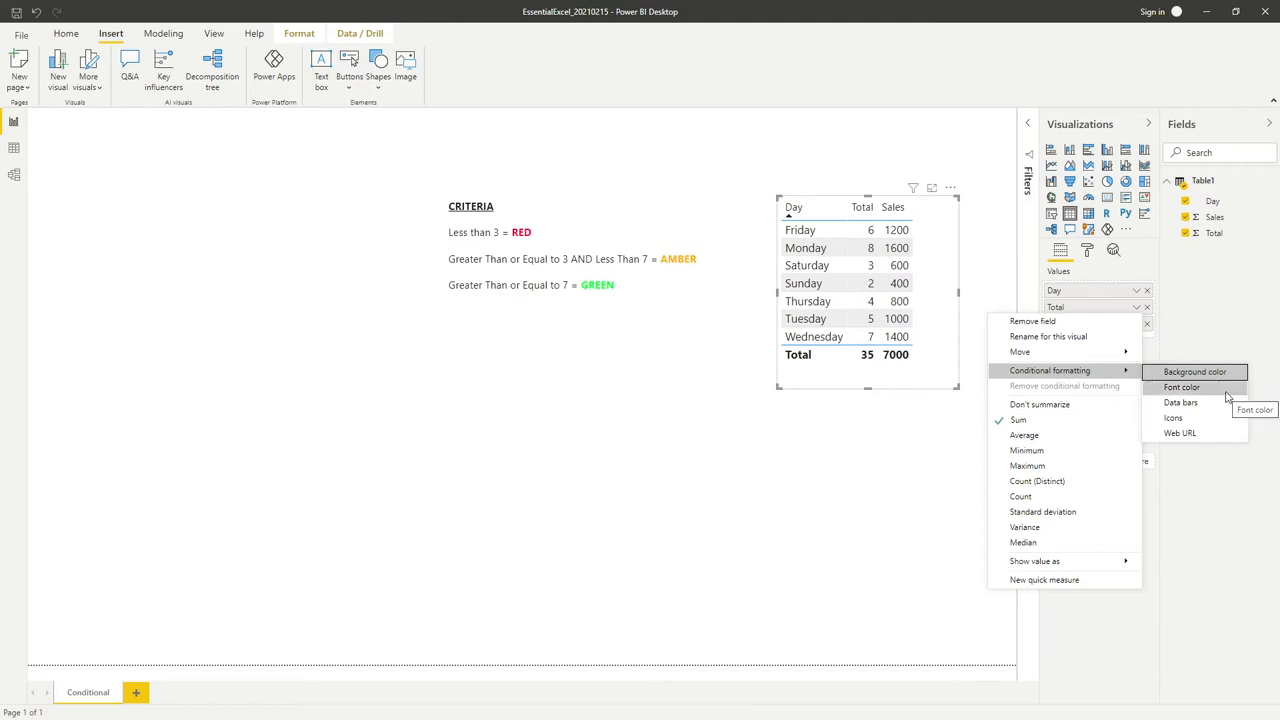
mouse_move(1194, 372)
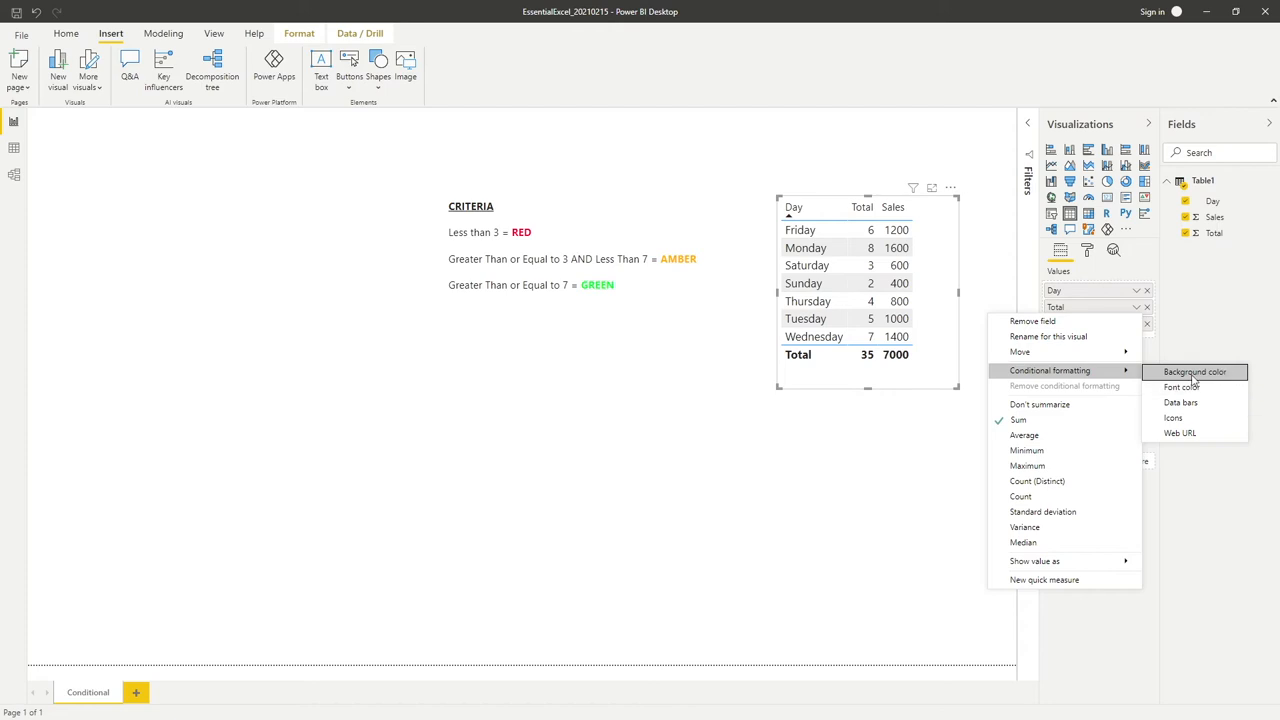
mouse_move(1194, 372)
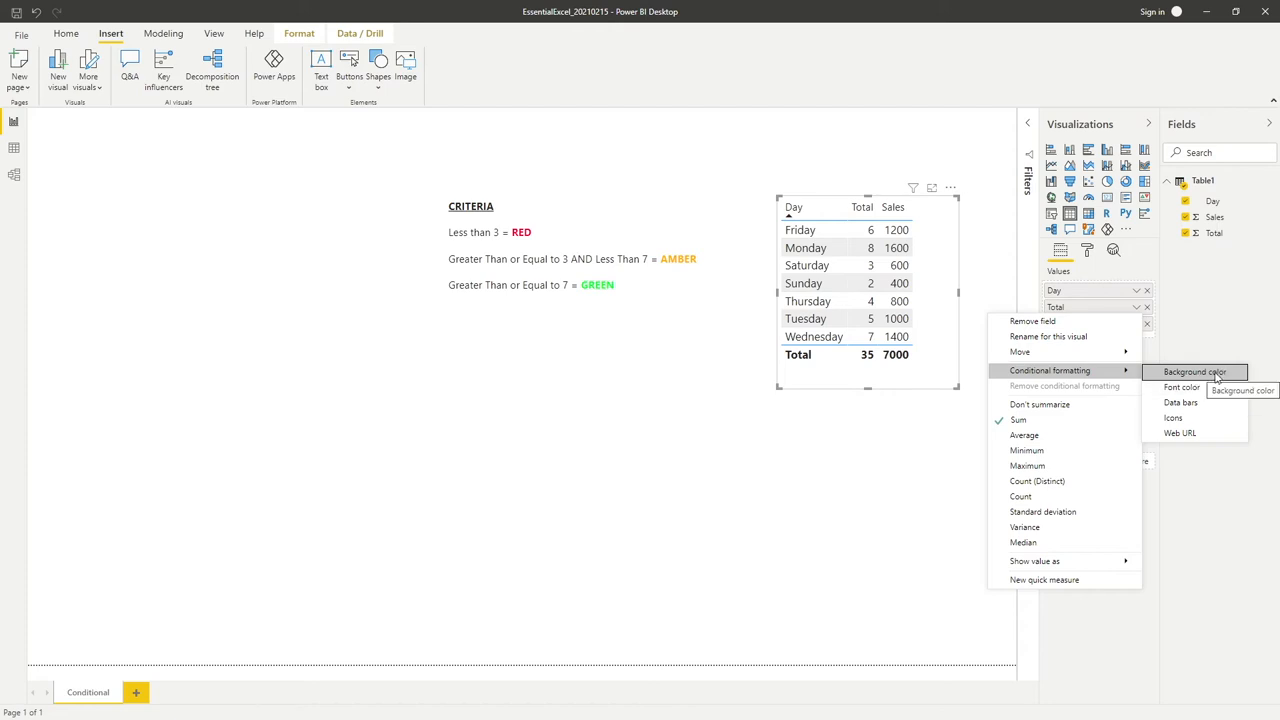
mouse_move(1181, 387)
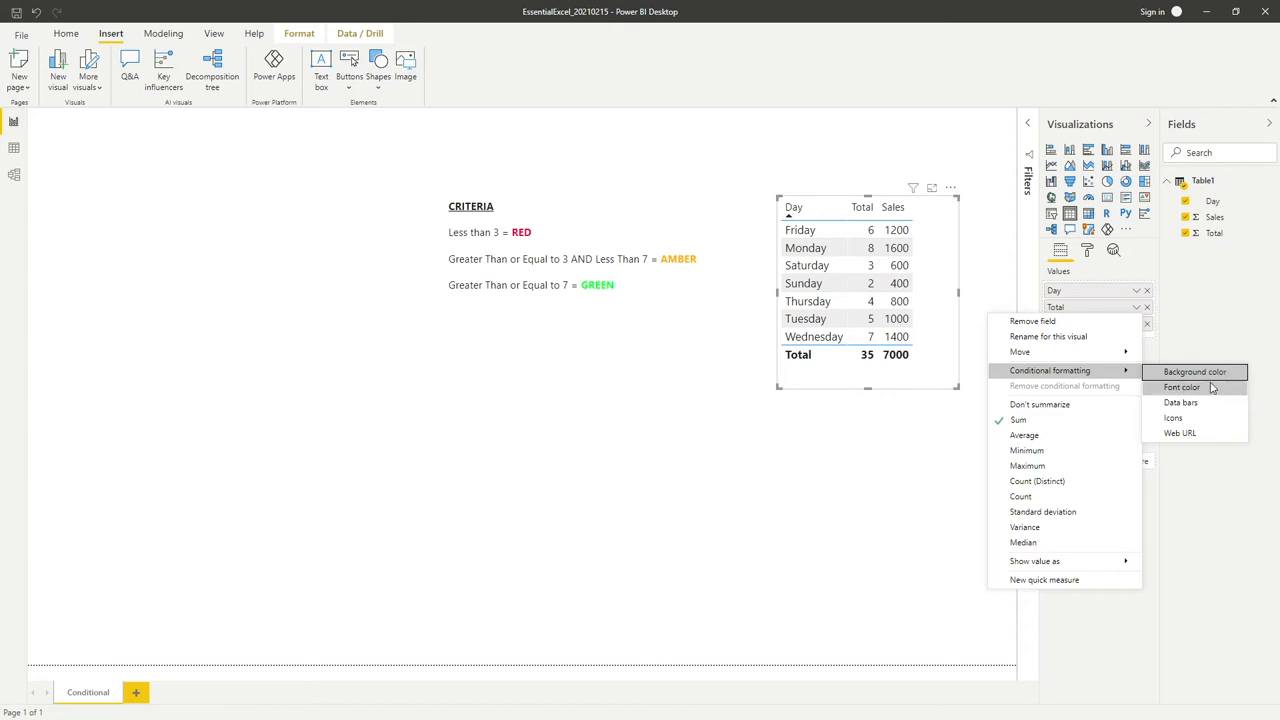
mouse_move(1182, 387)
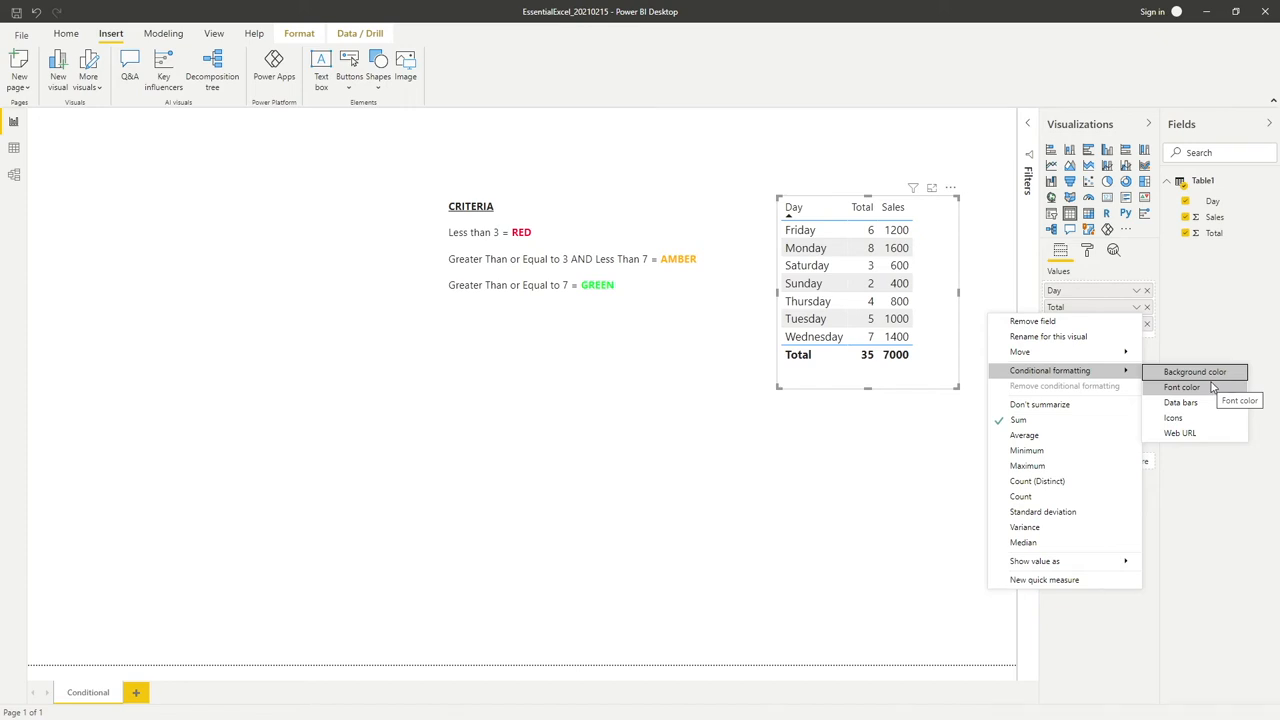
mouse_move(1180, 432)
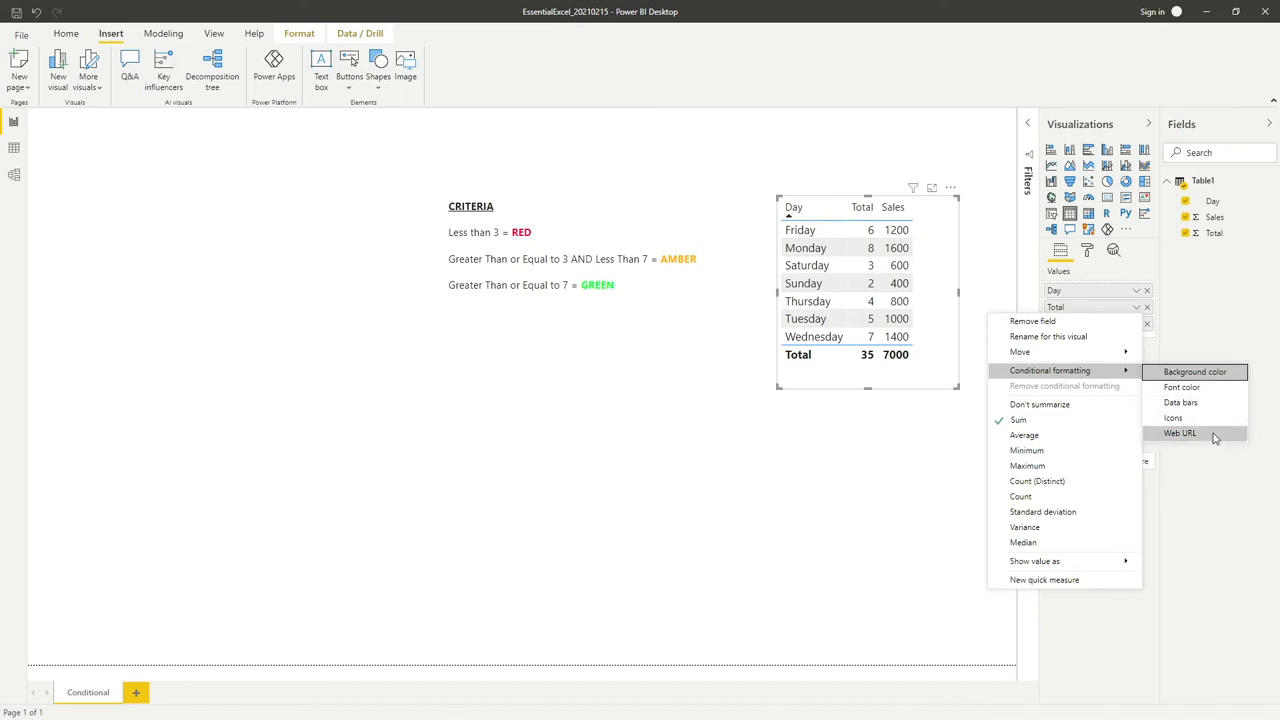
mouse_move(1195, 372)
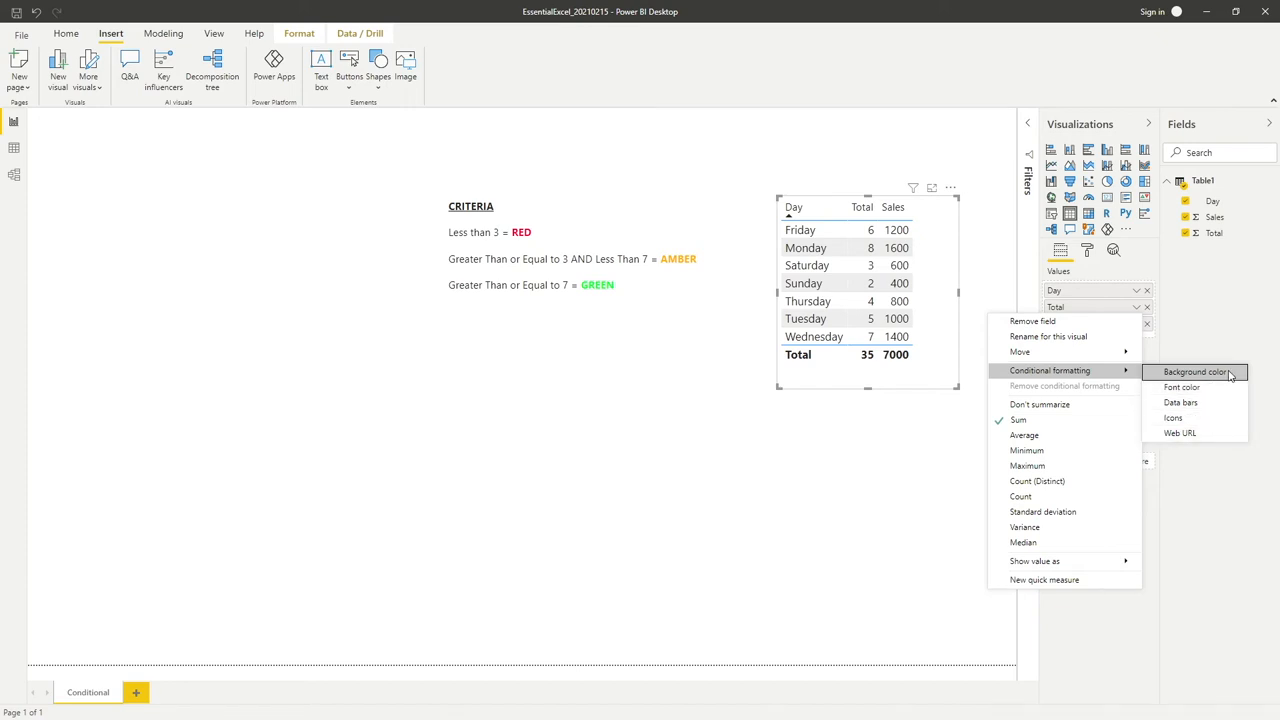
Start Background color formatting for Total and switch Format by to Rules.
left_click(1196, 372)
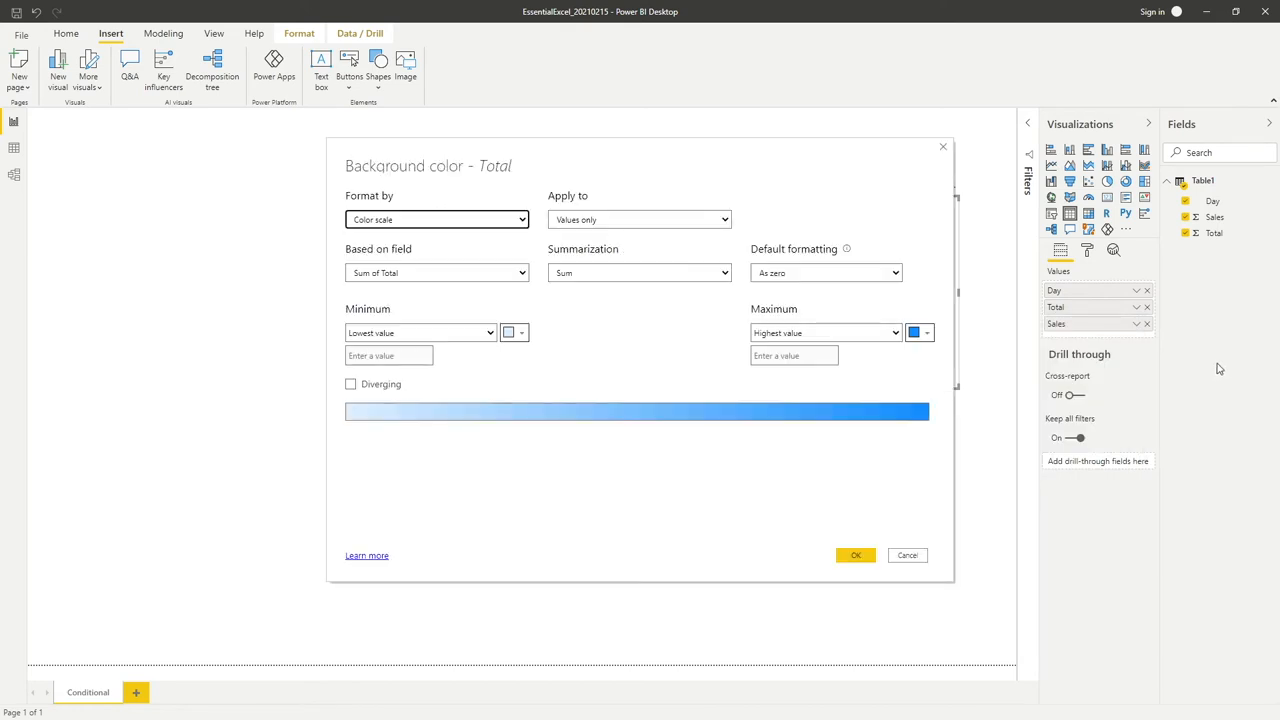
mouse_move(691, 285)
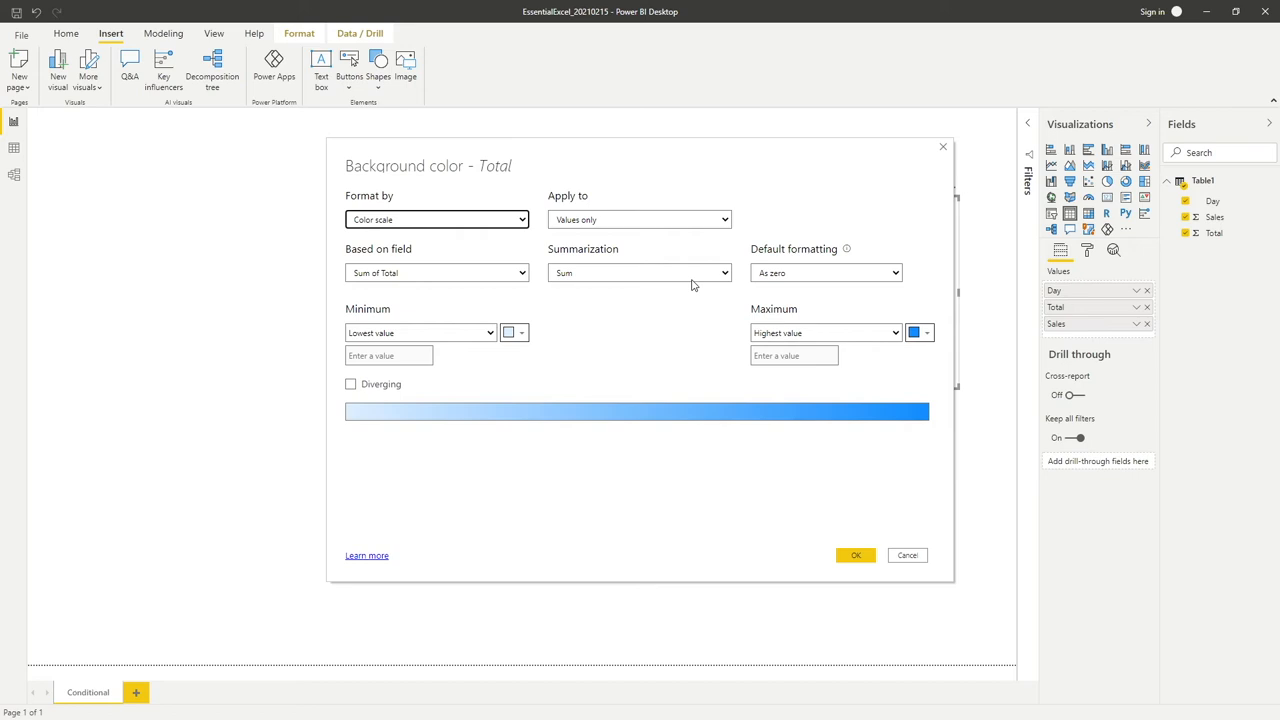
mouse_move(518, 267)
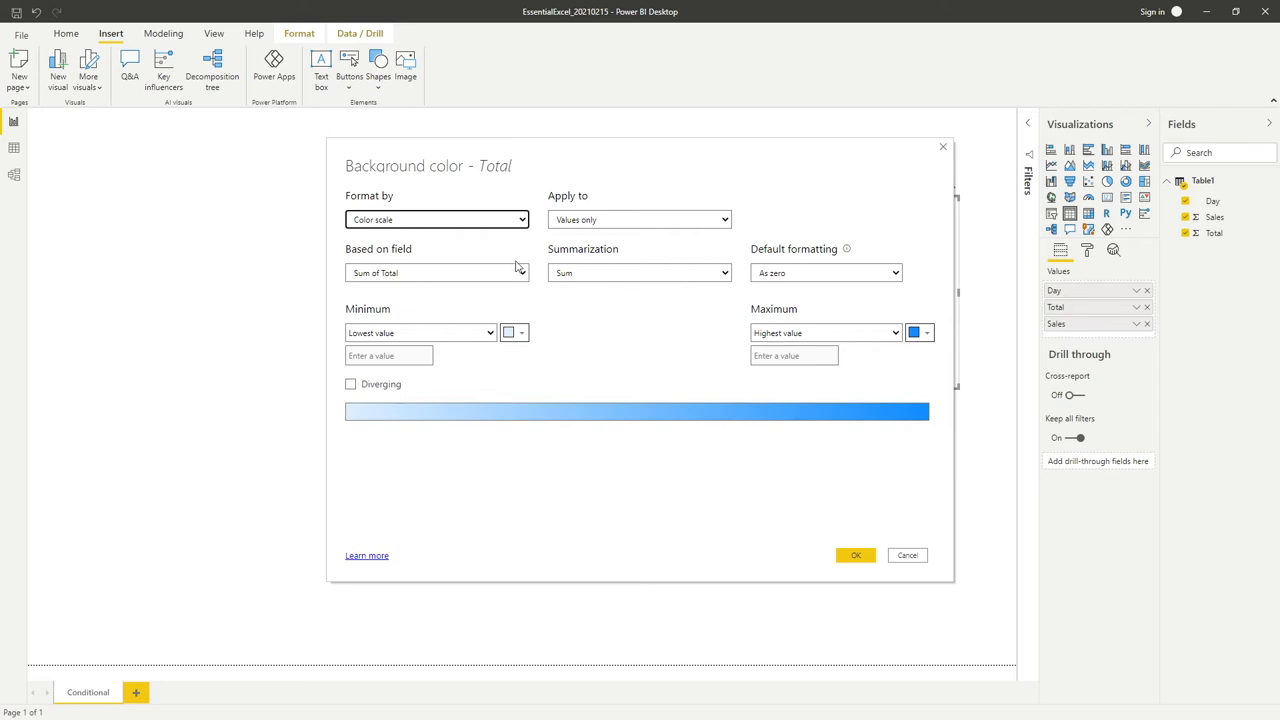
mouse_move(528, 427)
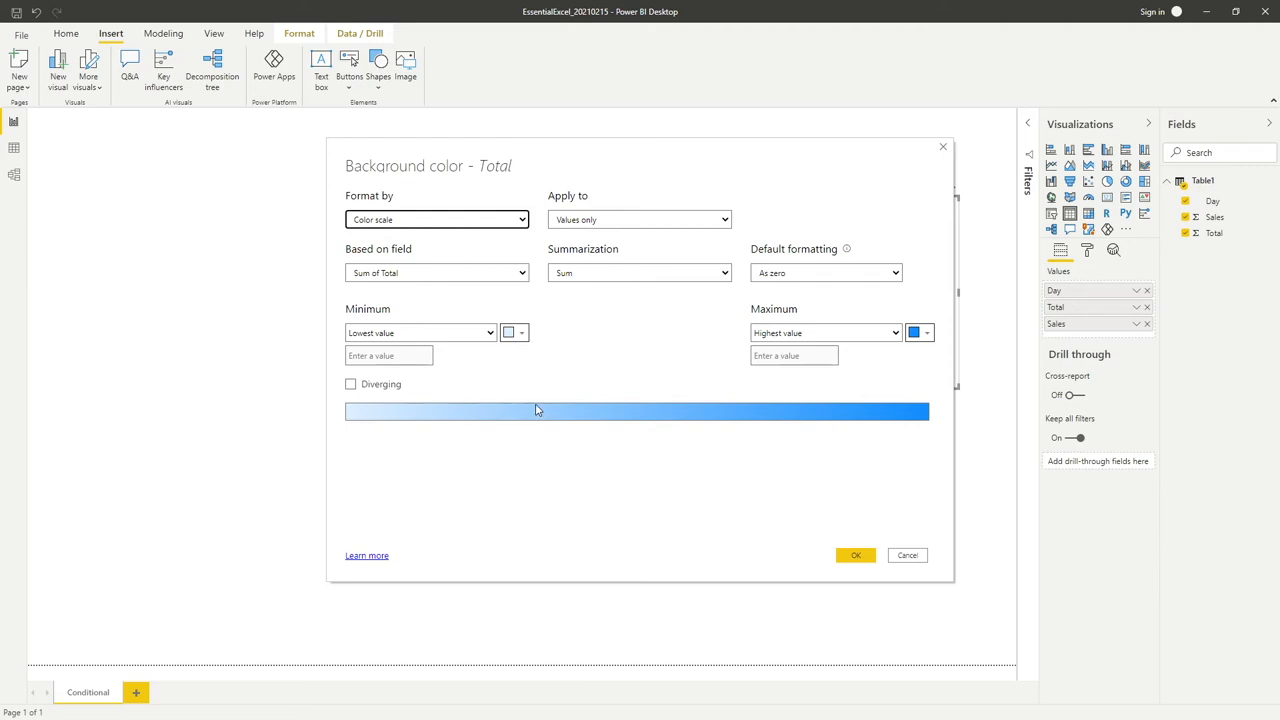
mouse_move(628, 296)
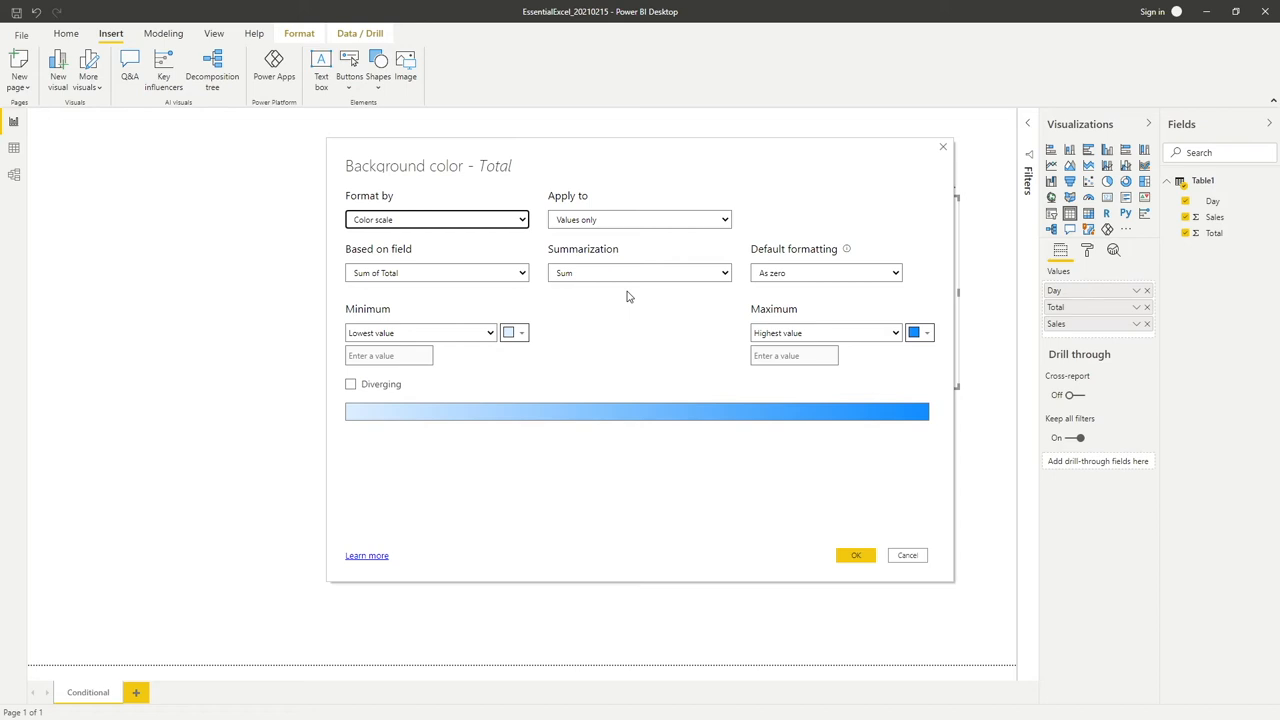
mouse_move(520, 237)
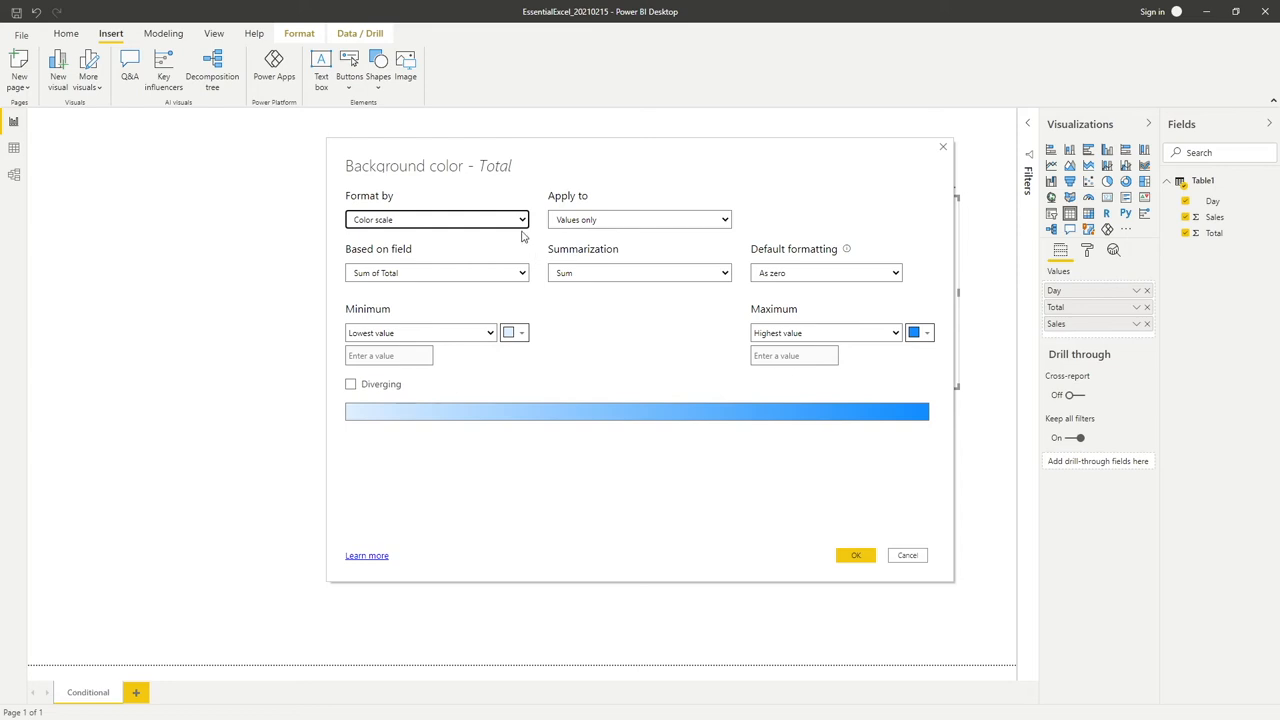
mouse_move(410, 220)
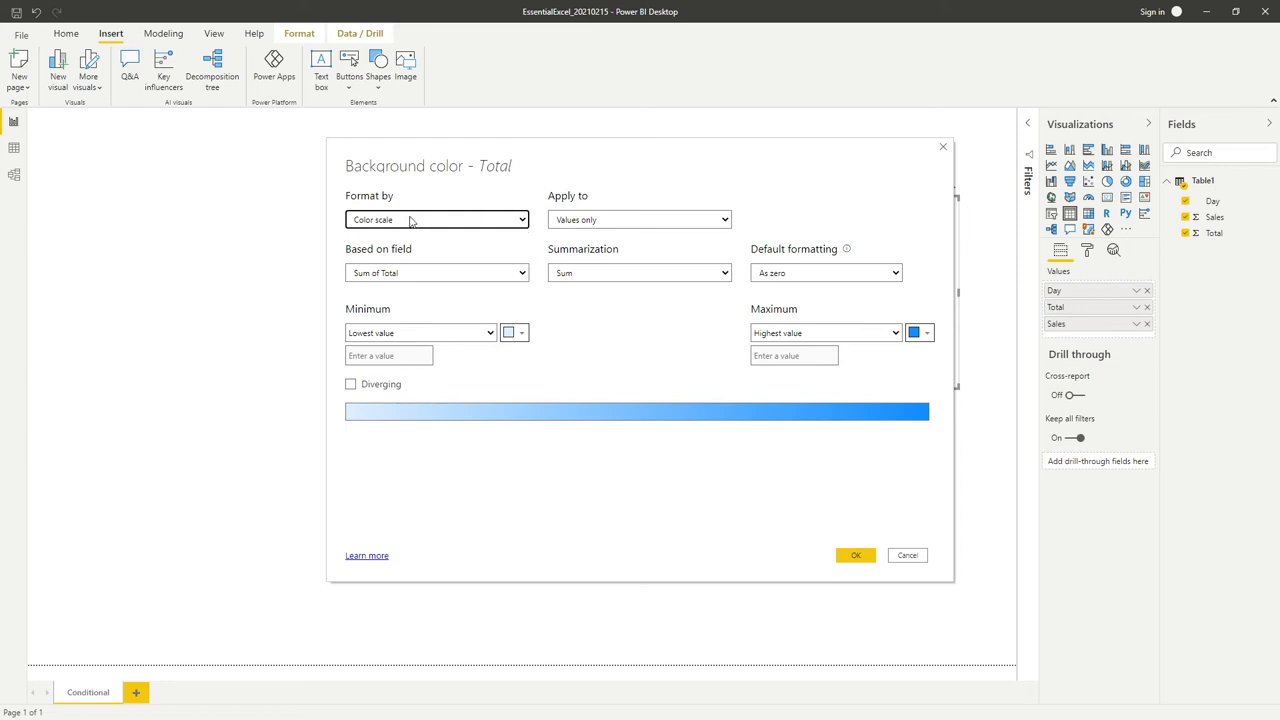
left_click(437, 219)
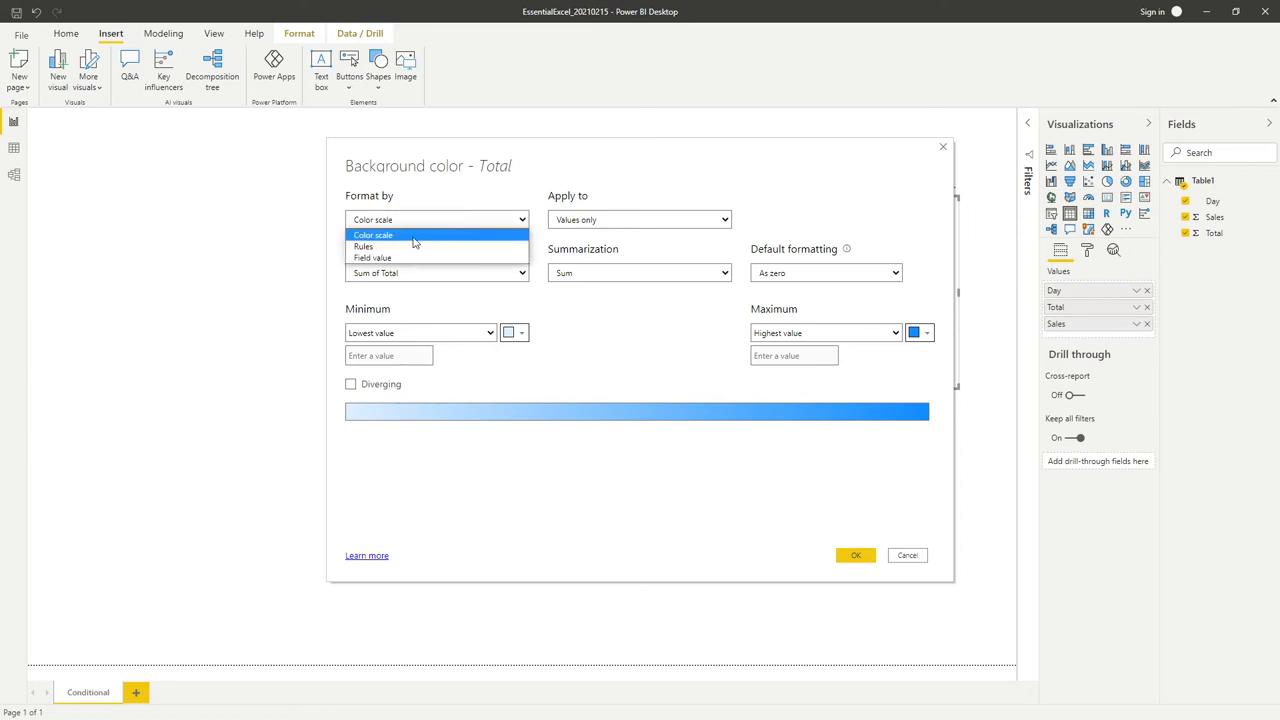
left_click(363, 246)
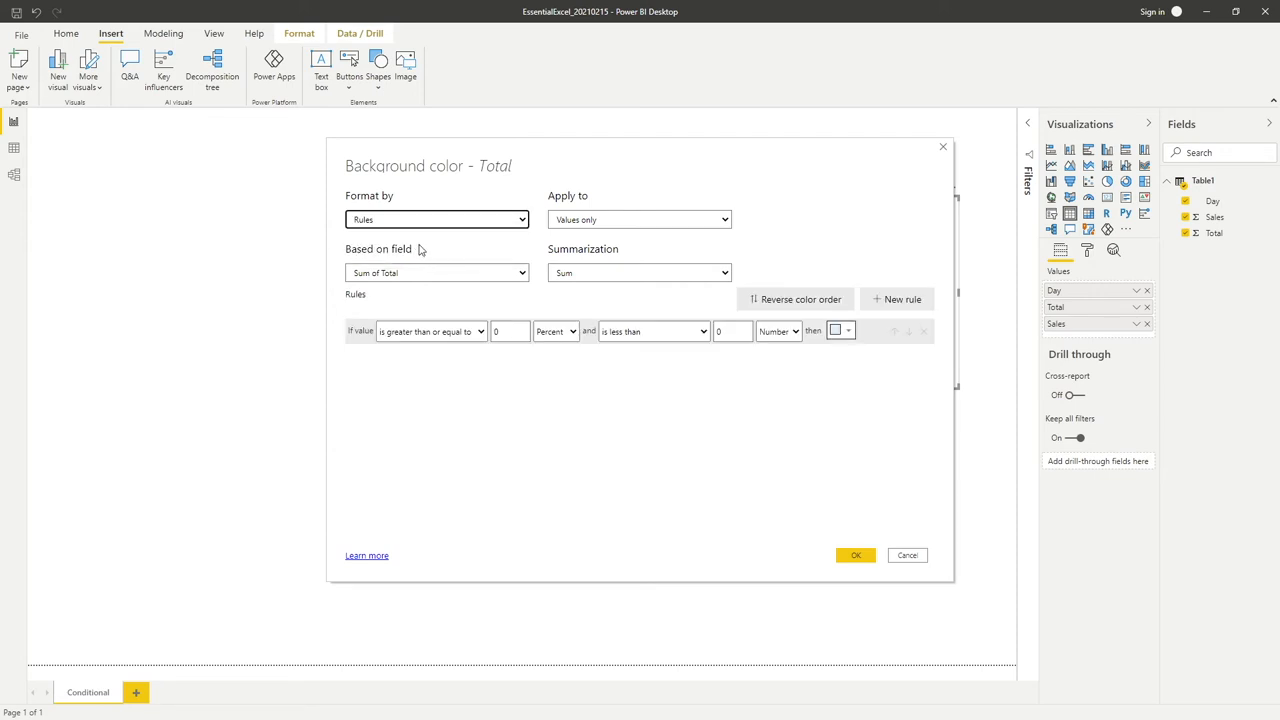
mouse_move(425, 242)
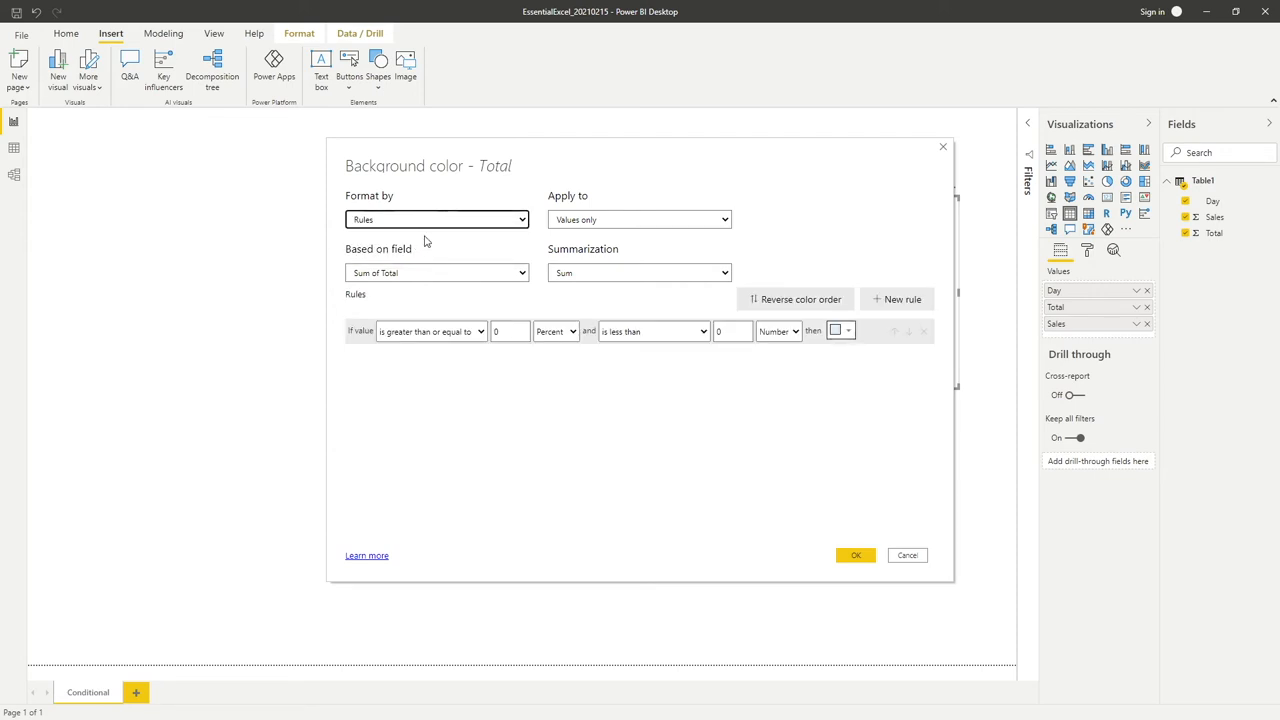
mouse_move(535, 248)
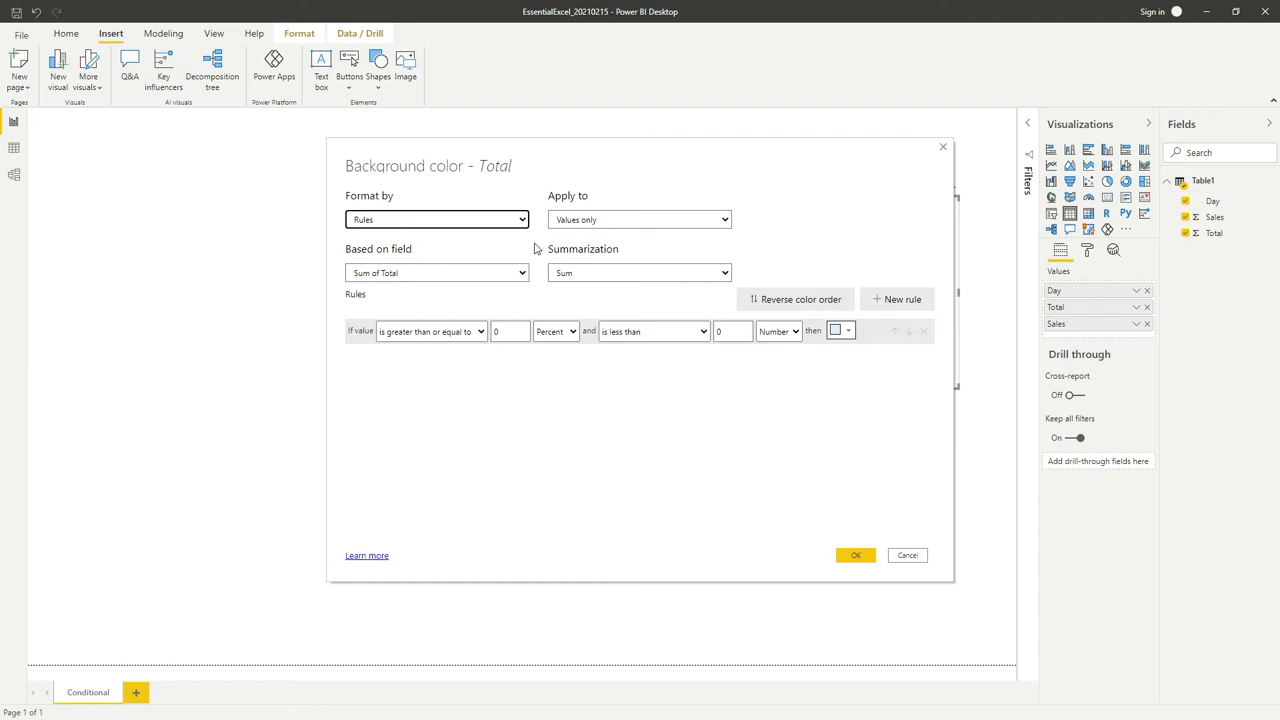
mouse_move(373, 271)
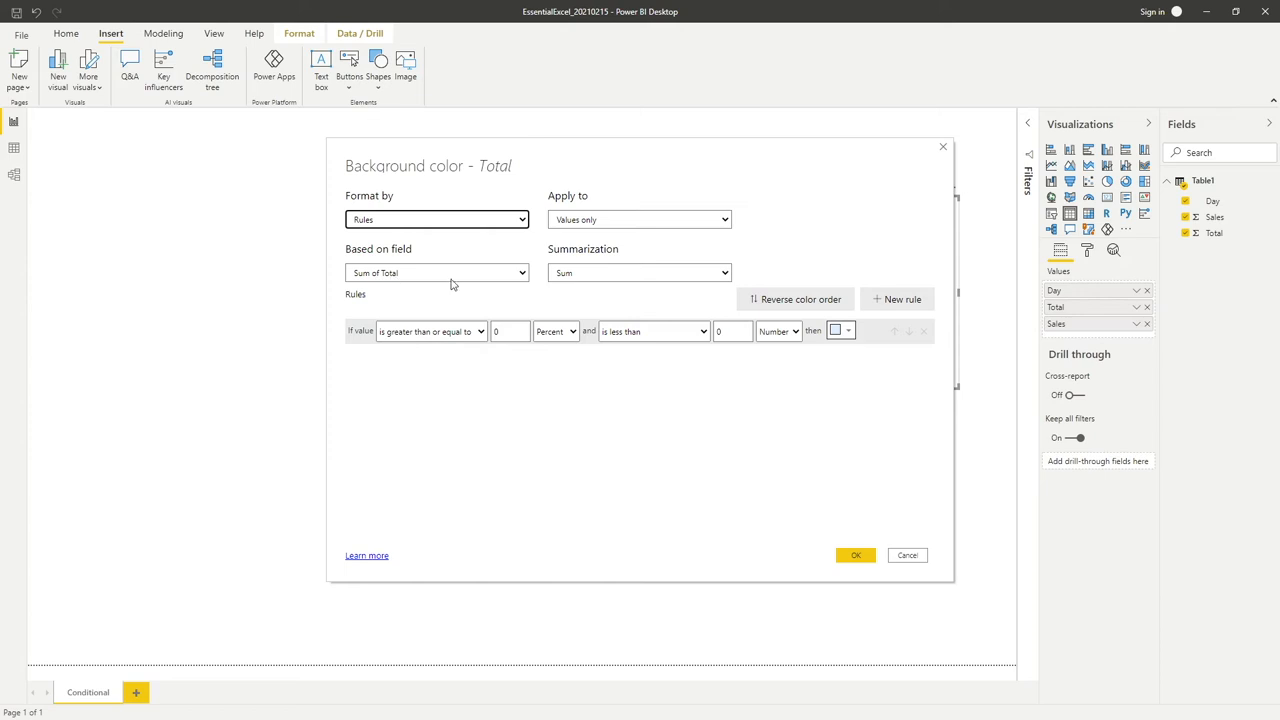
mouse_move(568, 291)
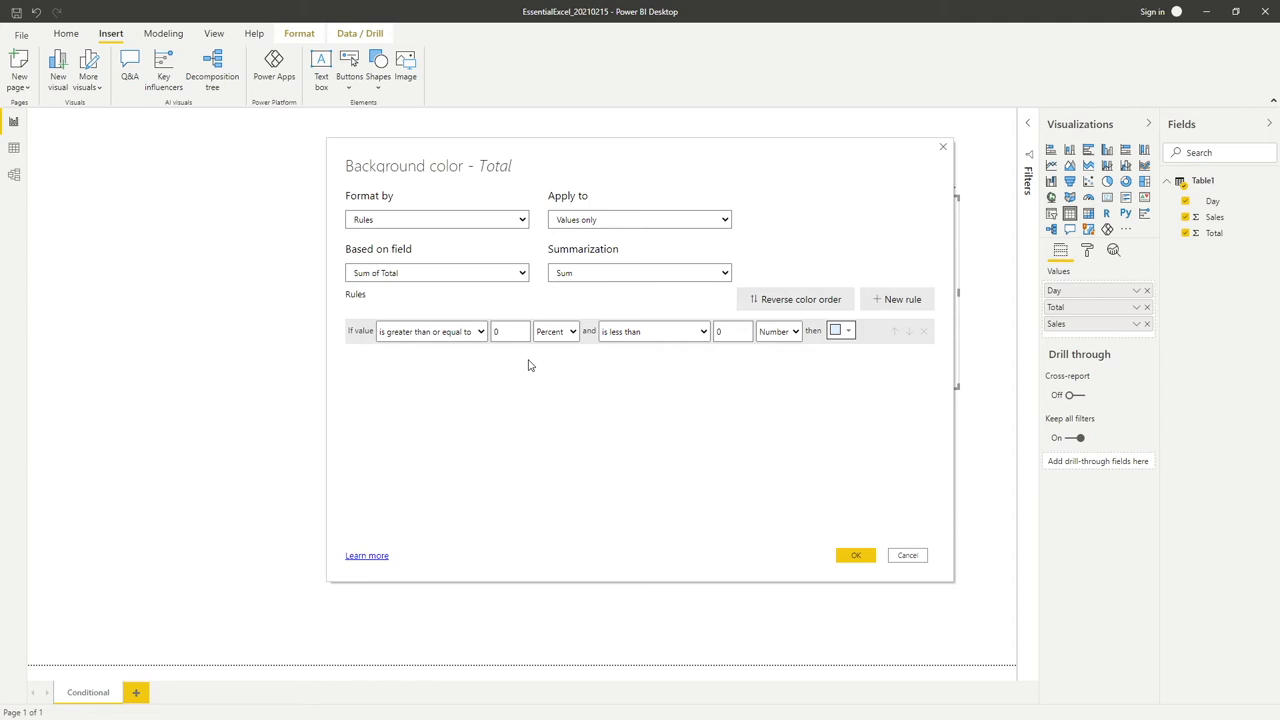
Add a red background rule for Totals >= 0 and < 3 as numbers, and apply it.
left_click(430, 331)
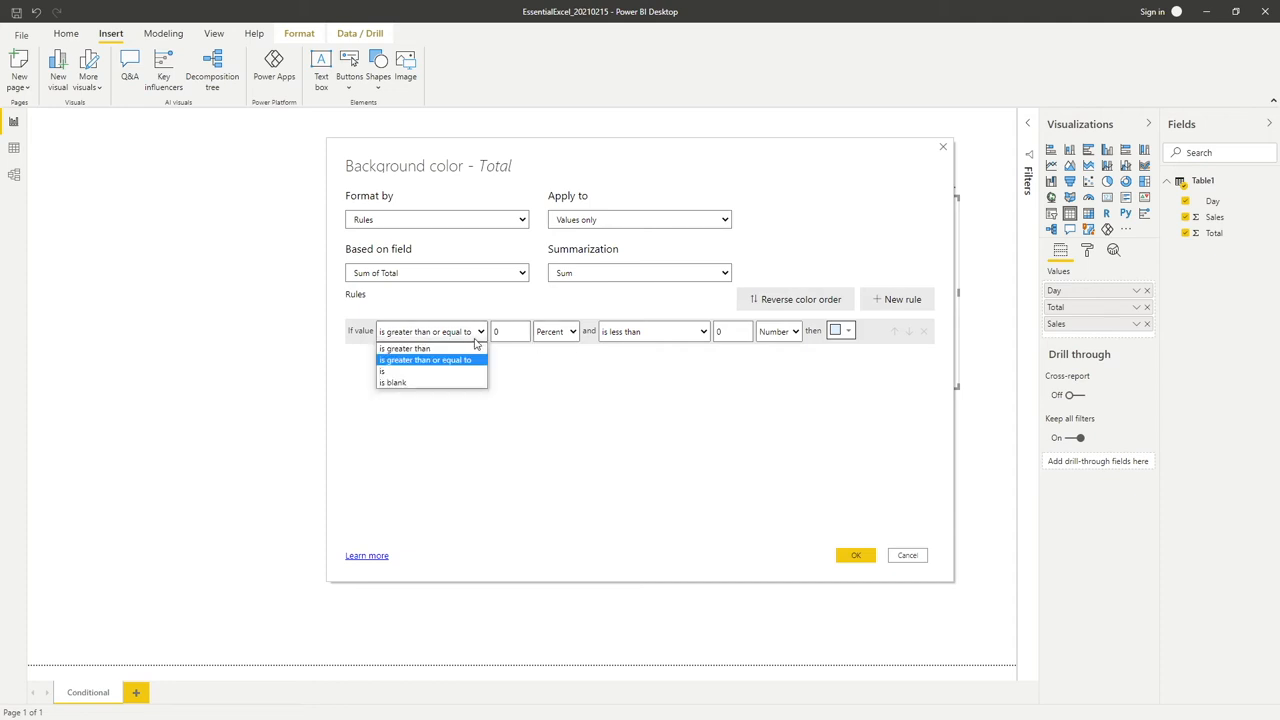
mouse_move(453, 360)
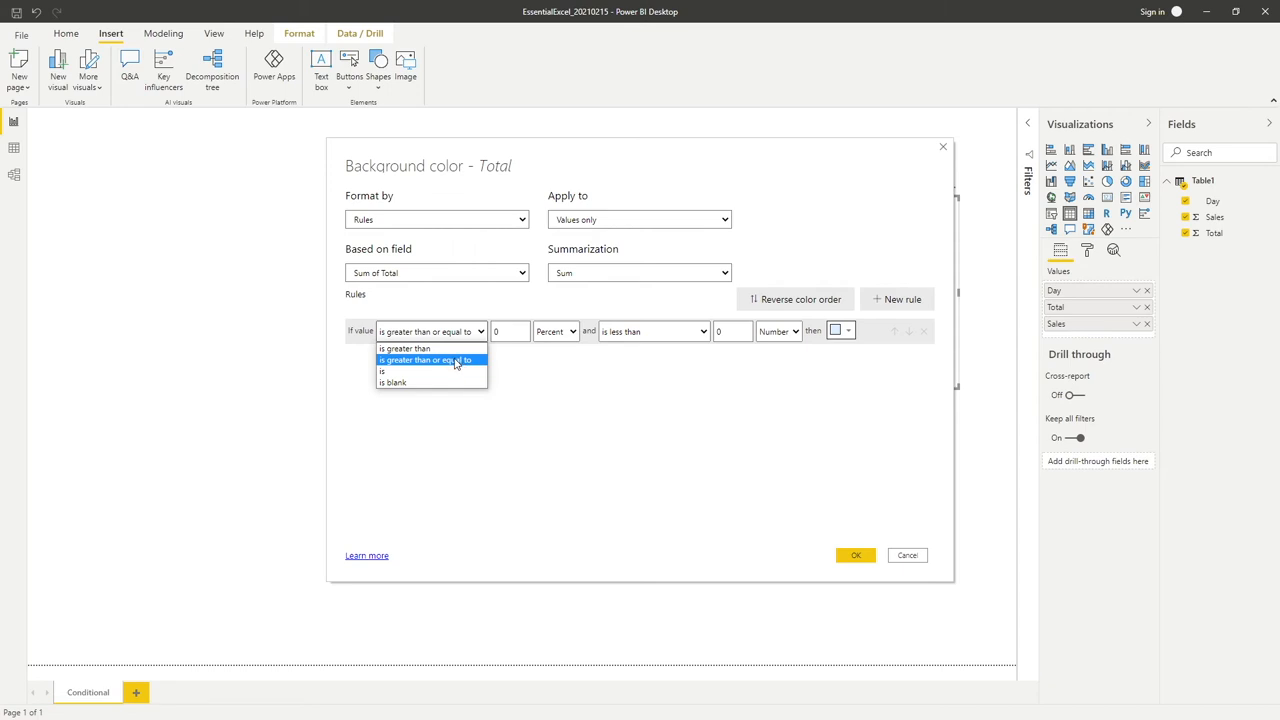
left_click(428, 360)
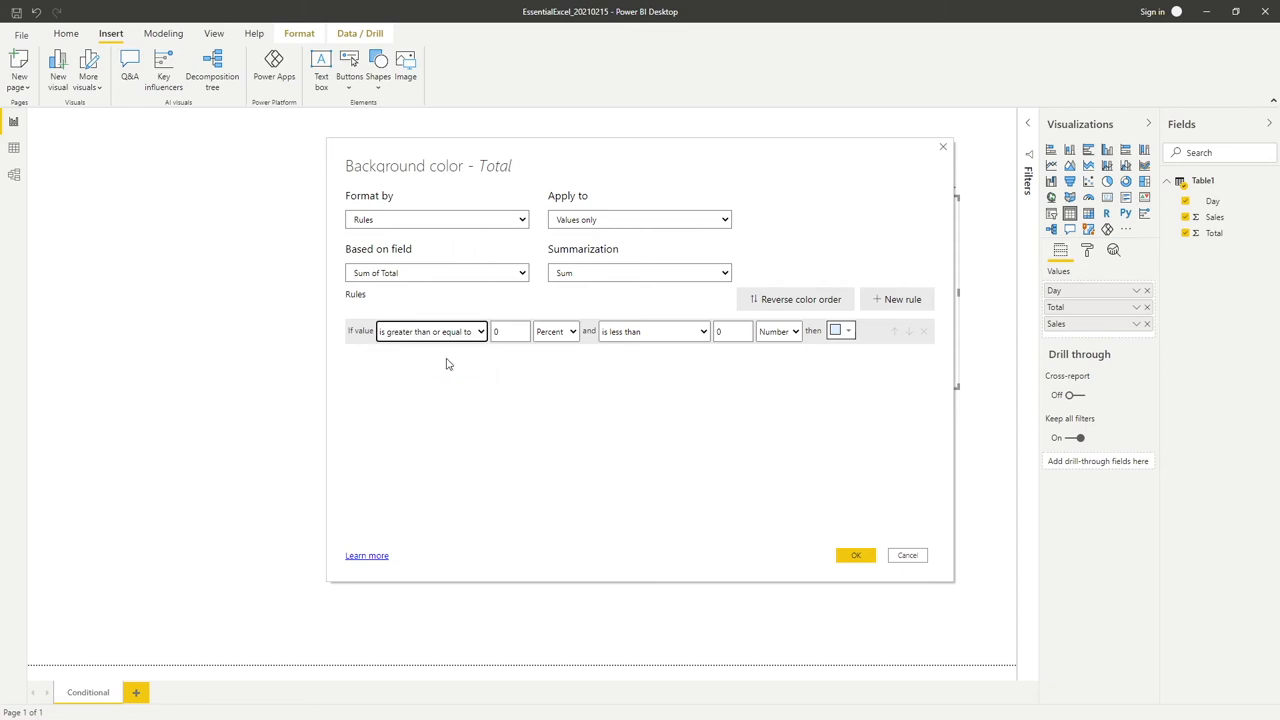
mouse_move(511, 331)
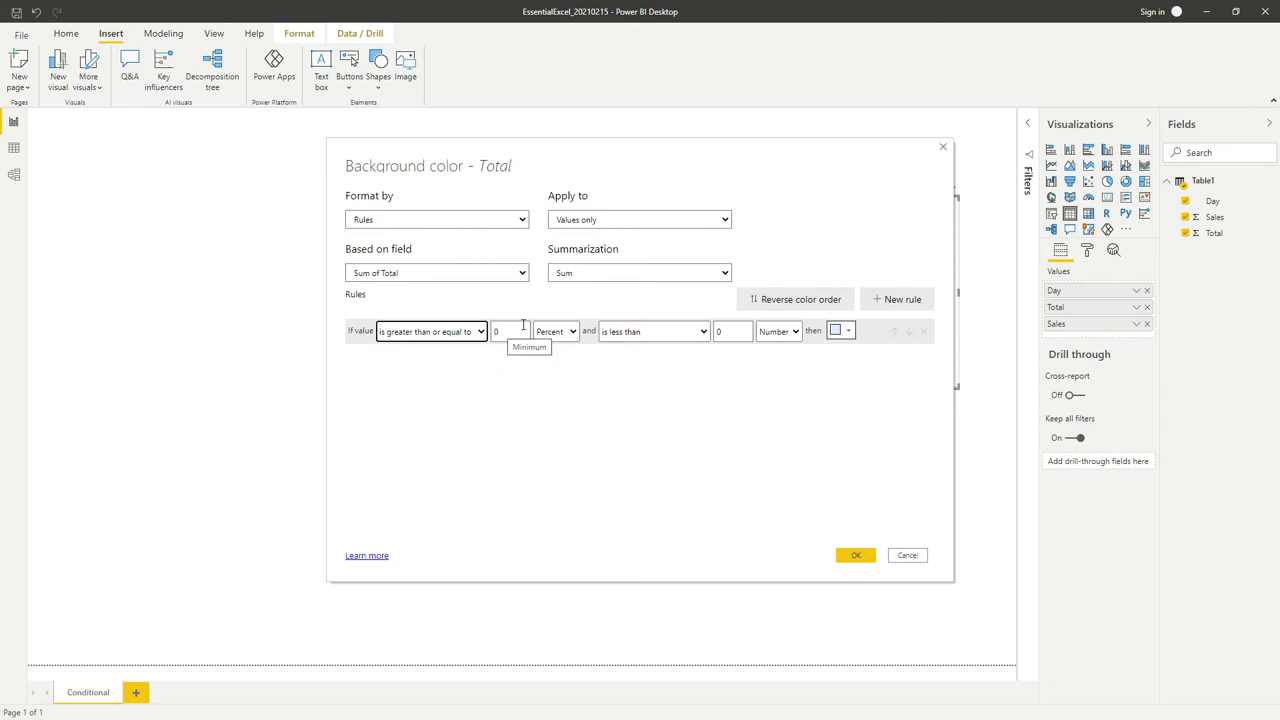
left_click(555, 331)
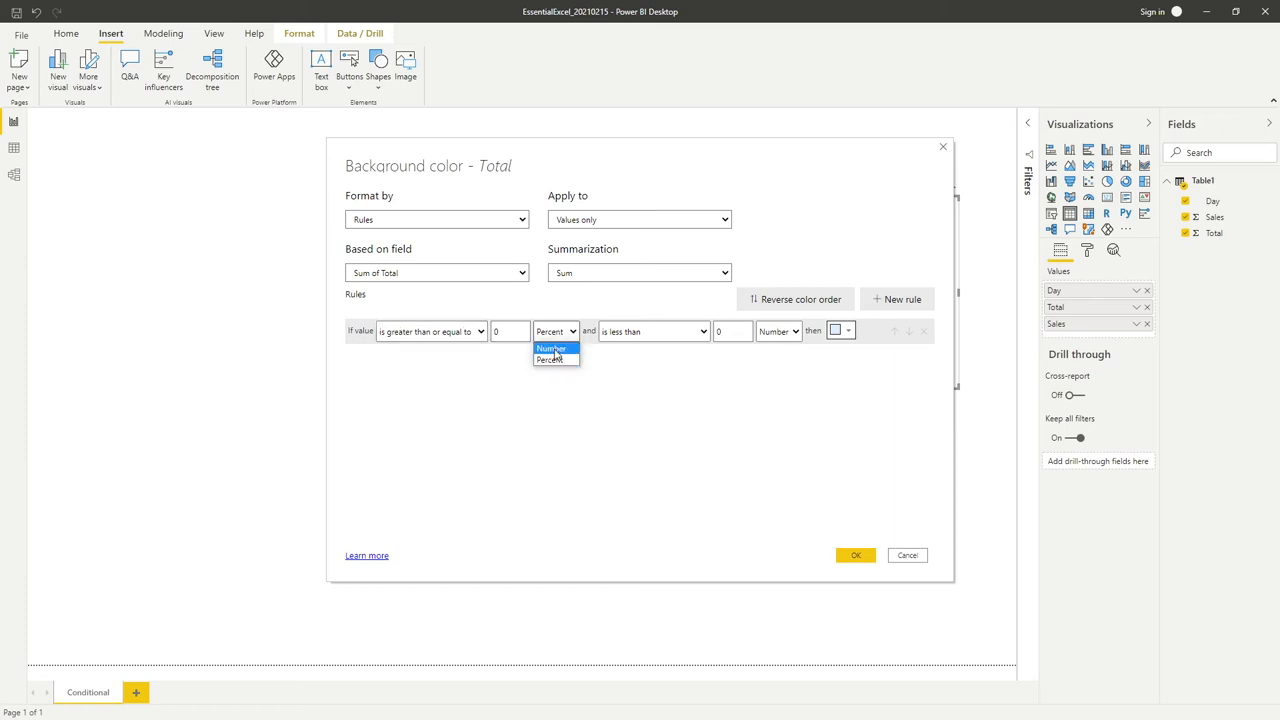
left_click(551, 348)
type("3")
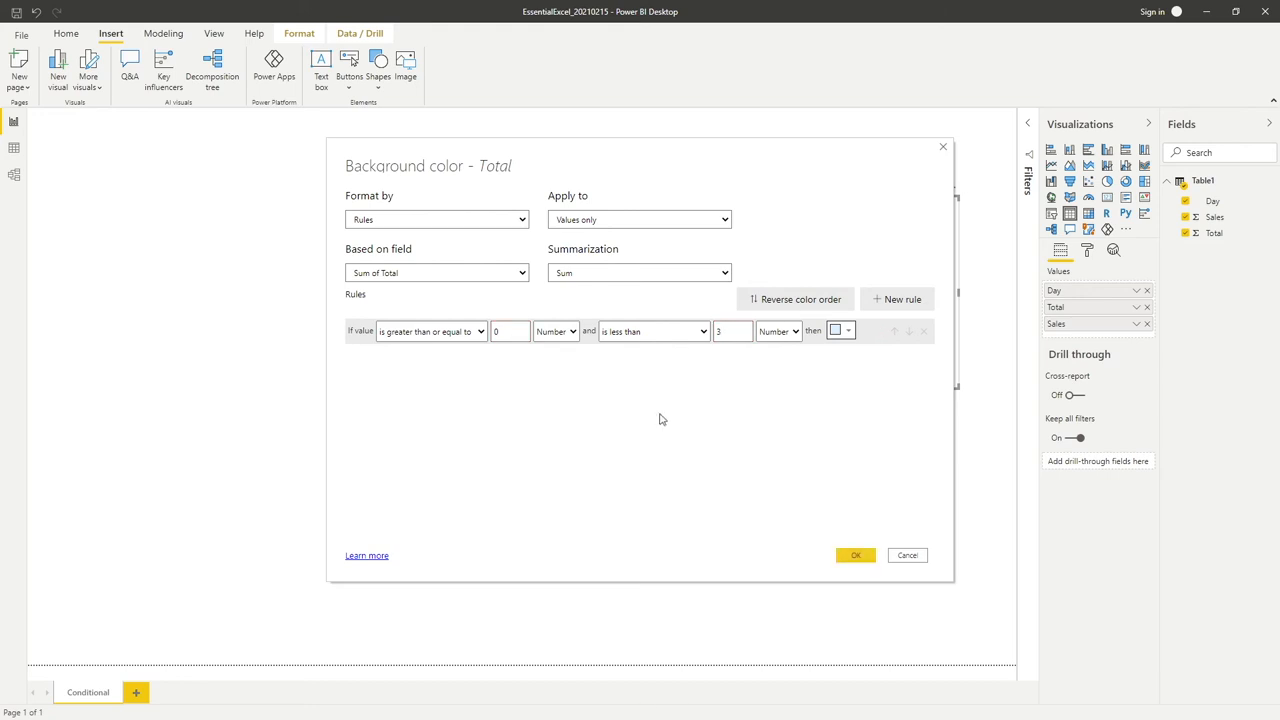
mouse_move(837, 365)
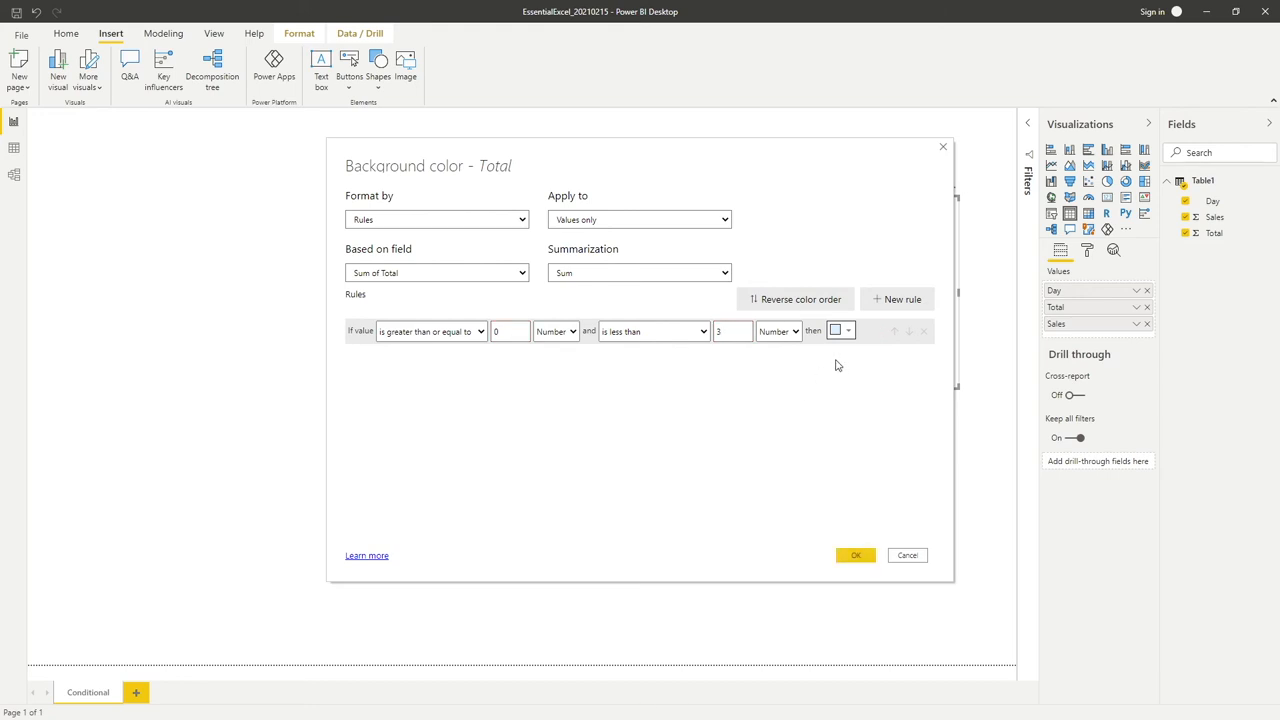
left_click(835, 331)
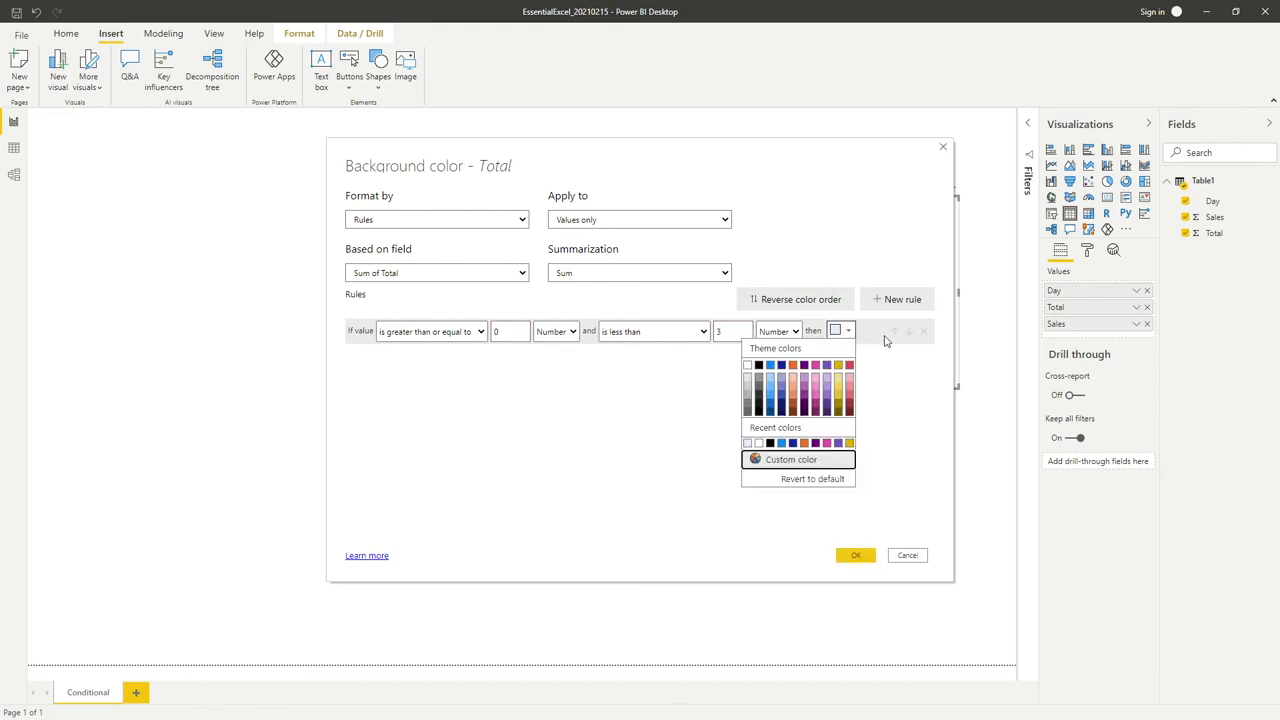
mouse_move(818, 428)
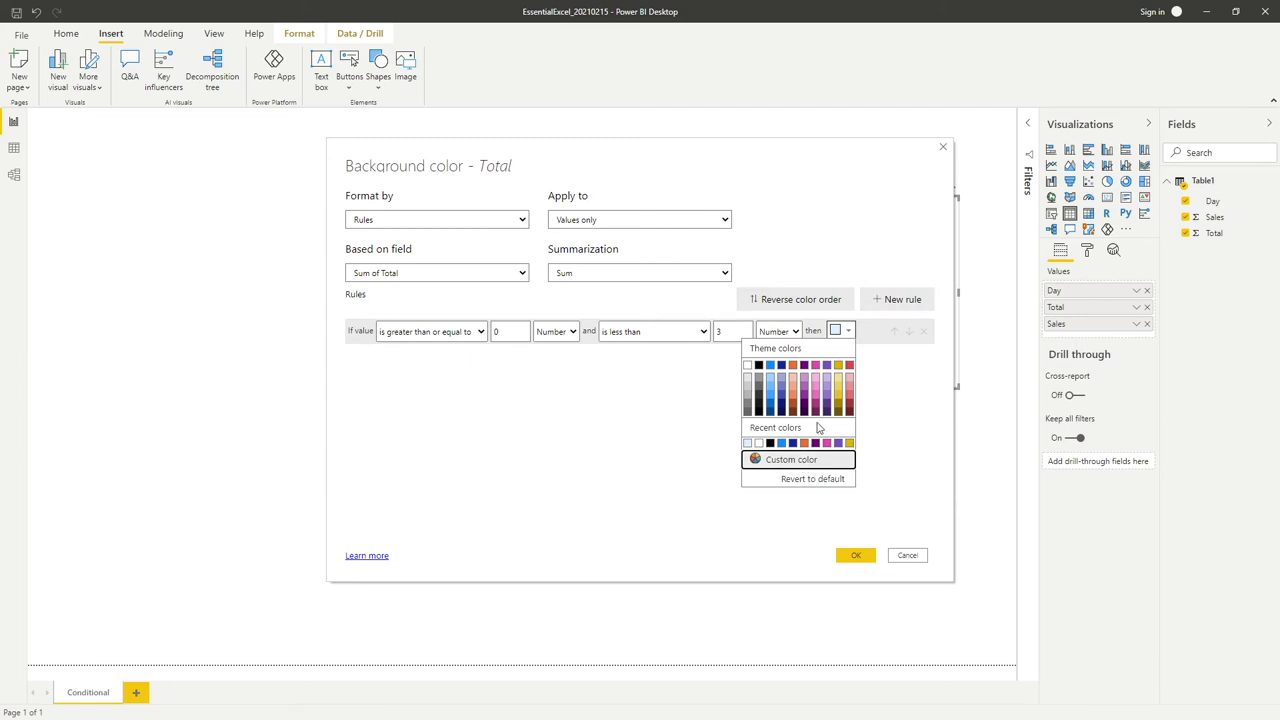
left_click(791, 459)
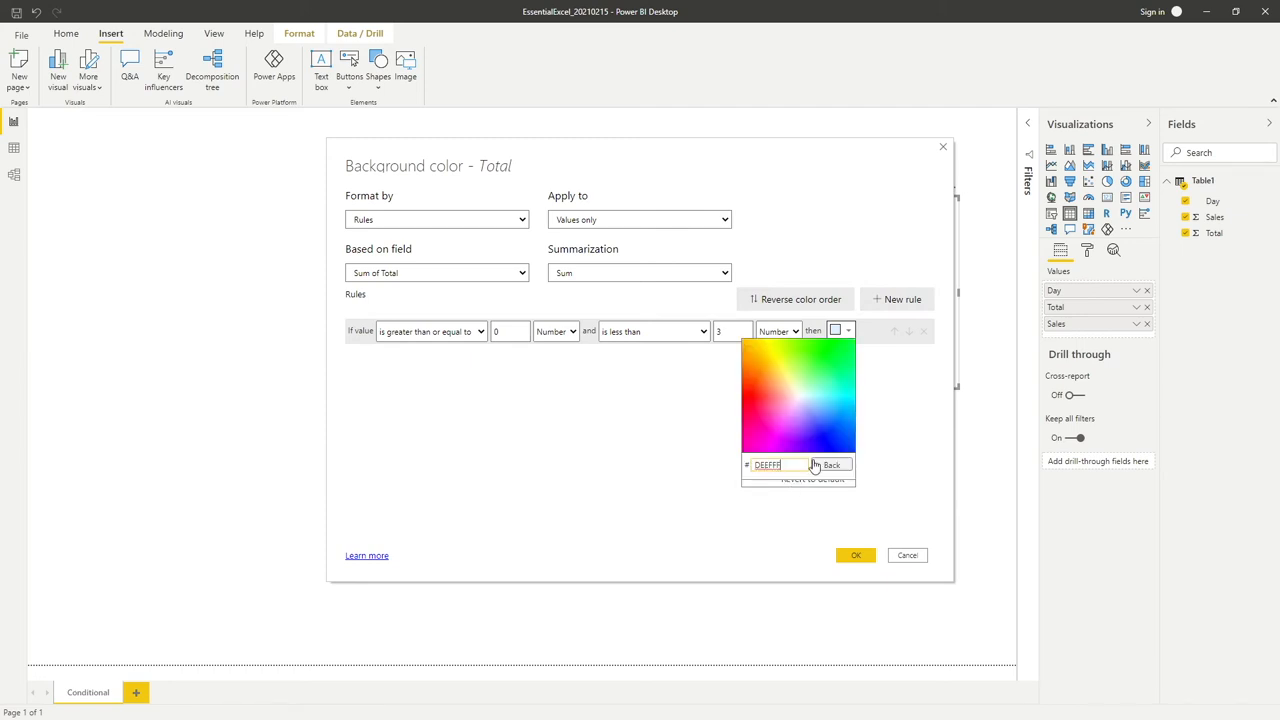
left_click(831, 464)
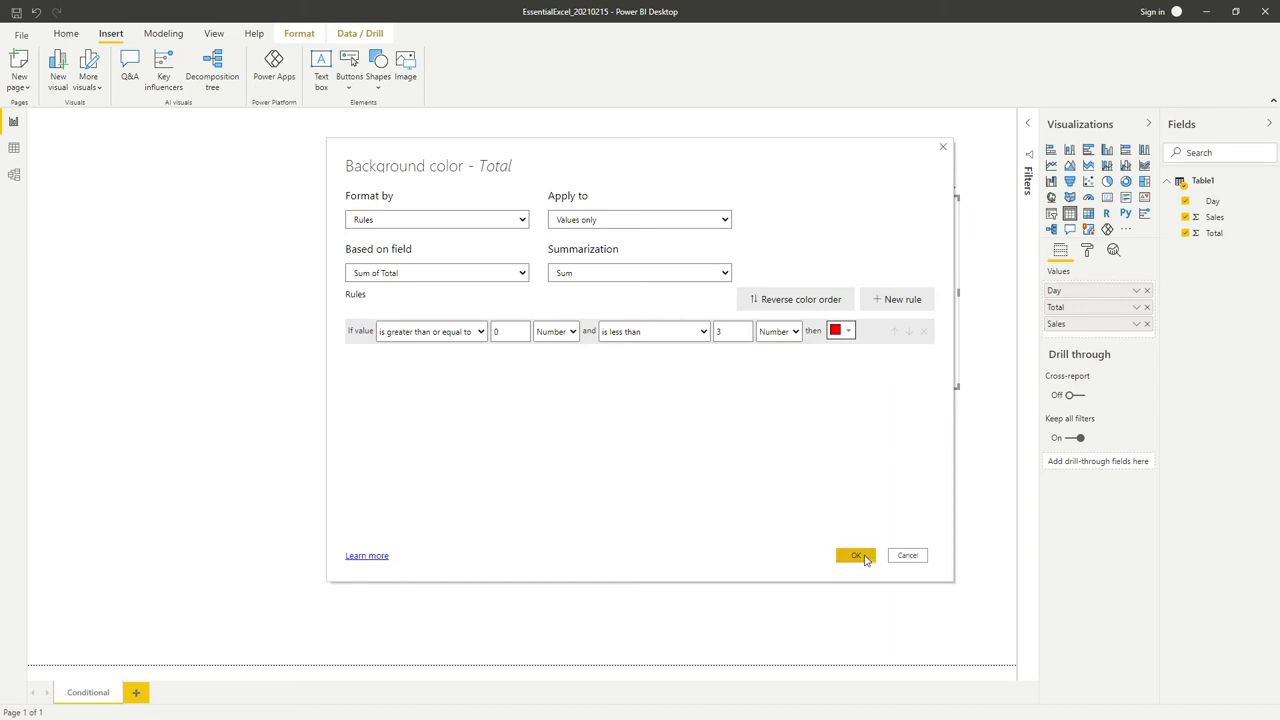
left_click(855, 555)
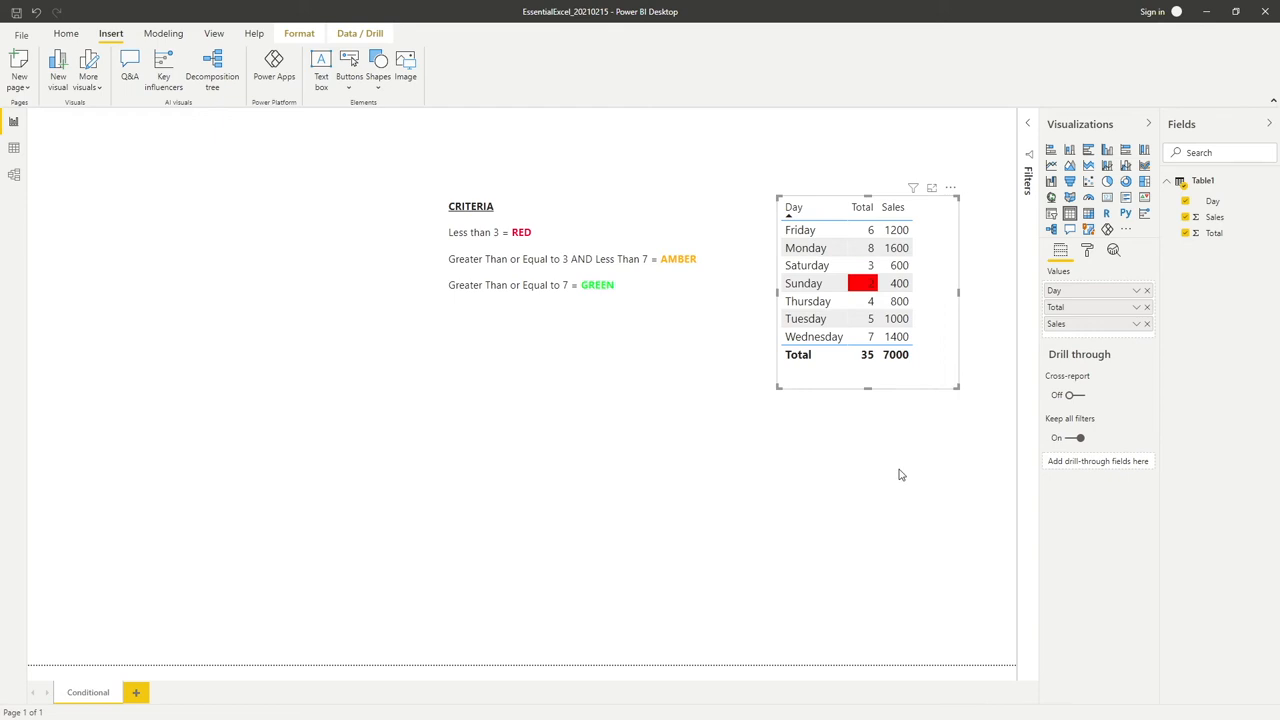
mouse_move(957, 429)
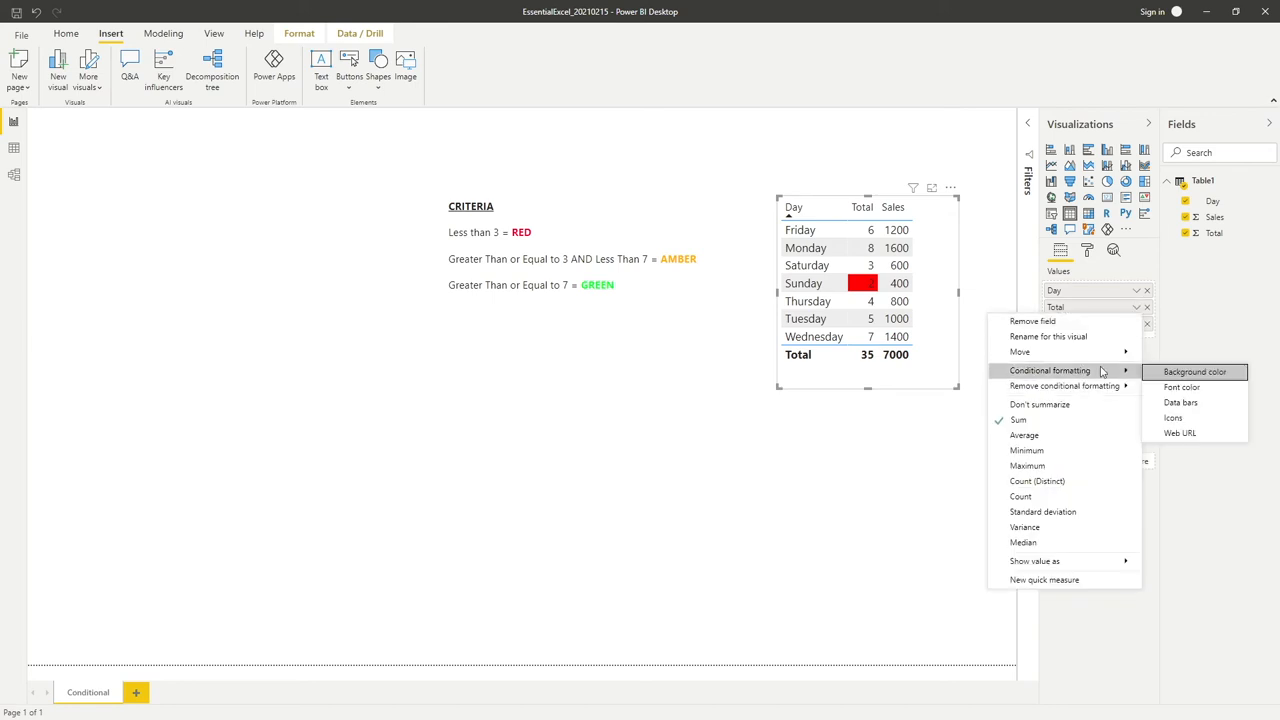
Add an amber background rule for Totals >= 3 and < 7 as numbers, and apply it.
left_click(1194, 371)
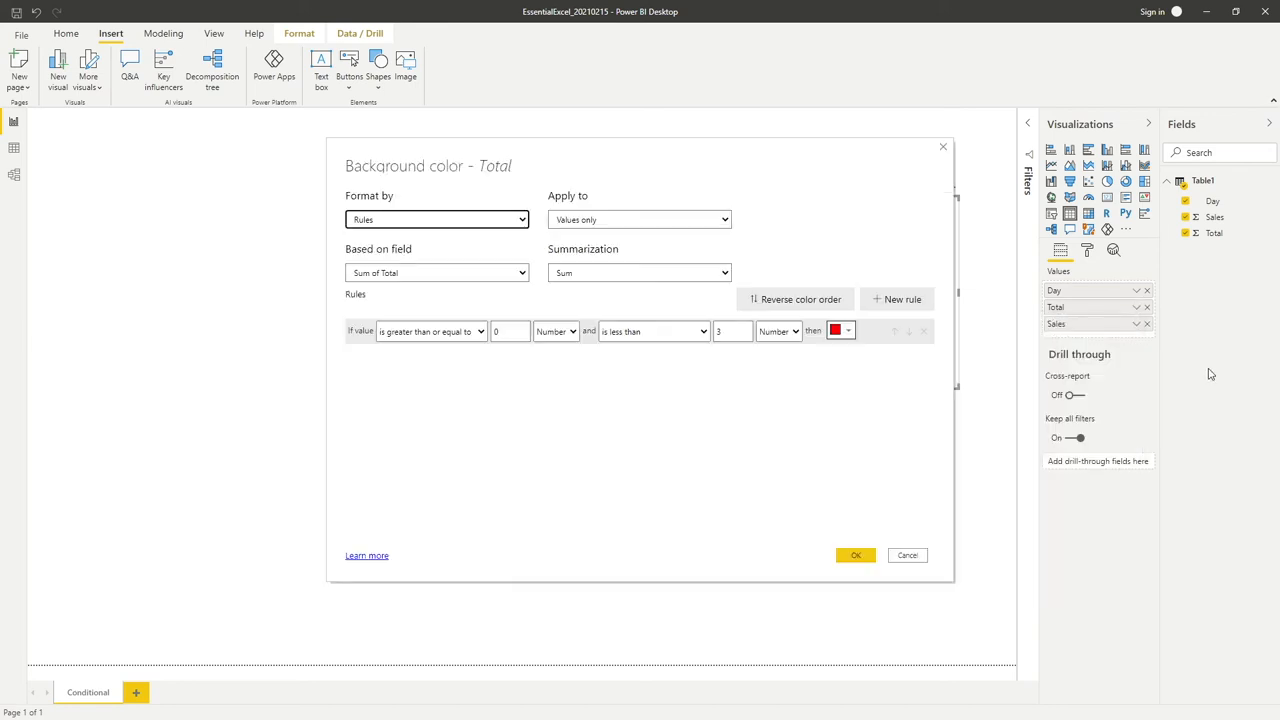
mouse_move(517, 485)
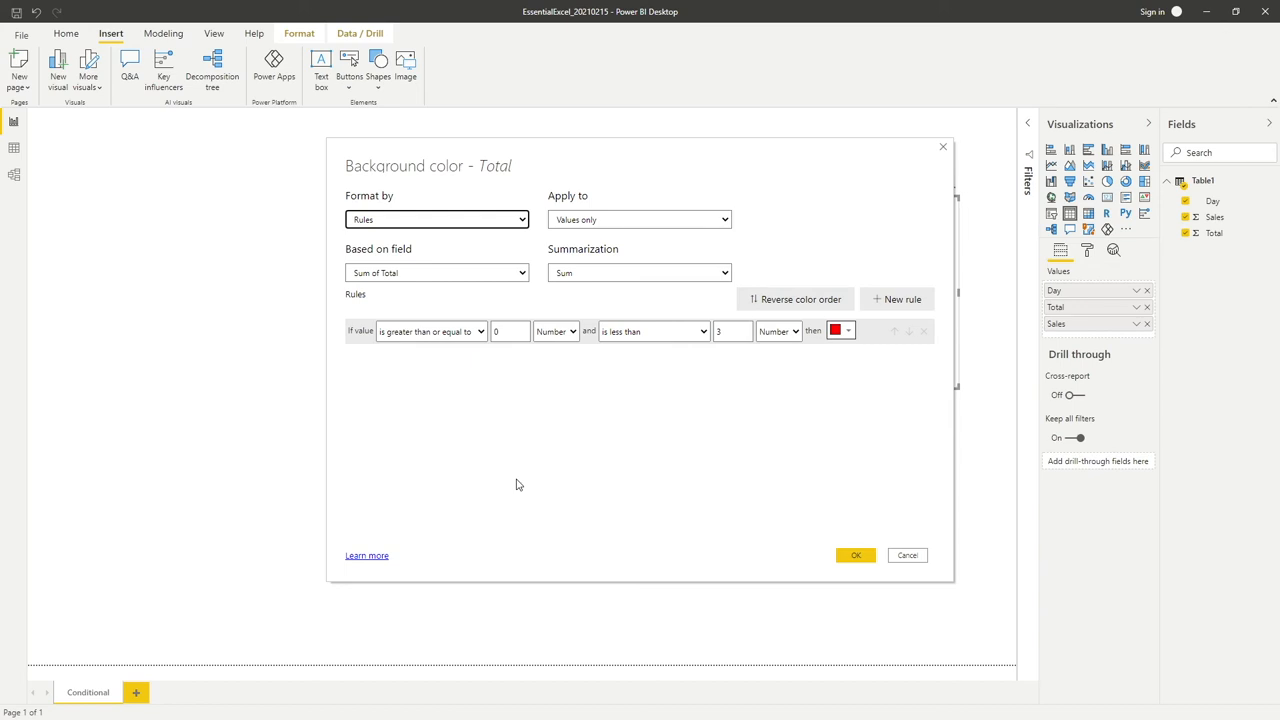
mouse_move(975, 343)
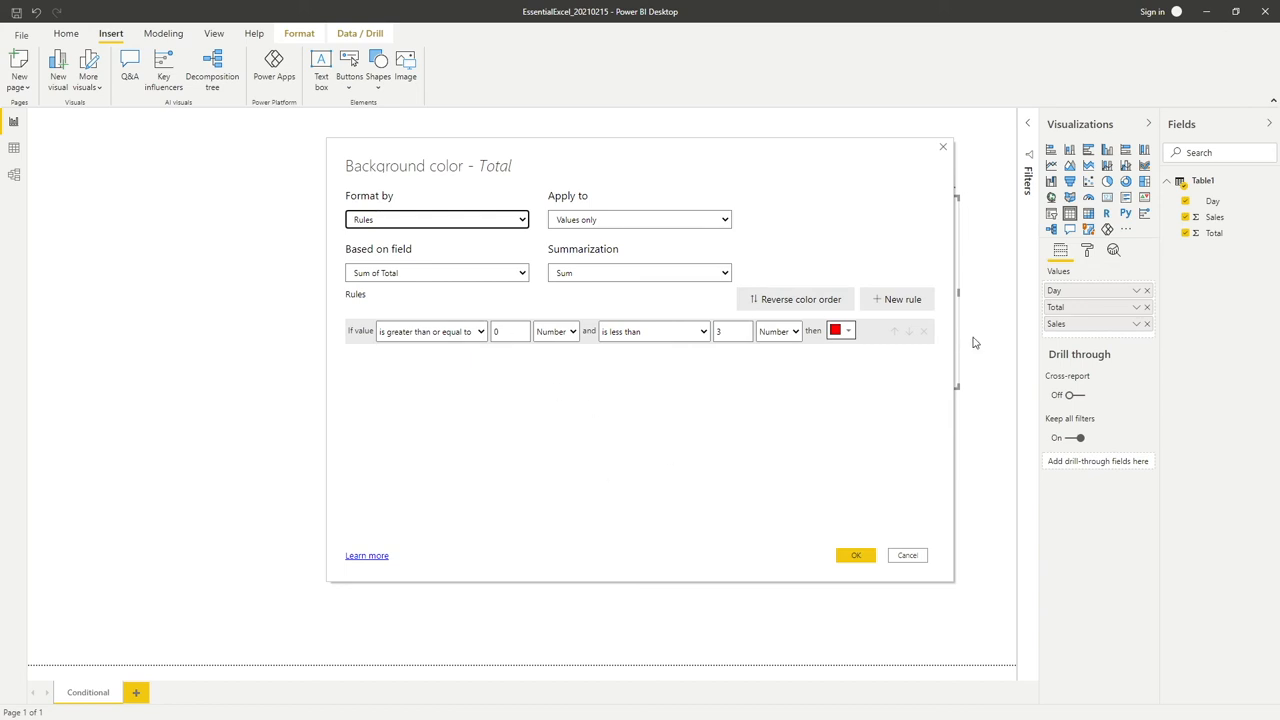
mouse_move(897, 299)
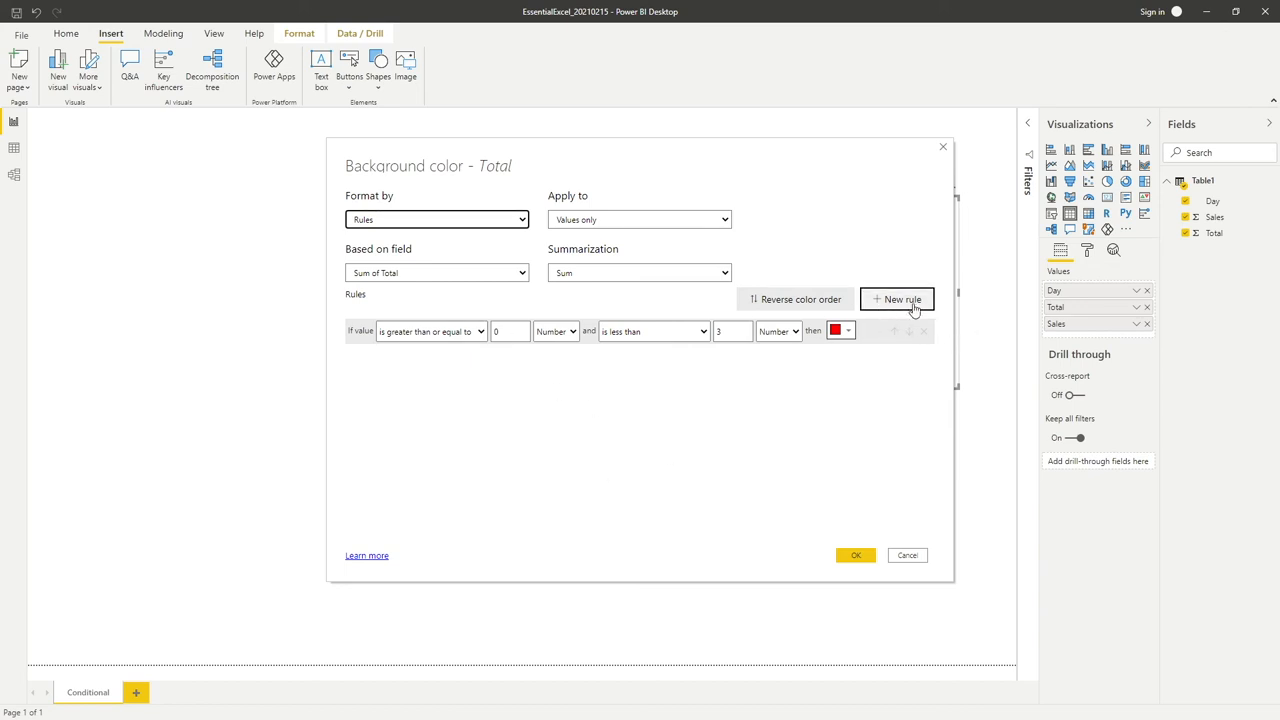
left_click(896, 299)
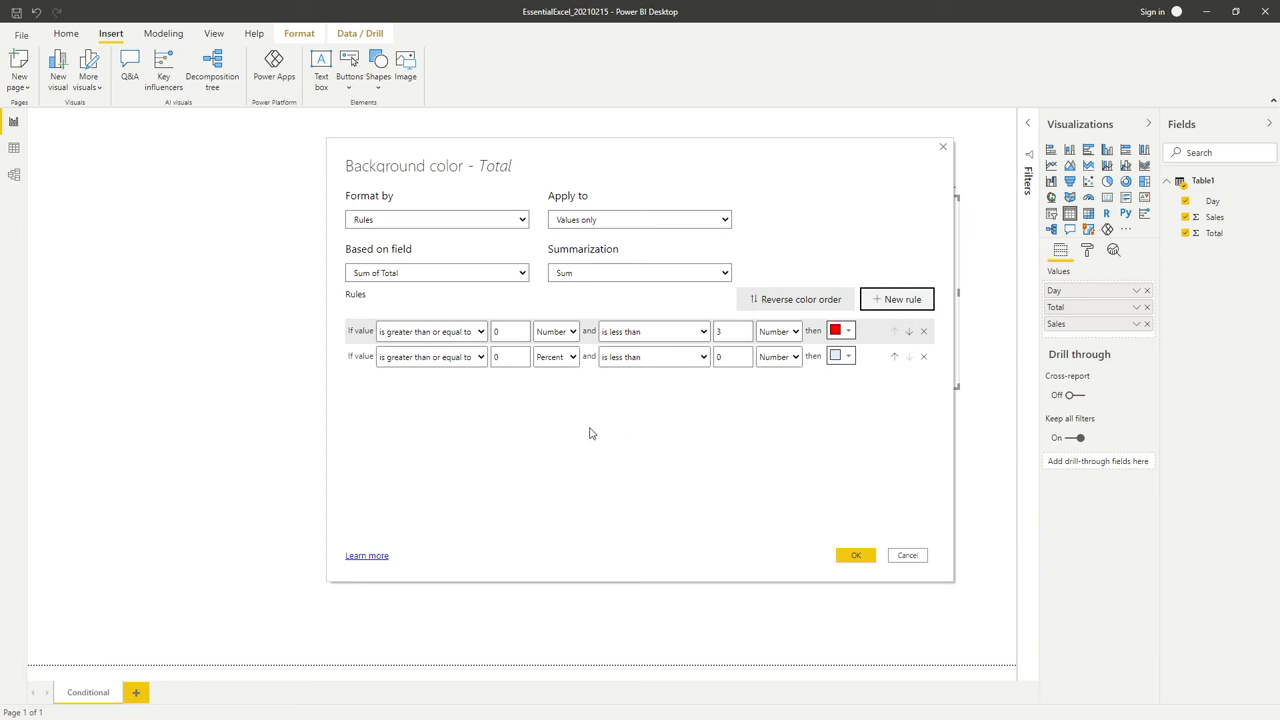
mouse_move(456, 422)
type("3")
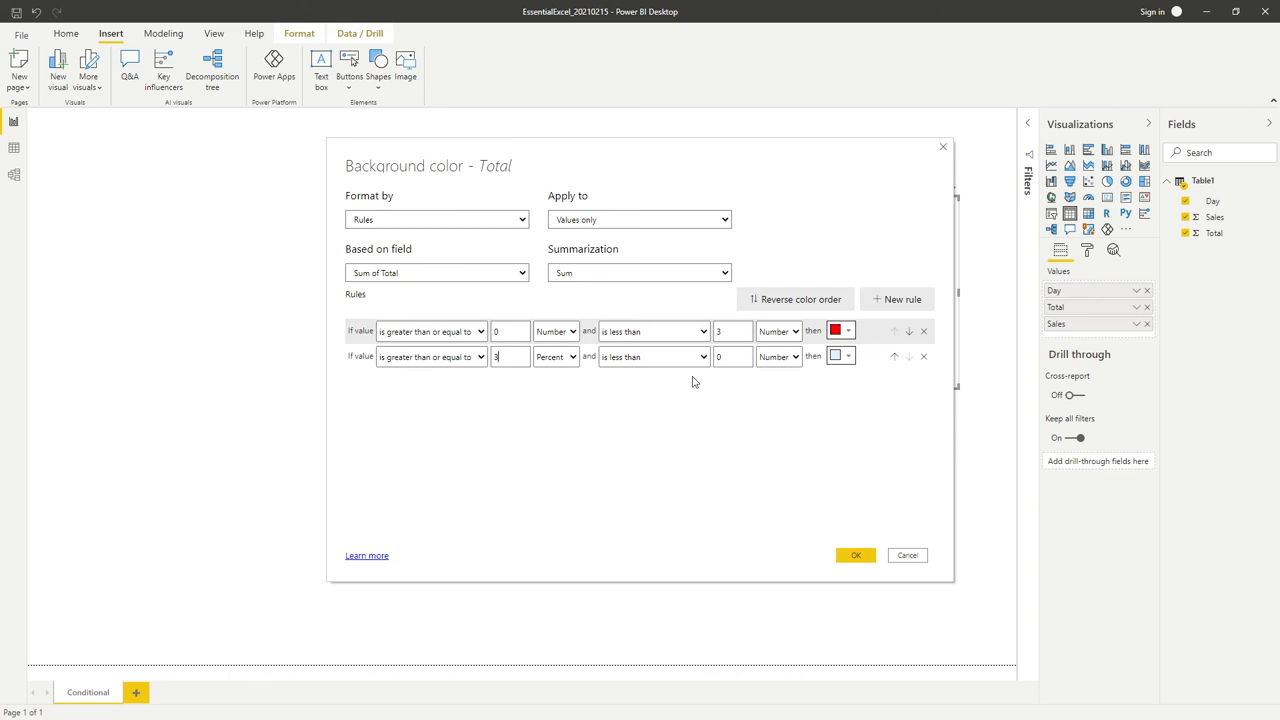
left_click(555, 357)
type("7")
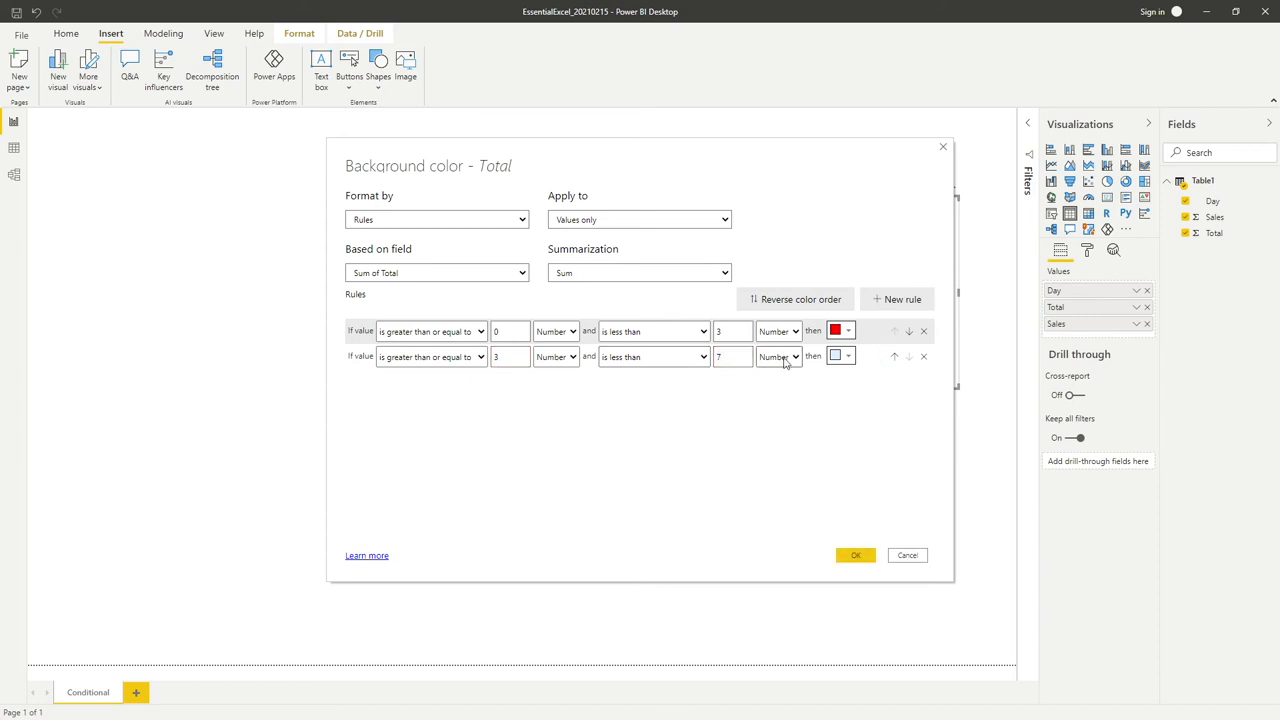
left_click(841, 356)
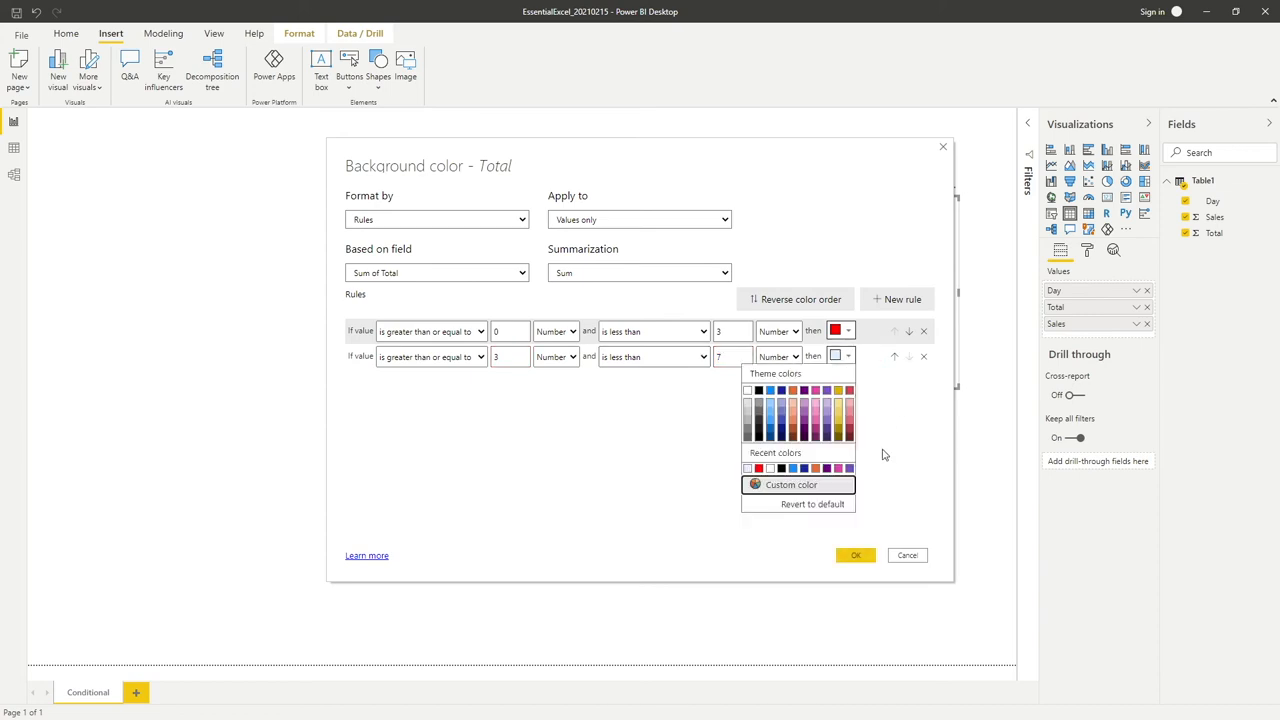
left_click(791, 485)
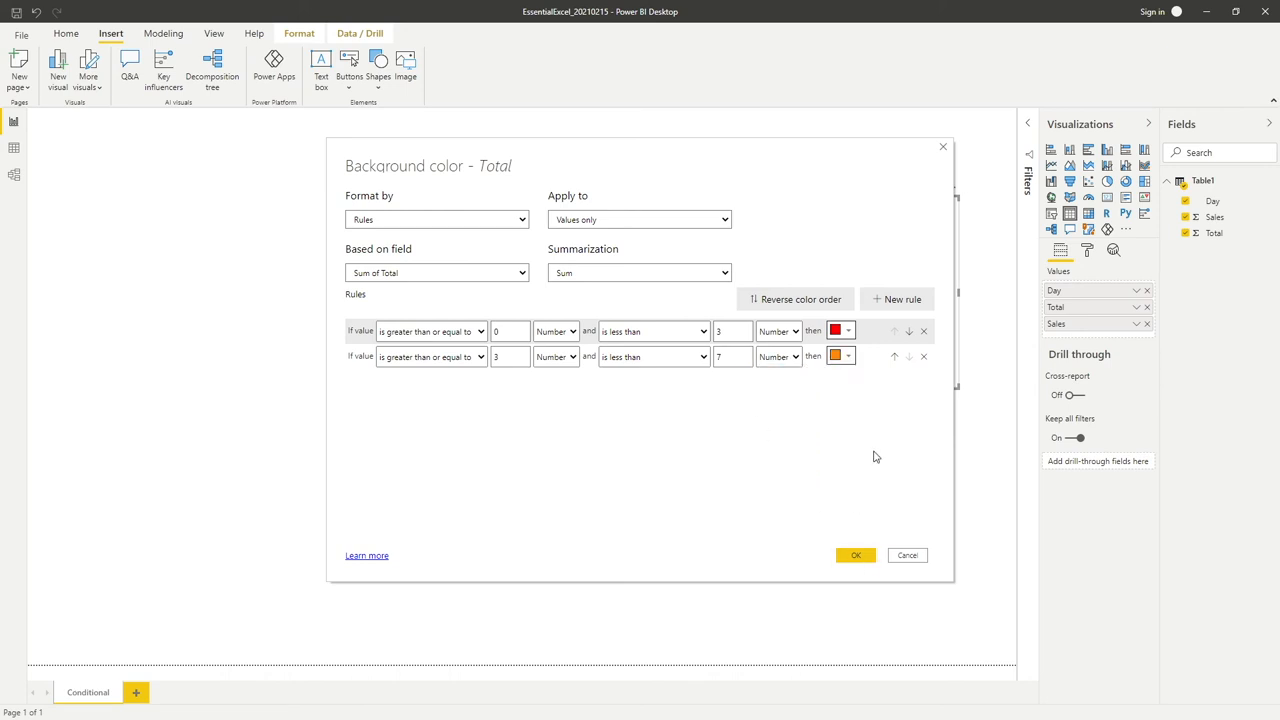
left_click(855, 555)
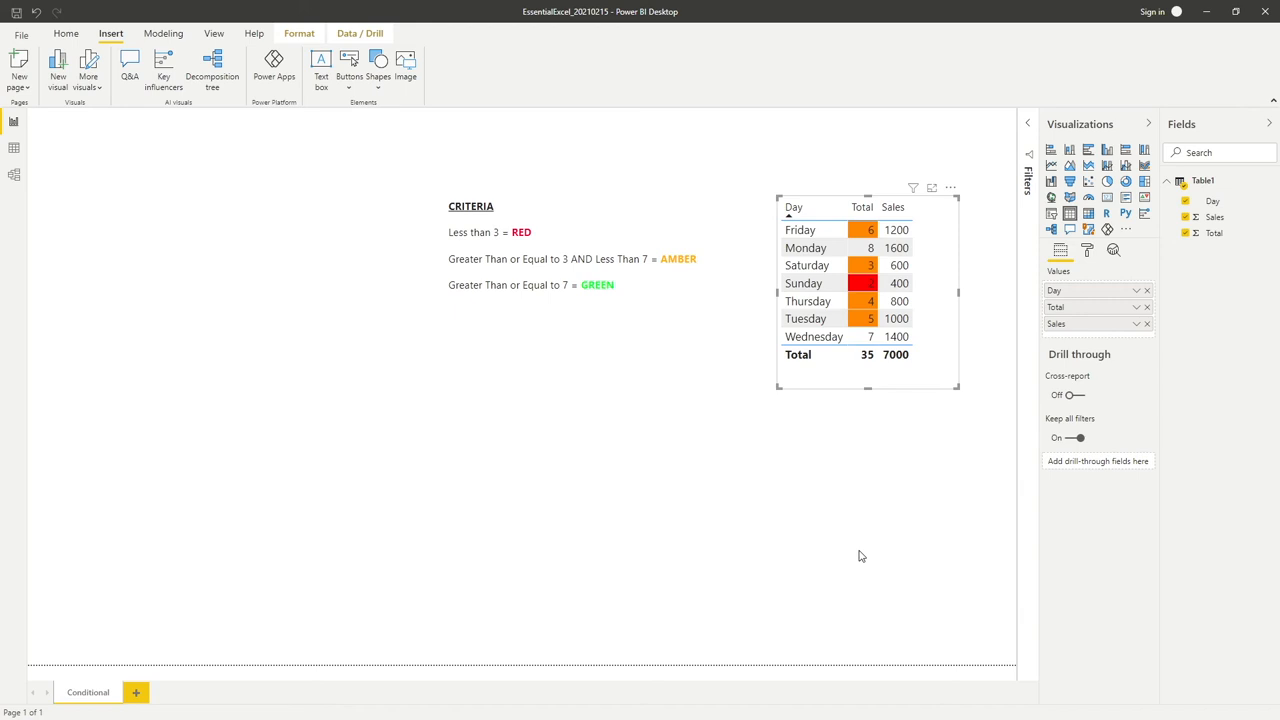
mouse_move(934, 544)
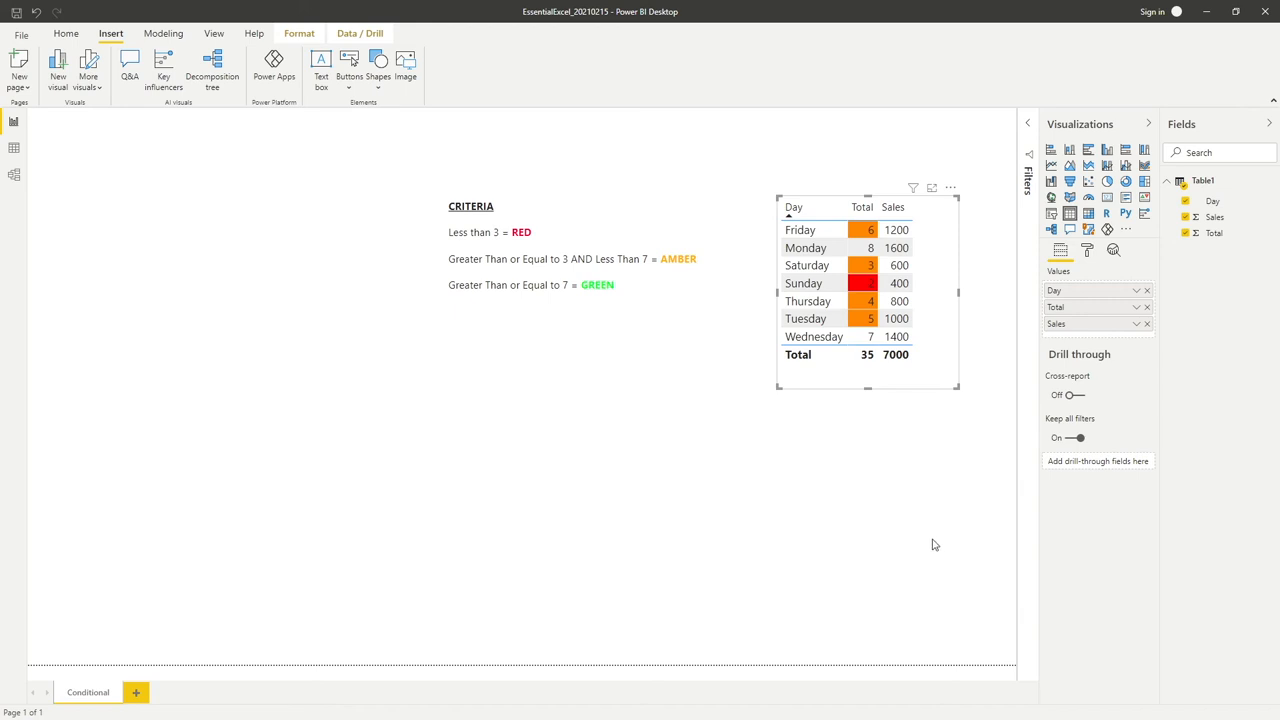
mouse_move(910, 550)
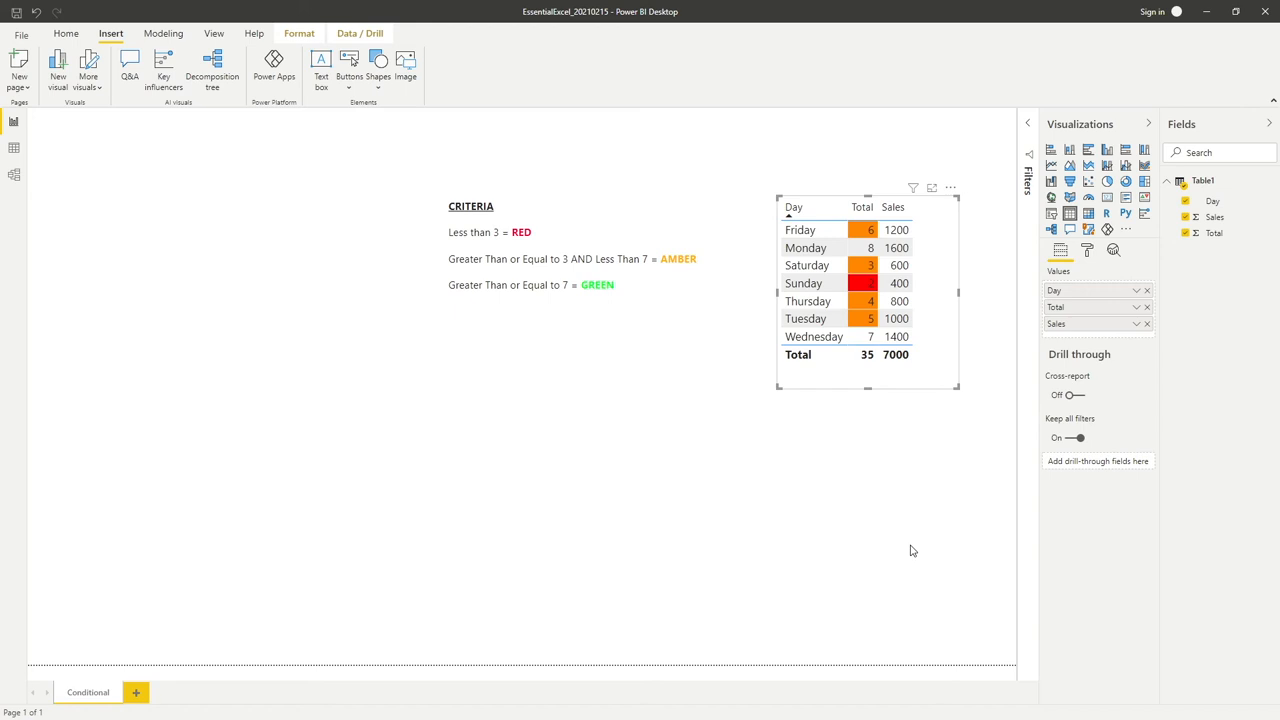
mouse_move(930, 551)
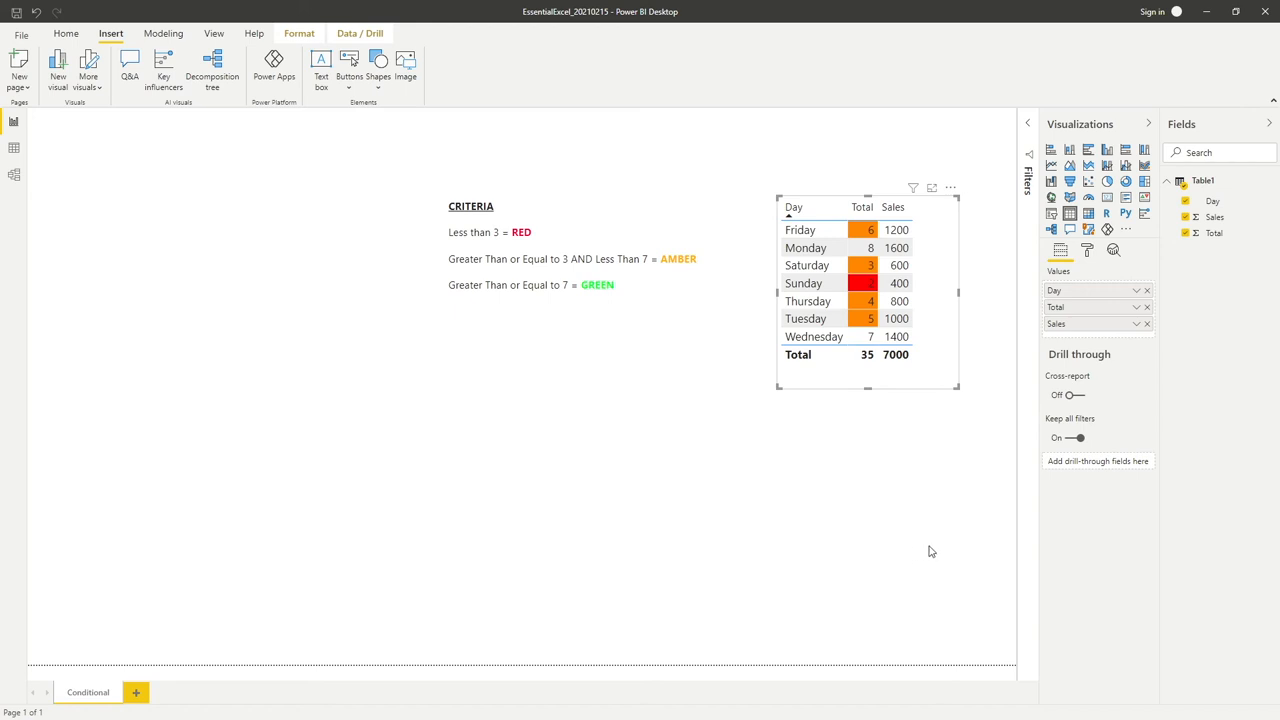
mouse_move(1138, 307)
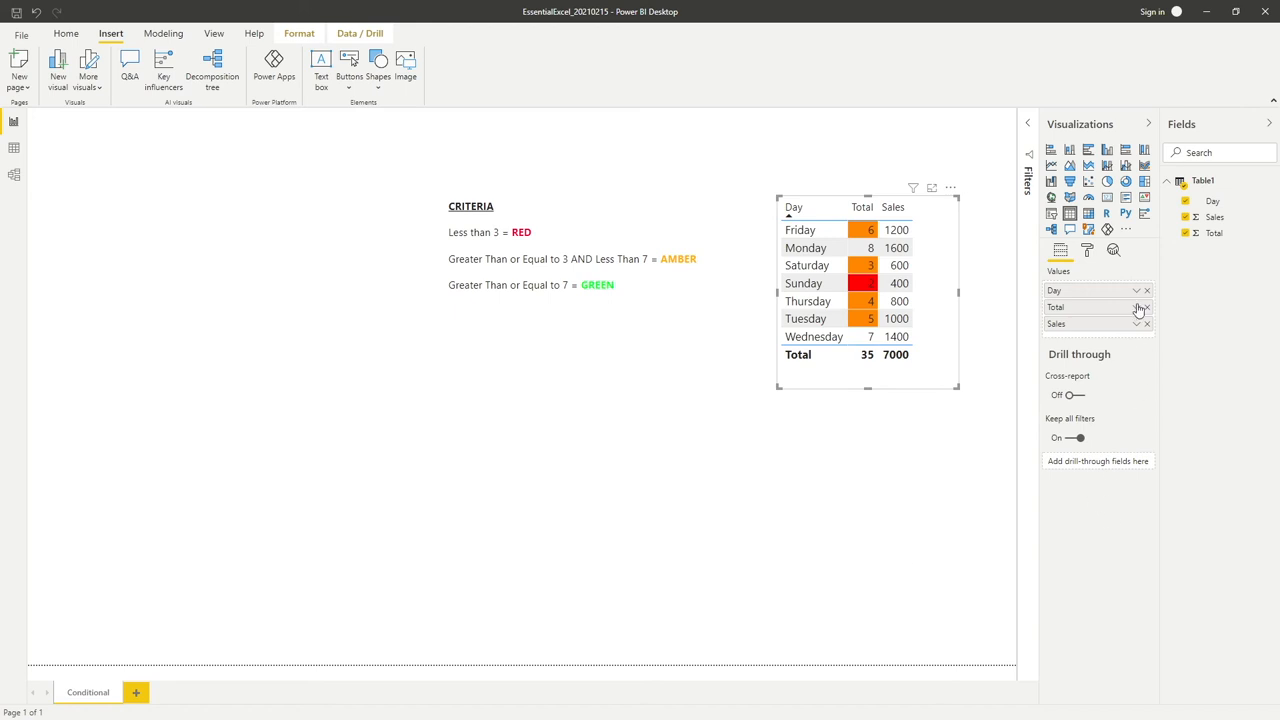
Reopen Conditional formatting > Background color for the Total field.
left_click(1140, 307)
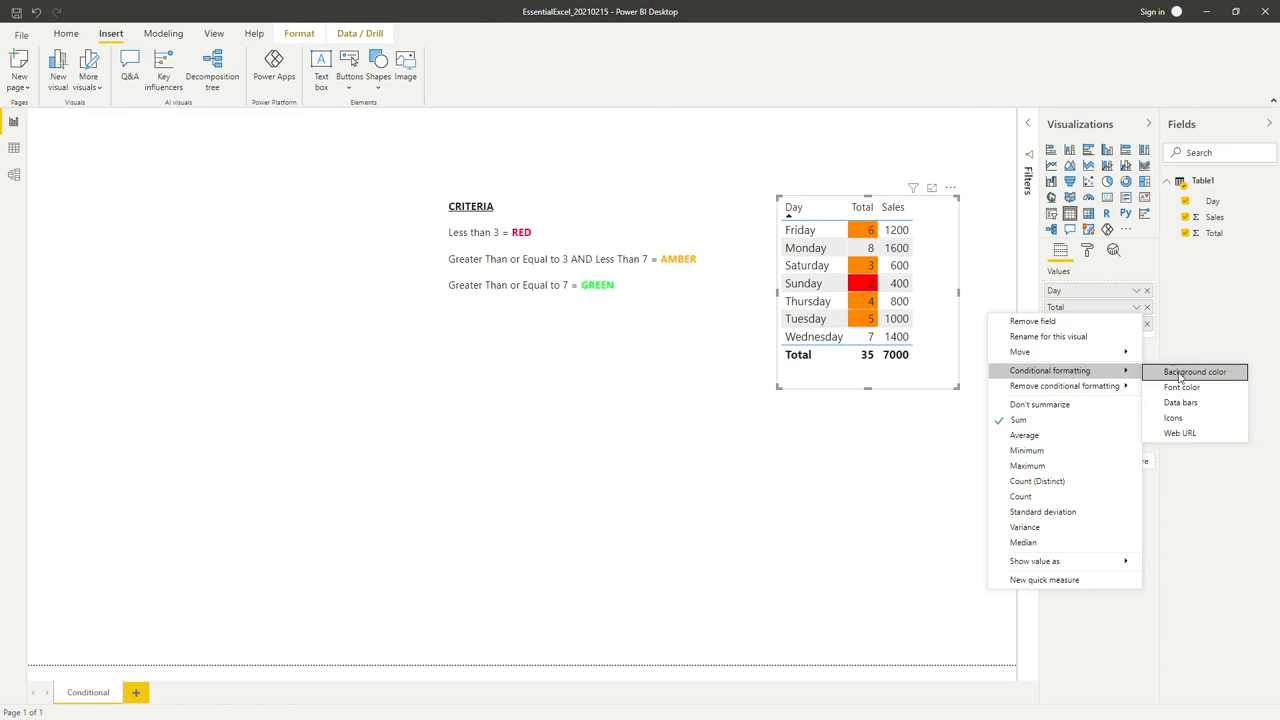
left_click(1194, 371)
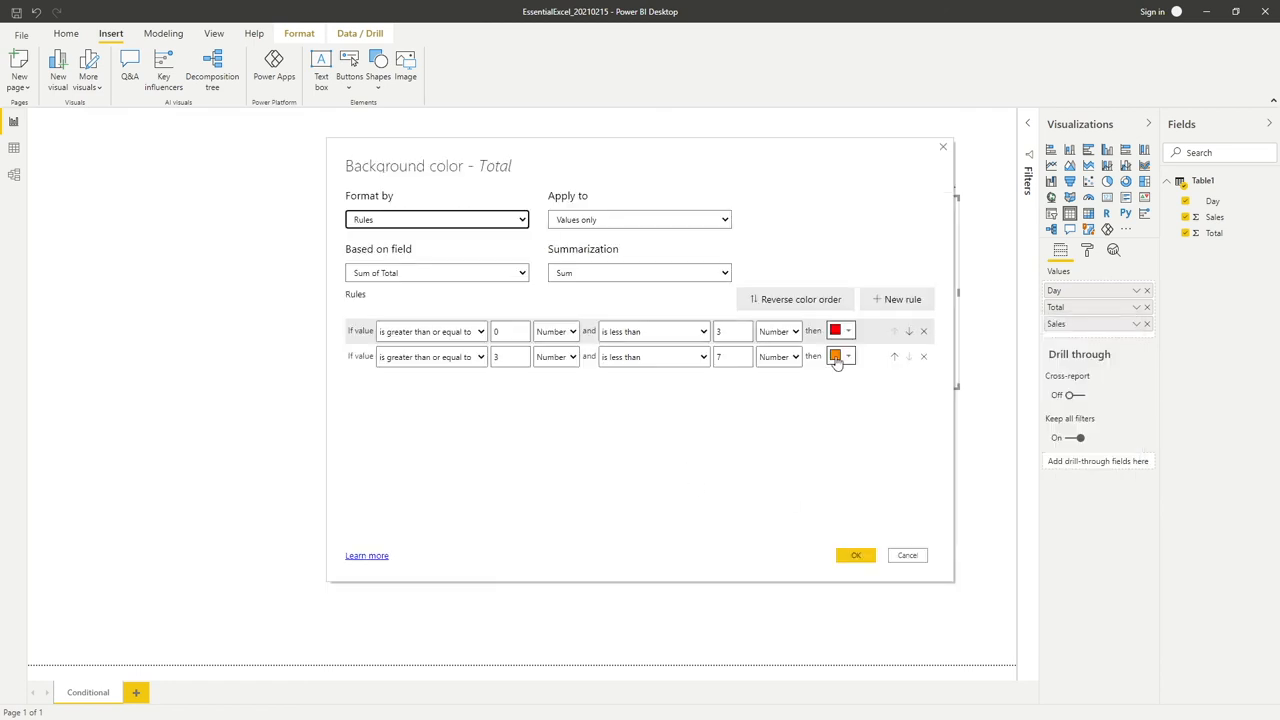
Add a third rule for Totals >= 7 and <= 10 with a green background.
left_click(896, 299)
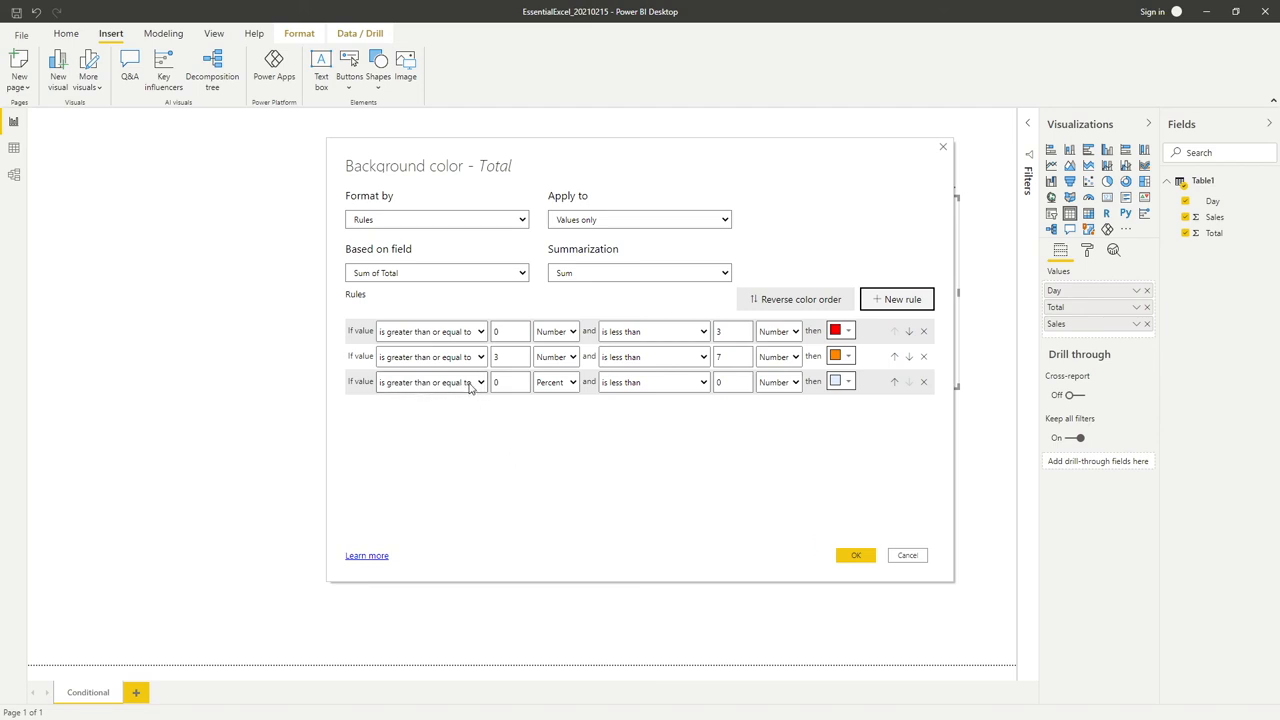
left_click(430, 382)
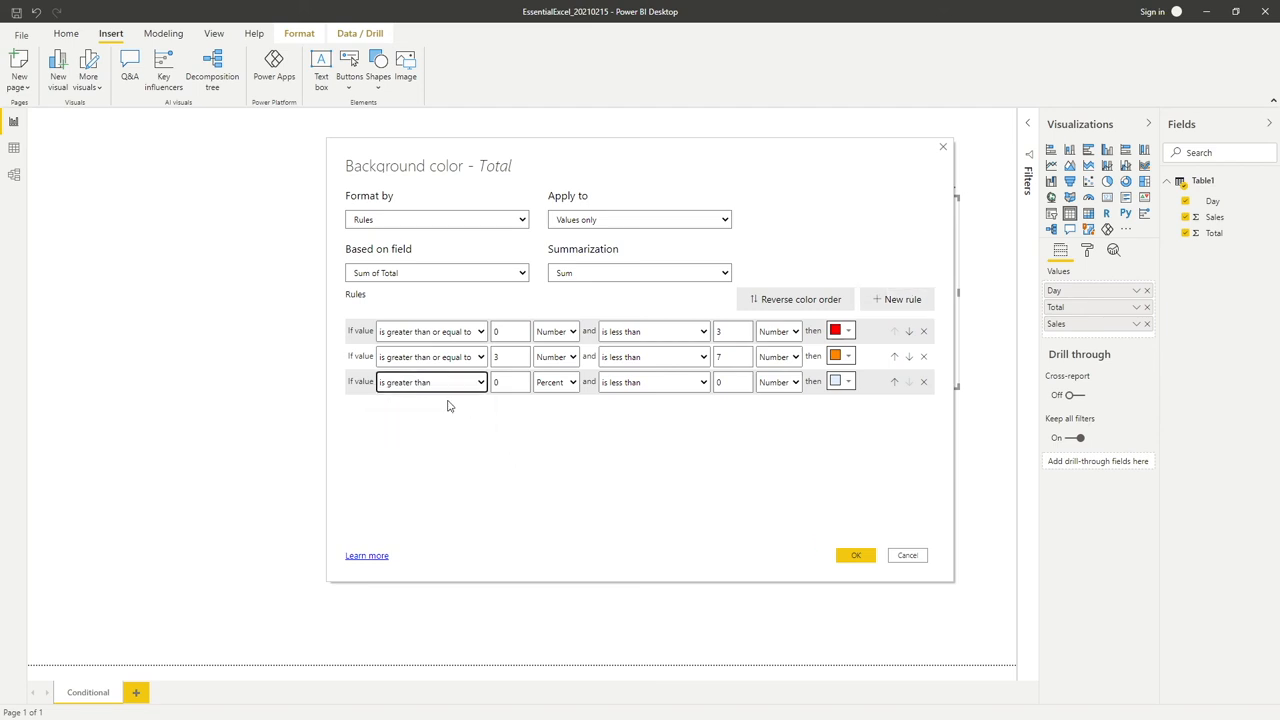
left_click(430, 382)
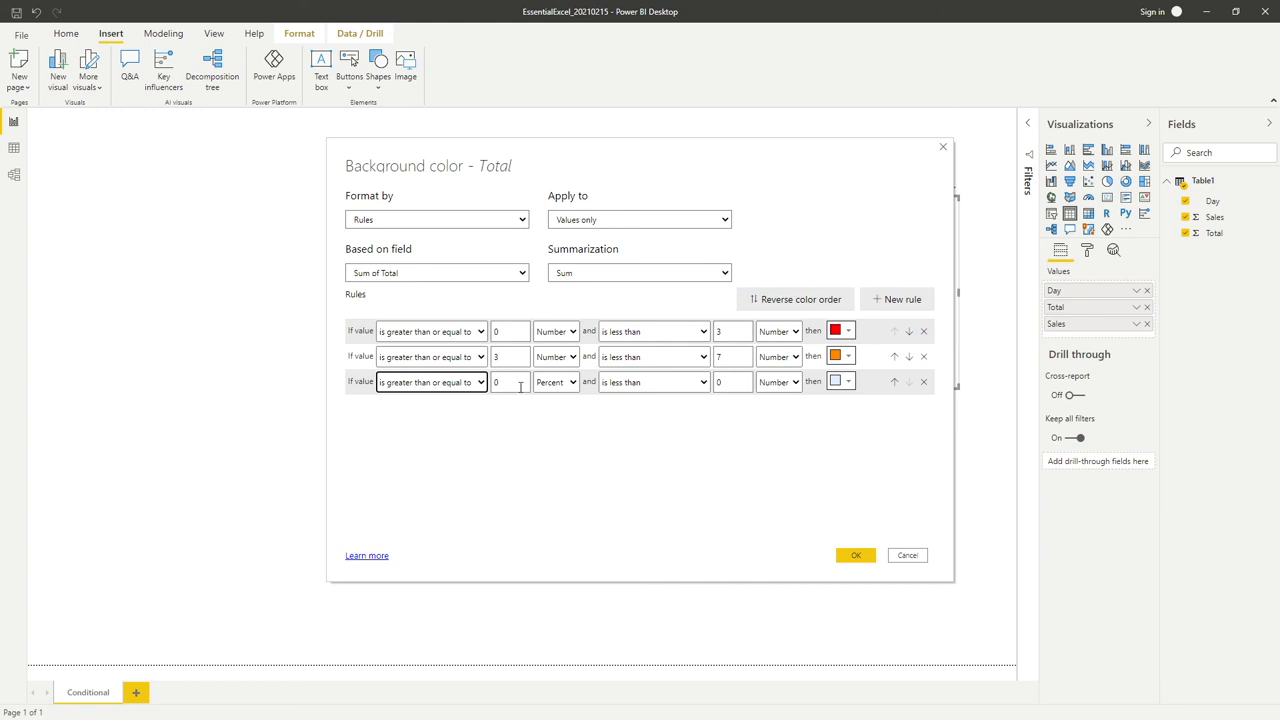
left_click(431, 382)
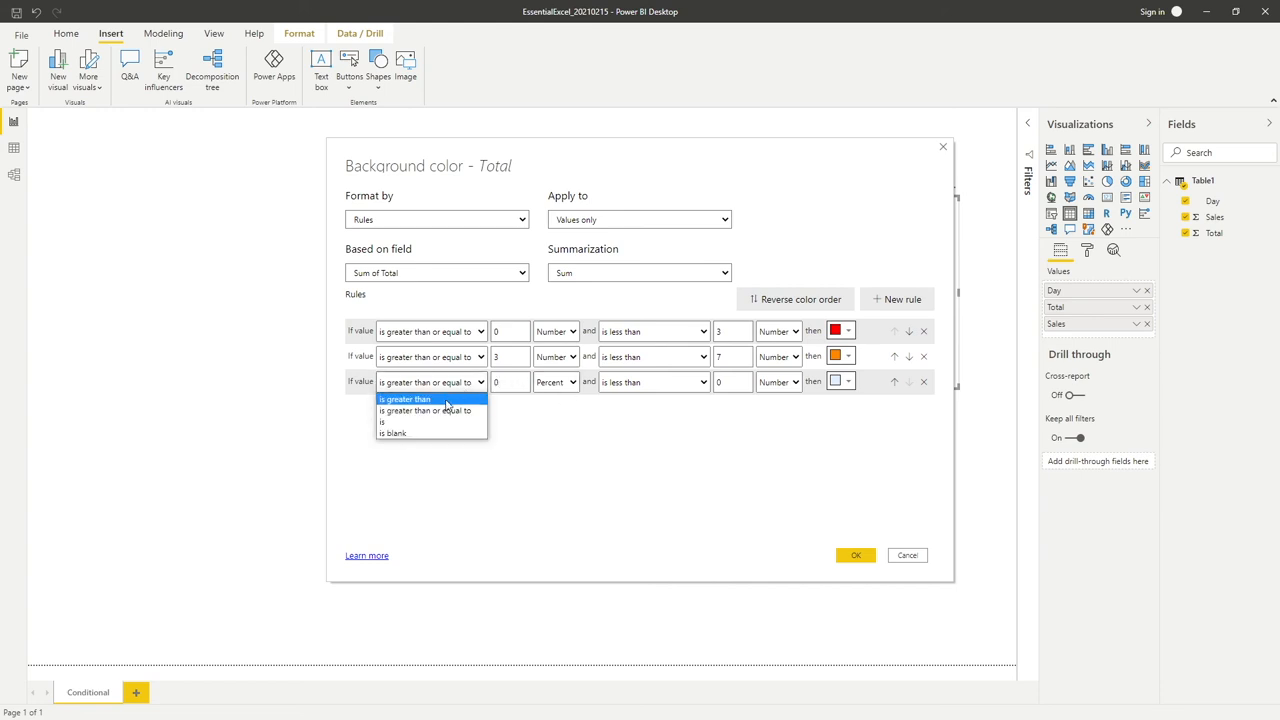
mouse_move(432, 410)
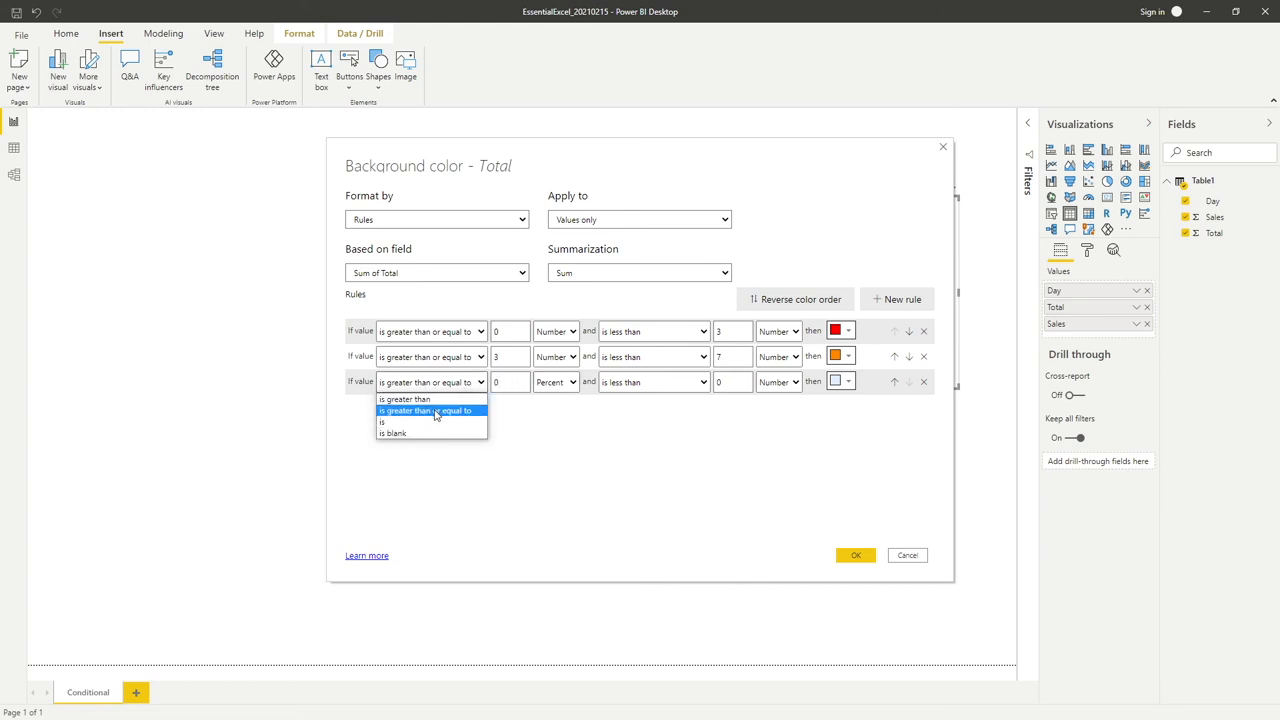
left_click(425, 410)
type("7")
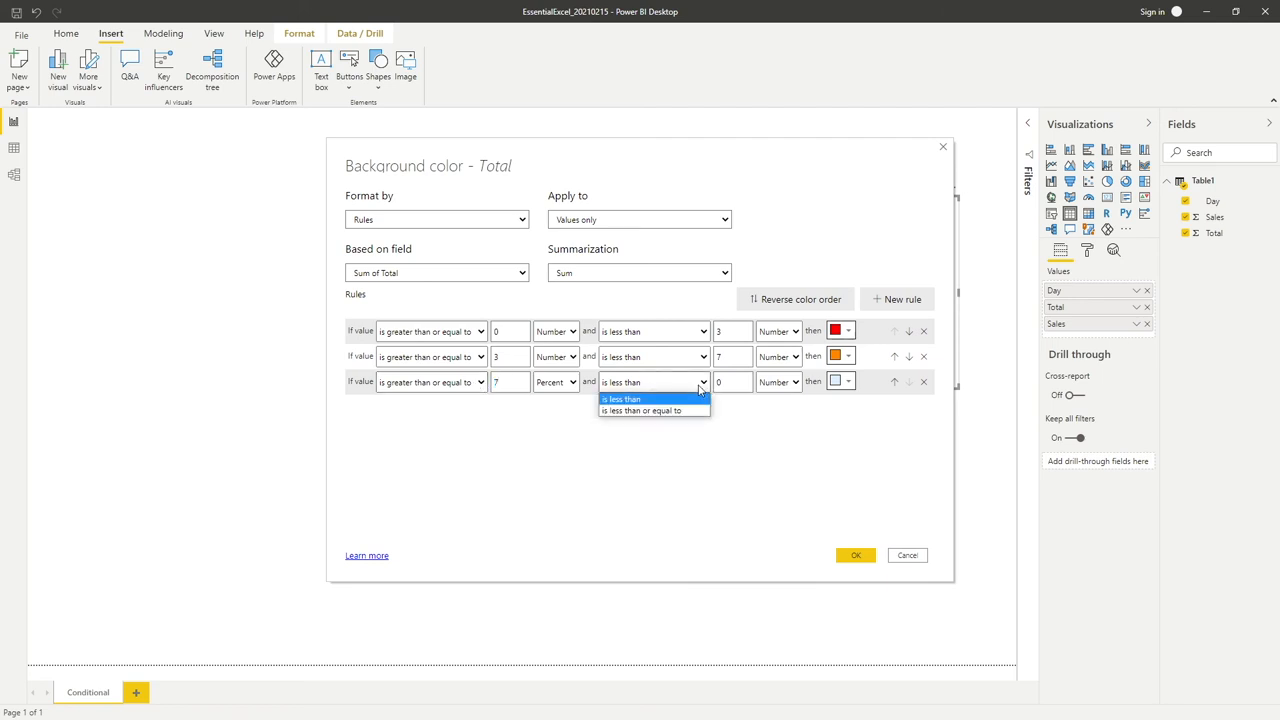
left_click(641, 411)
type("10")
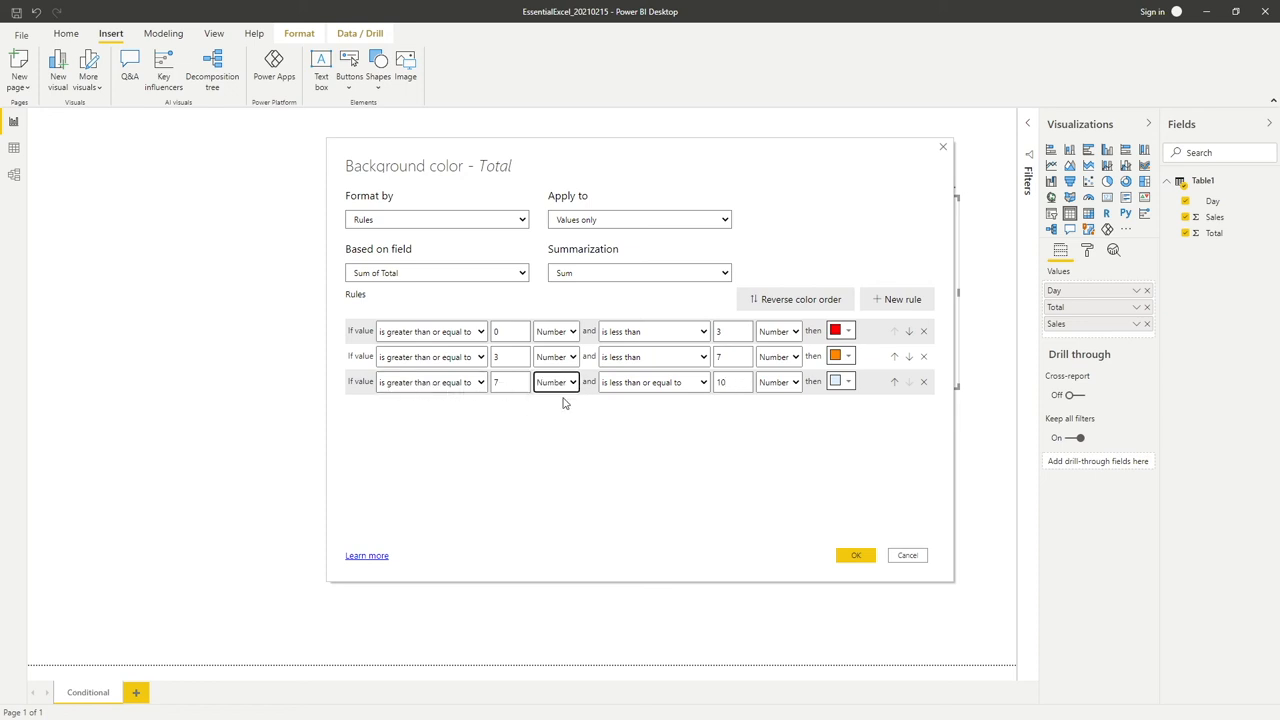
mouse_move(620, 390)
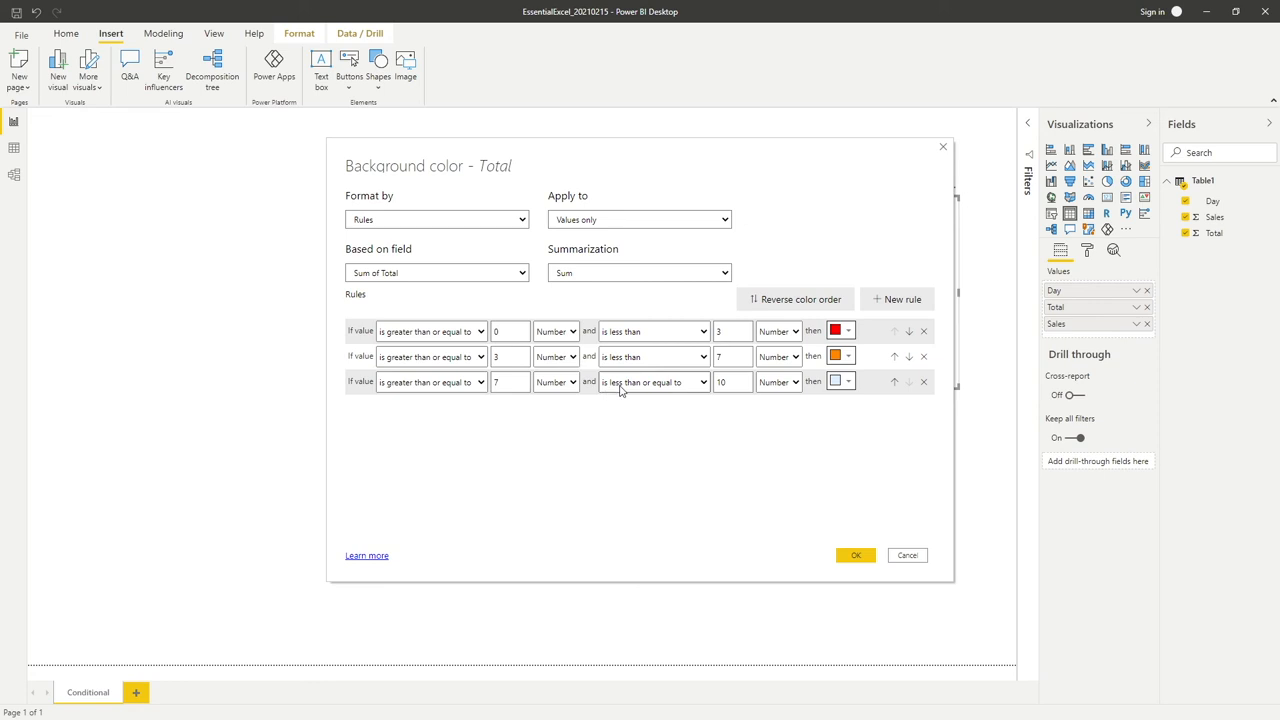
mouse_move(860, 398)
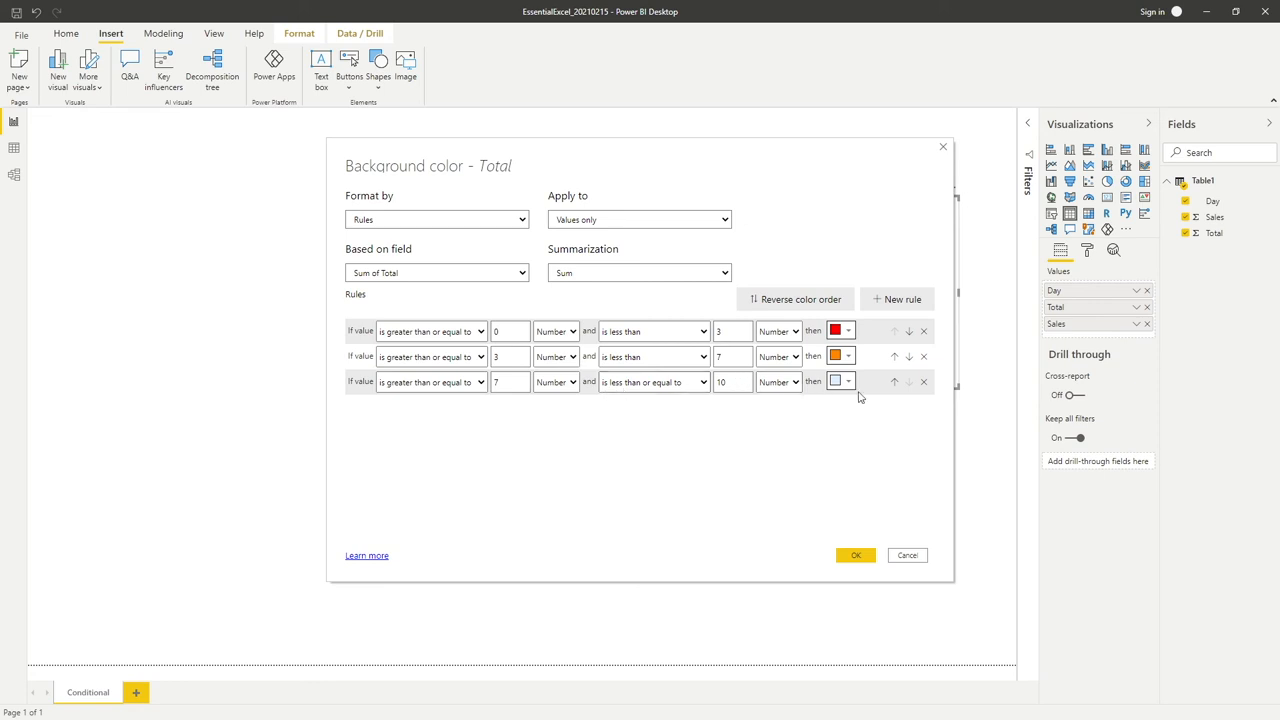
left_click(835, 381)
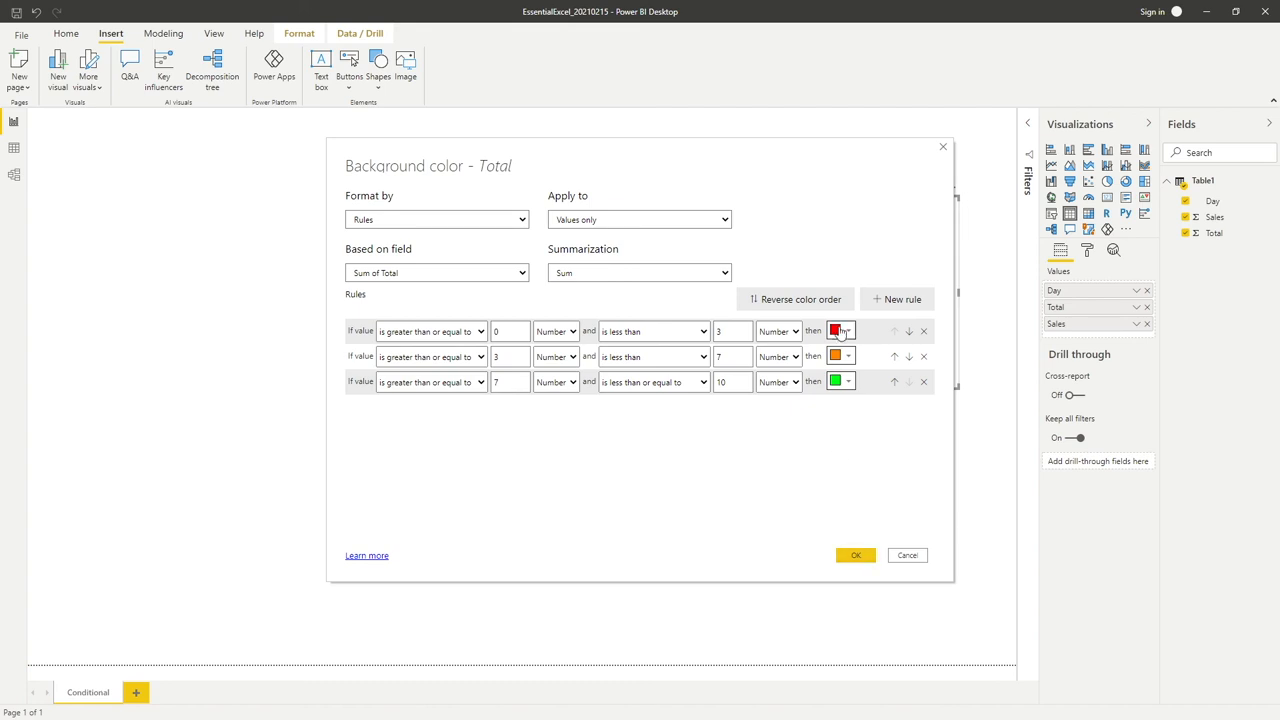
mouse_move(841, 357)
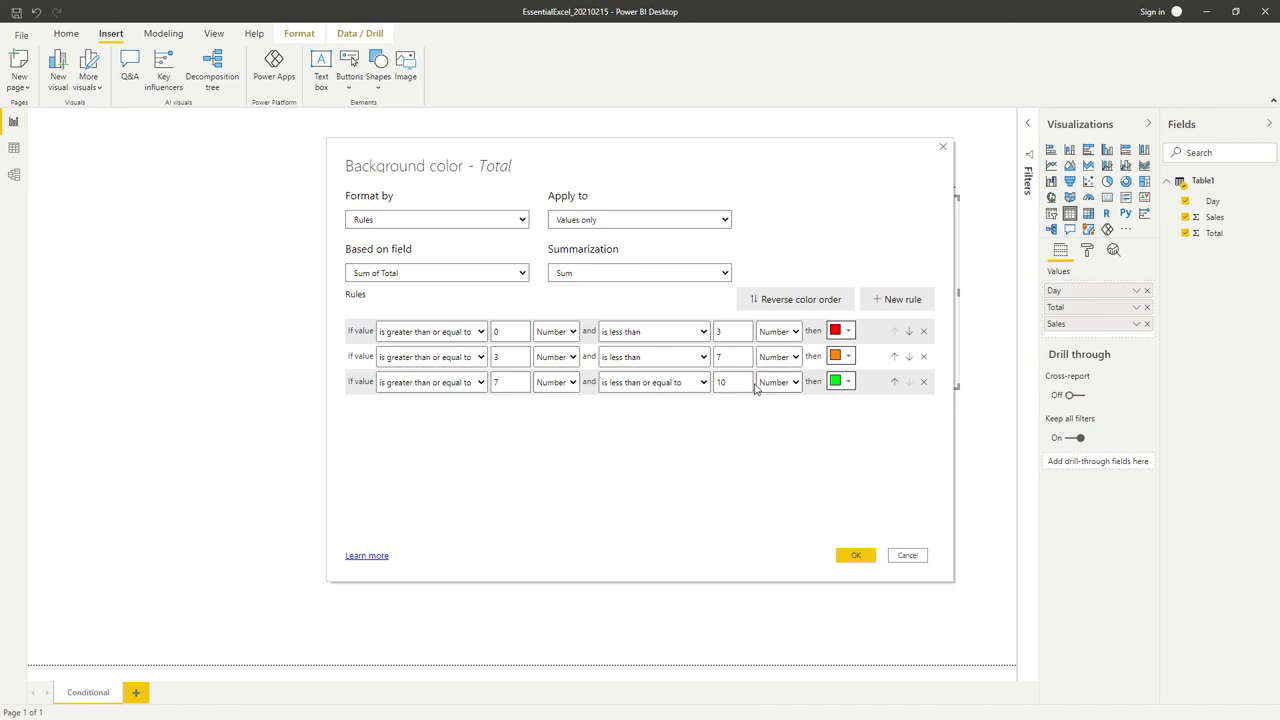
mouse_move(733, 382)
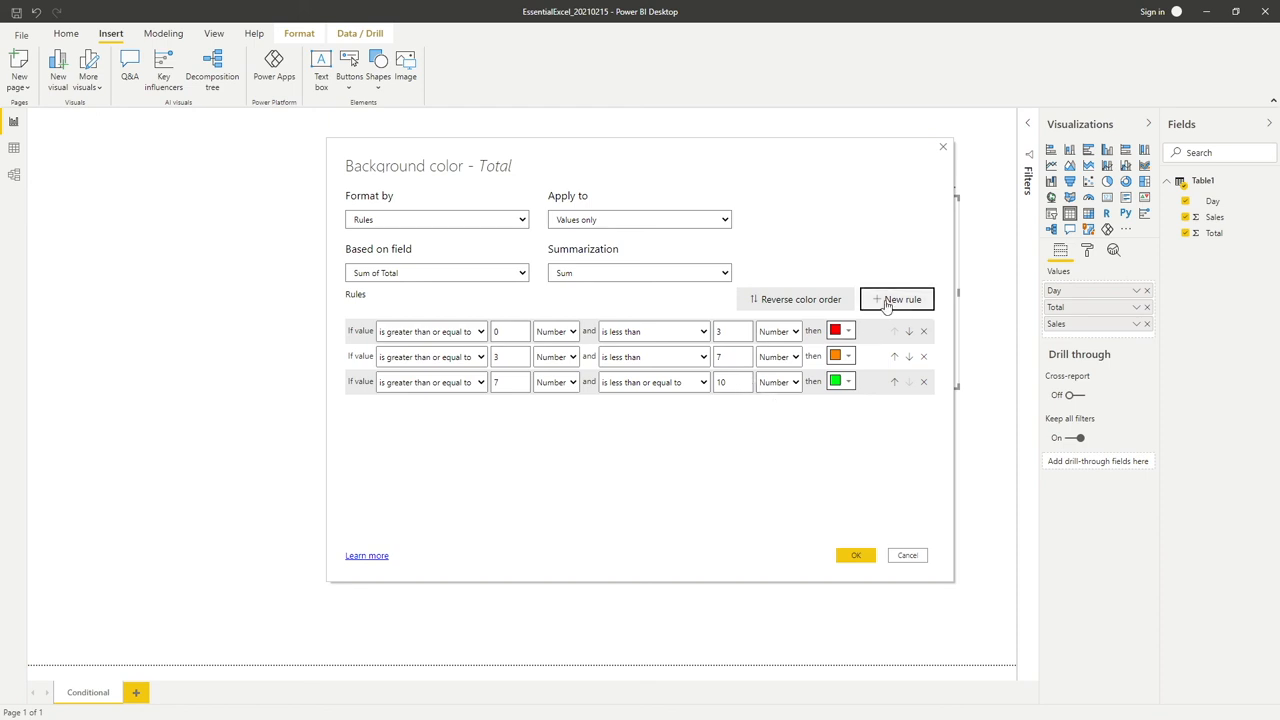
left_click(897, 299)
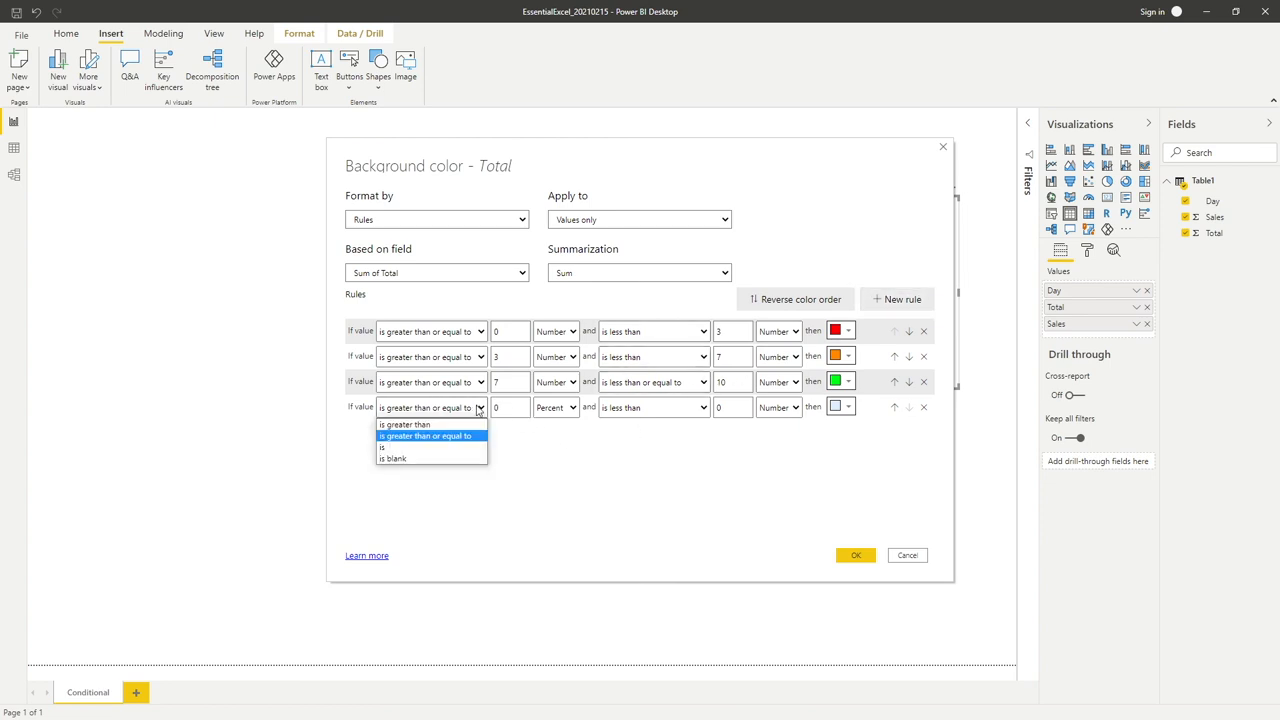
left_click(404, 424)
type("10")
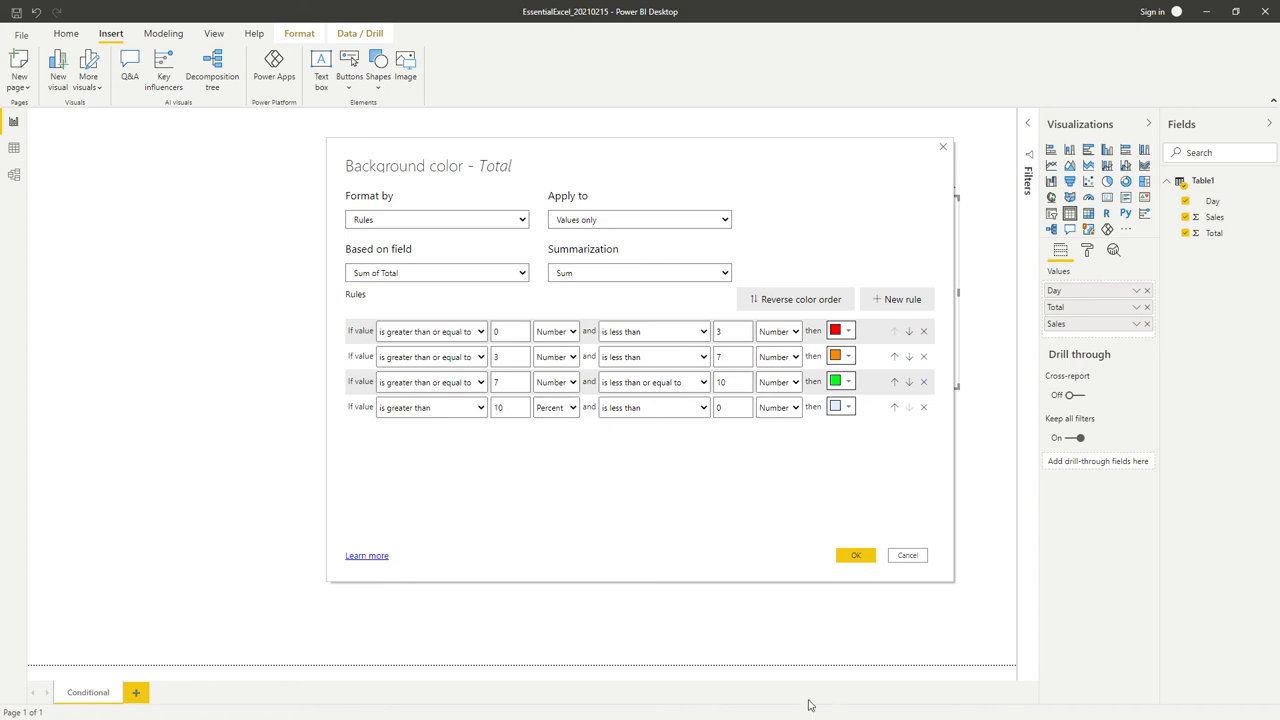
left_click(555, 407)
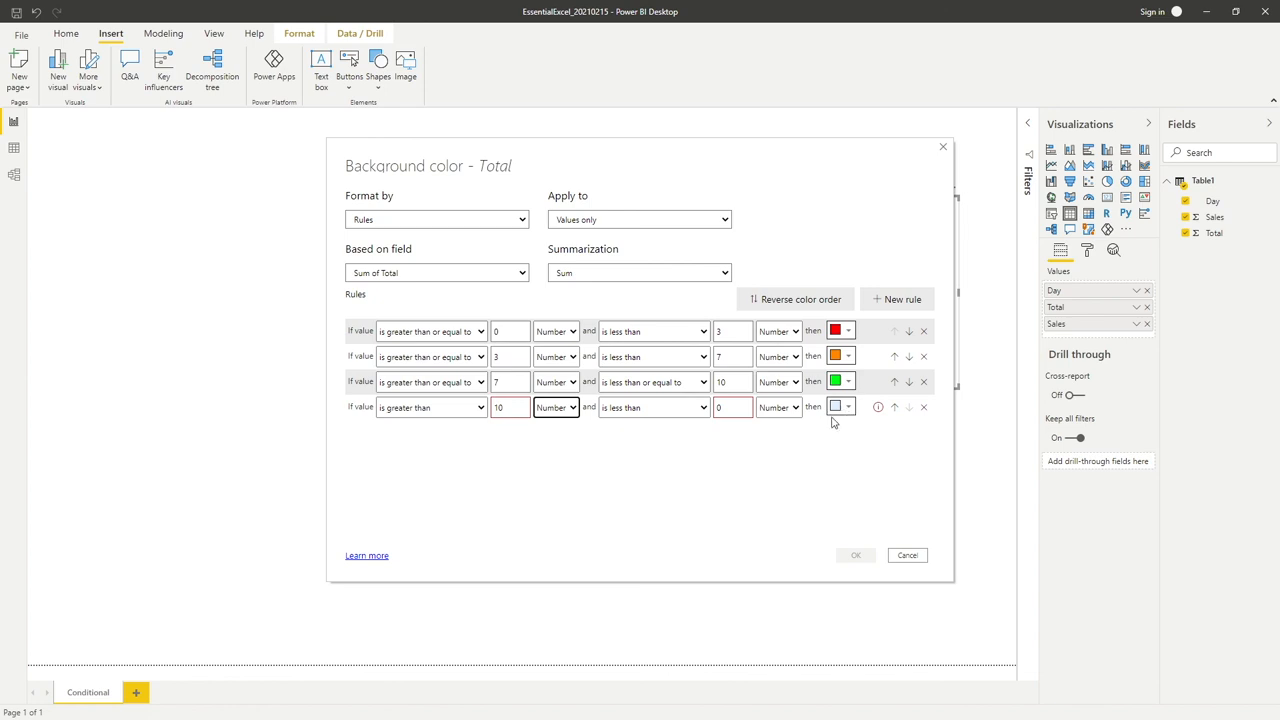
left_click(654, 407)
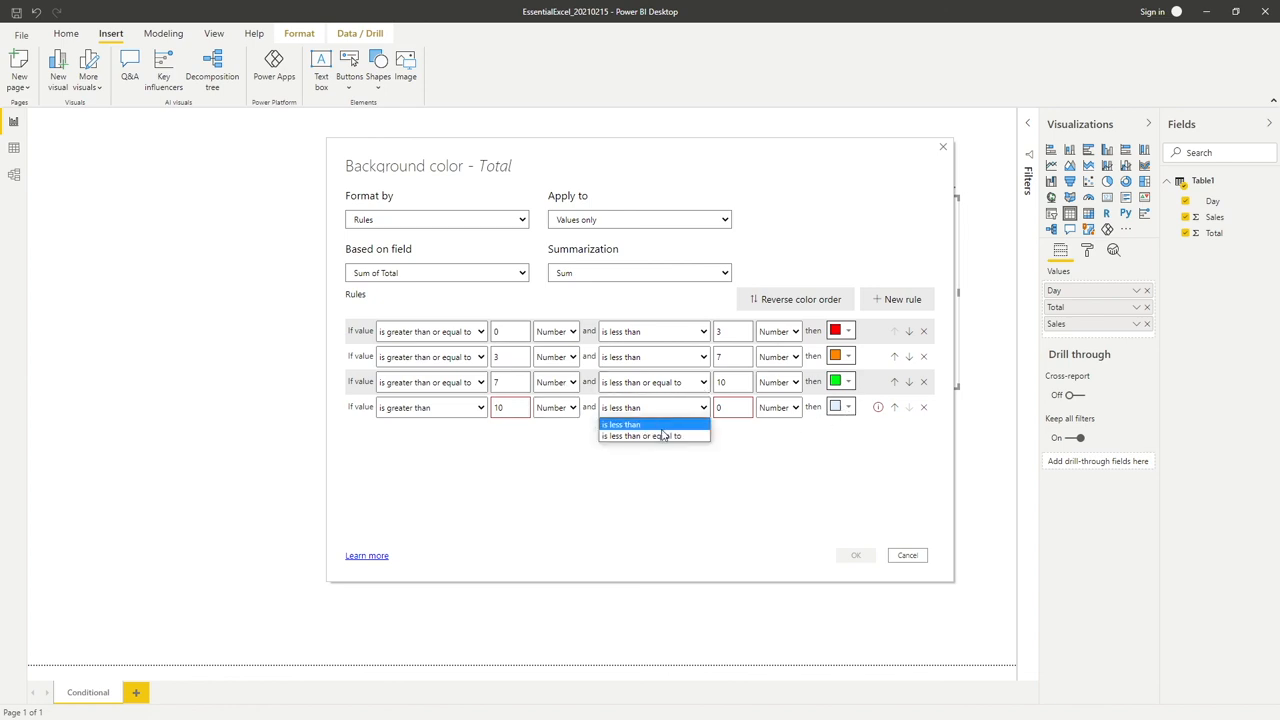
left_click(841, 407)
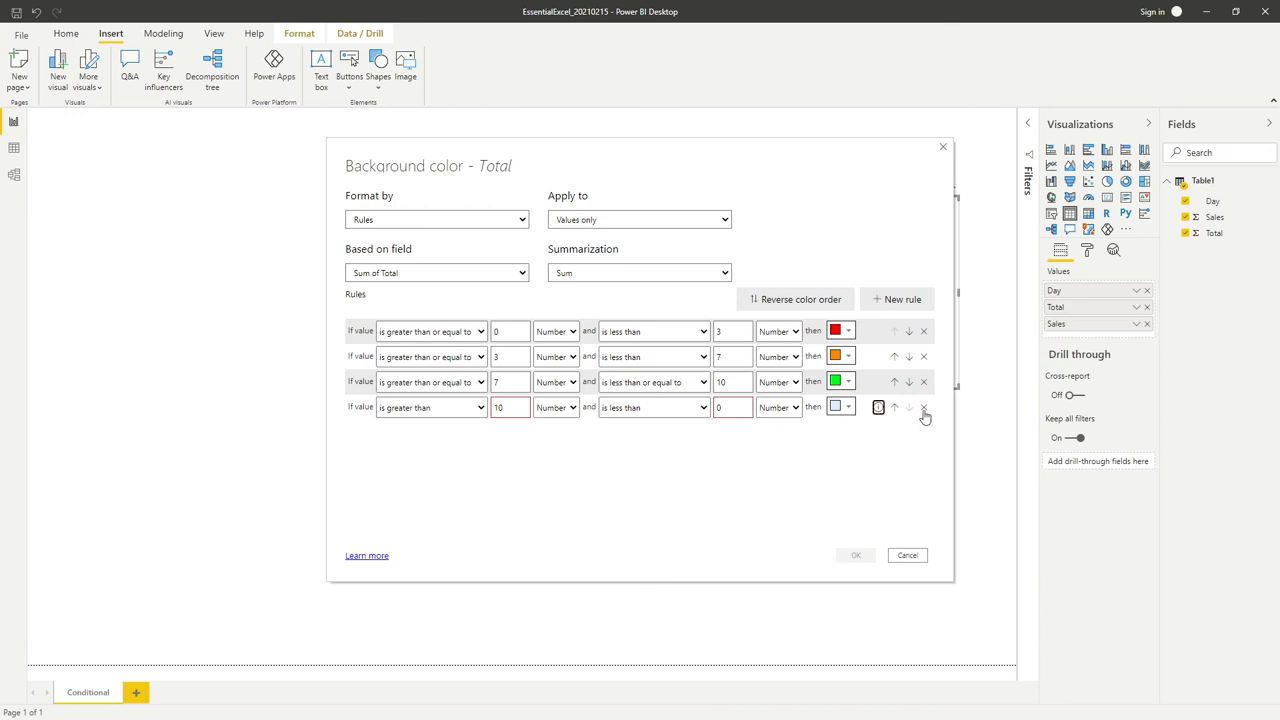
left_click(923, 407)
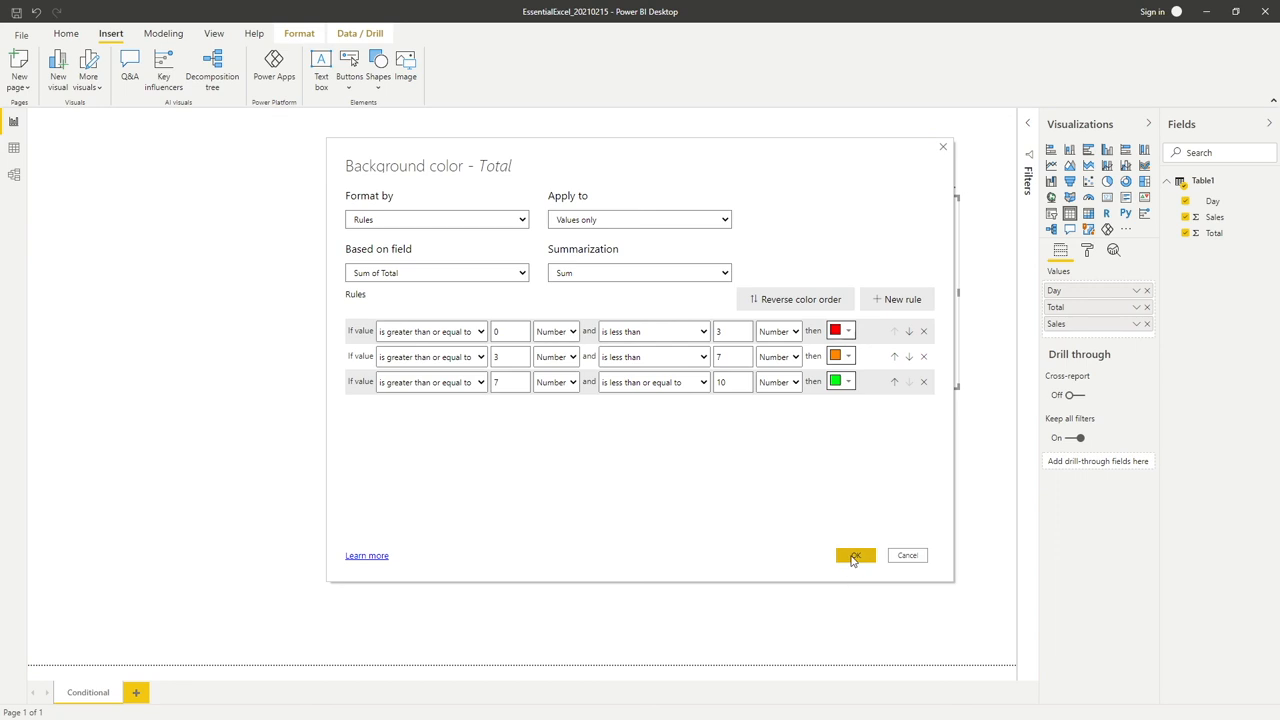
Confirm the dialog so Total cells shade red, amber or green by value.
left_click(855, 555)
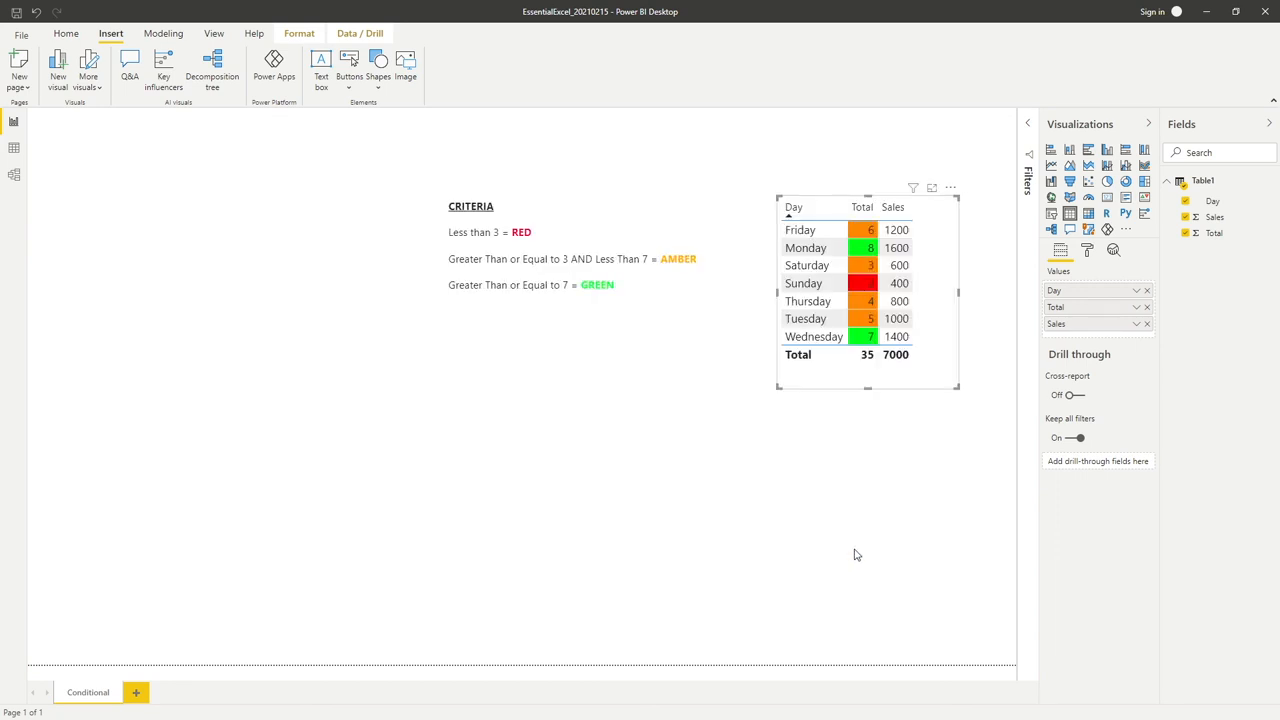
mouse_move(852, 543)
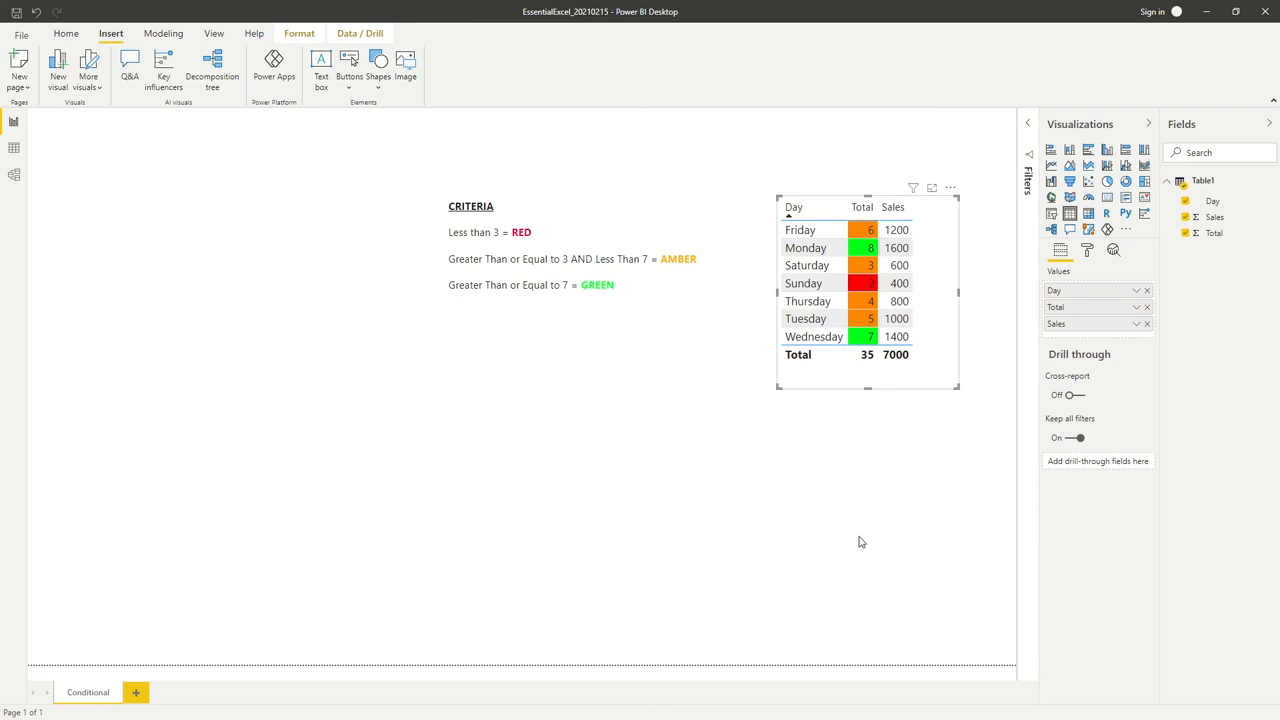
mouse_move(852, 531)
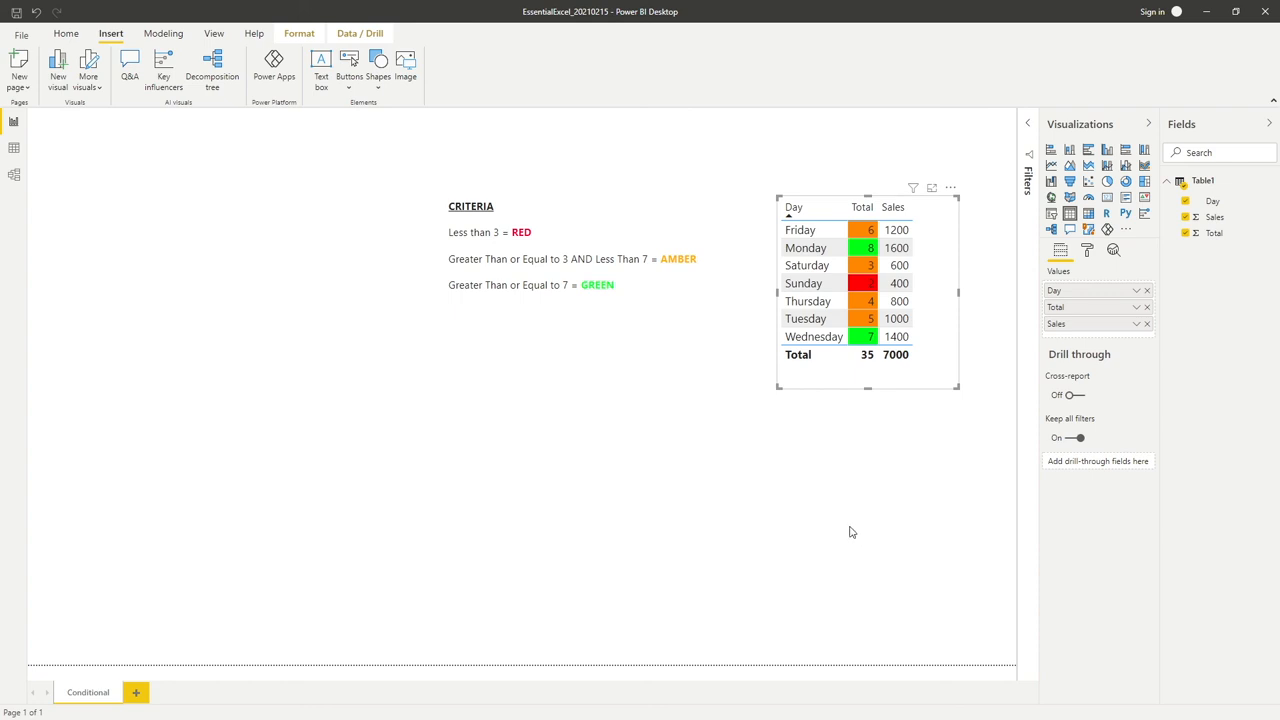
mouse_move(852, 302)
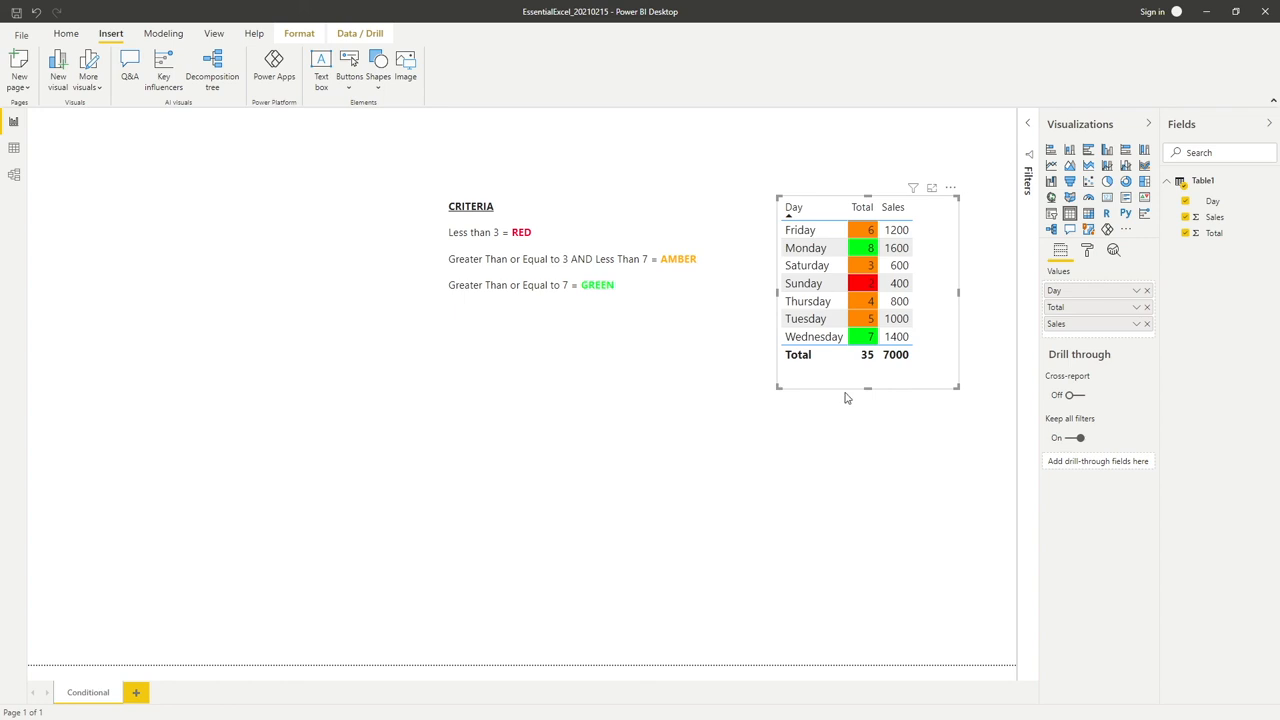
mouse_move(852, 387)
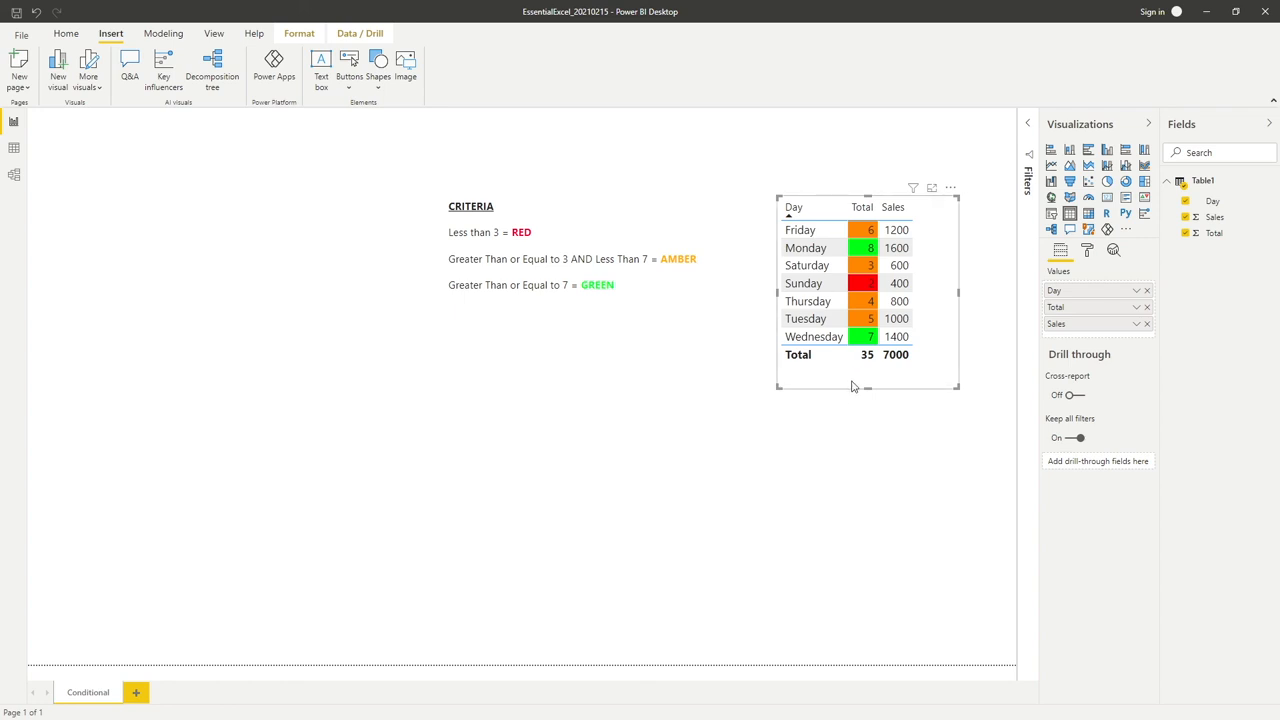
mouse_move(840, 445)
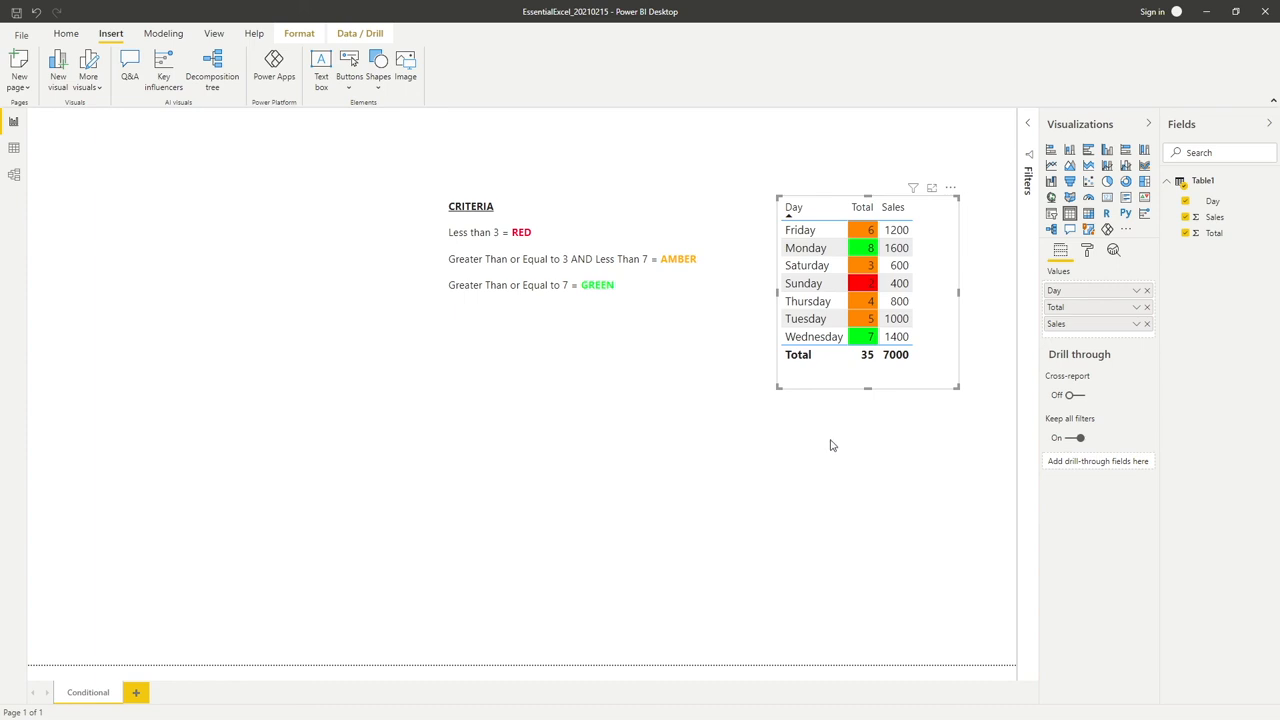
mouse_move(828, 431)
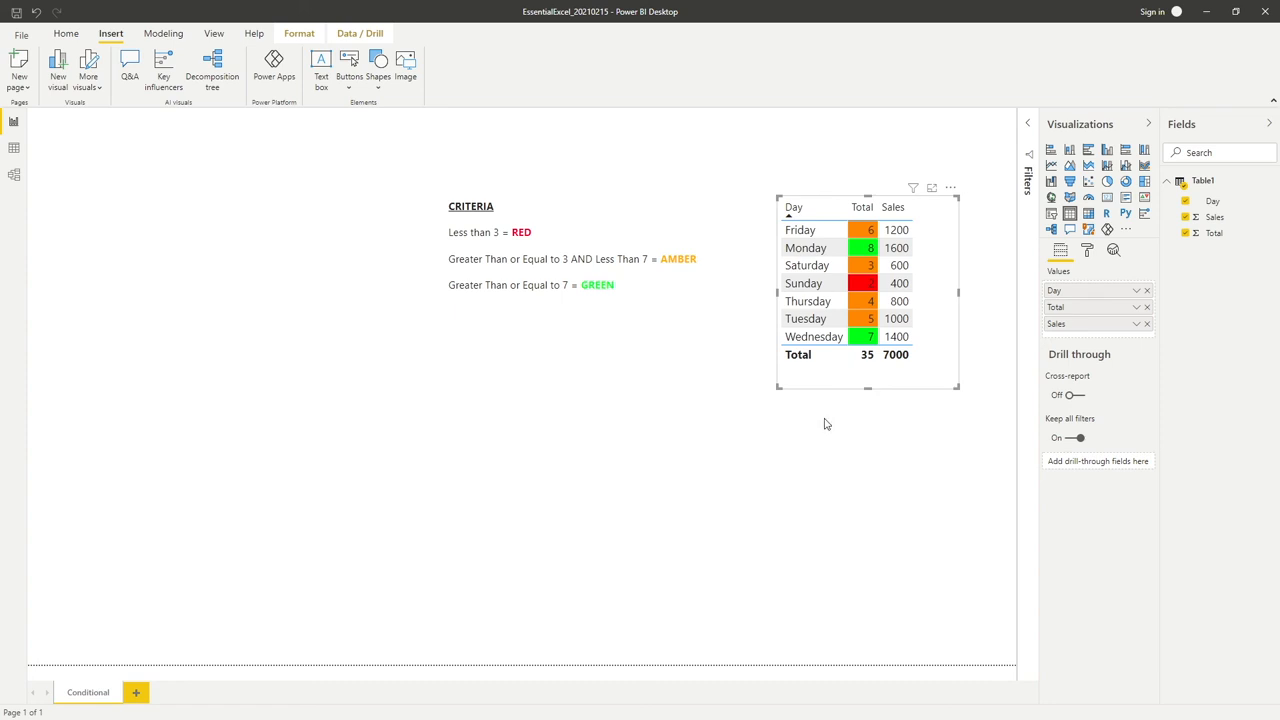
mouse_move(831, 419)
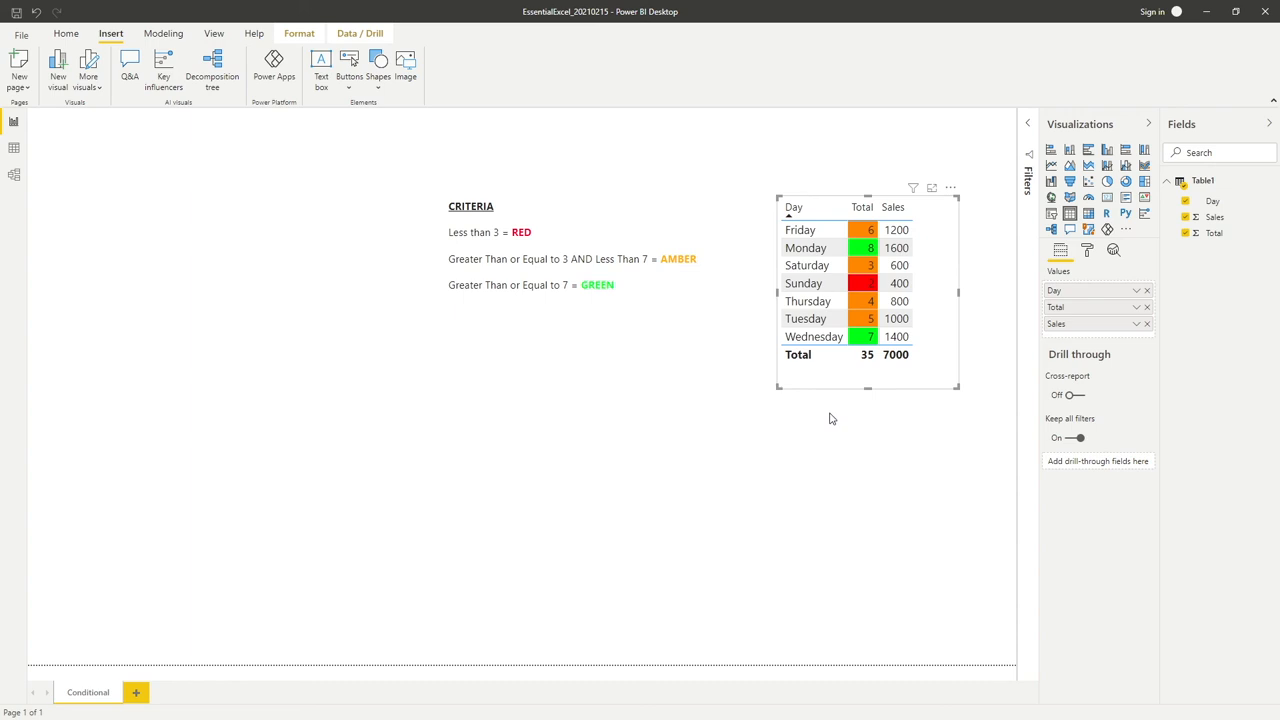
mouse_move(827, 415)
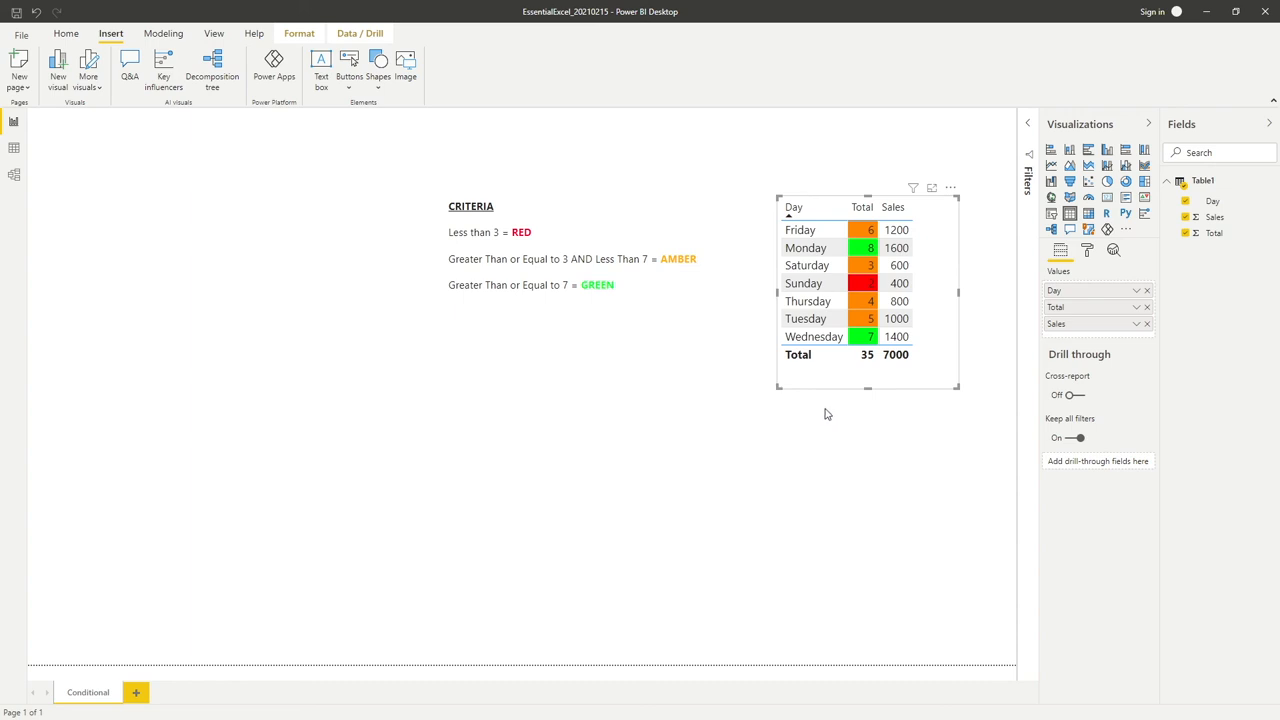
mouse_move(835, 421)
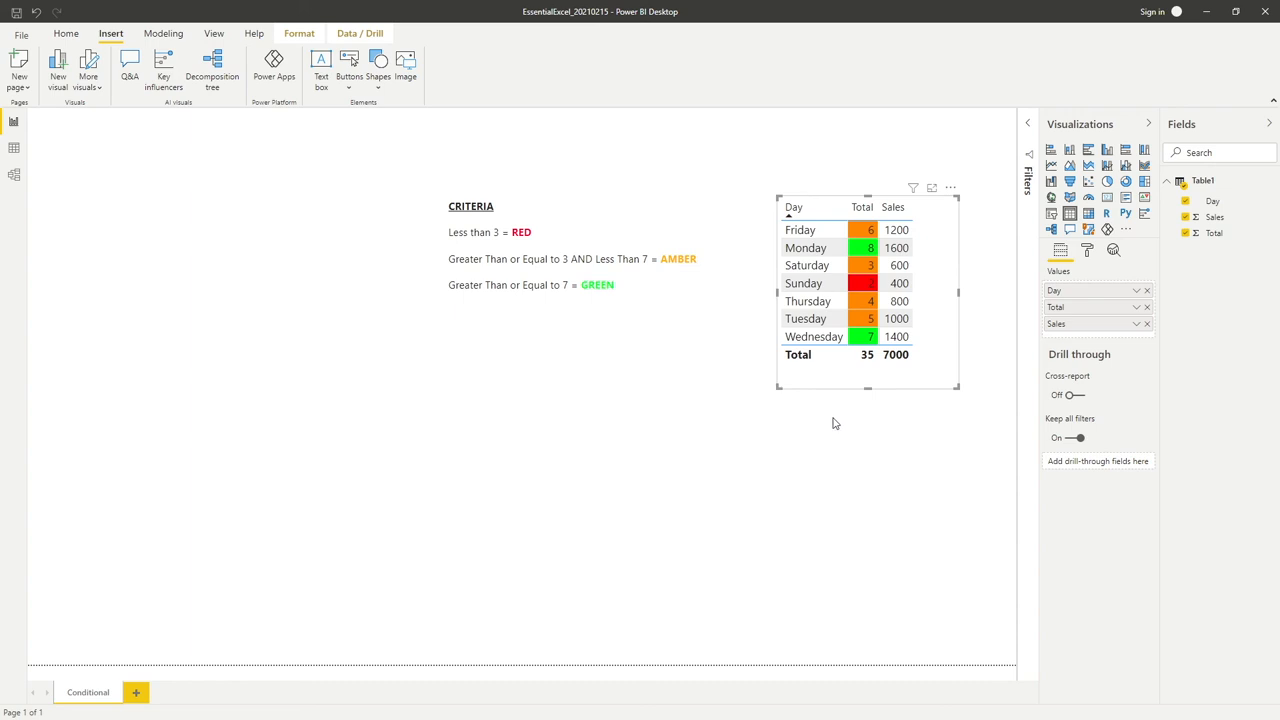
mouse_move(829, 414)
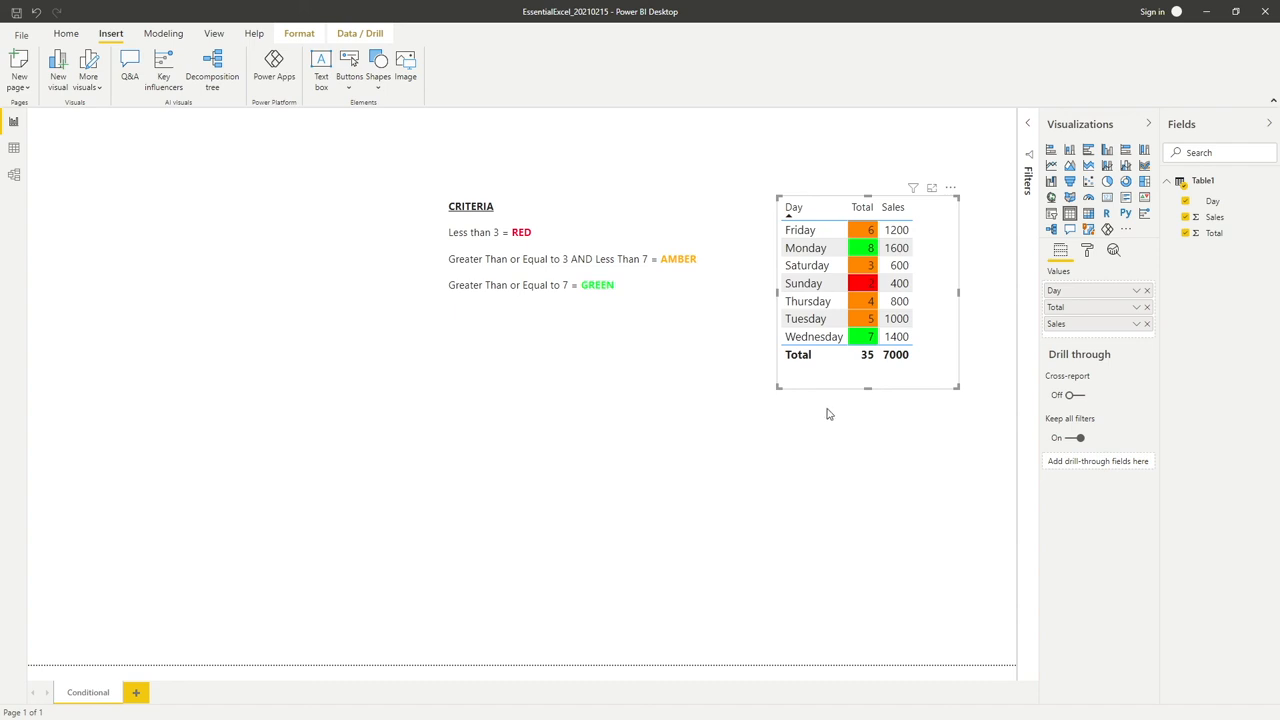